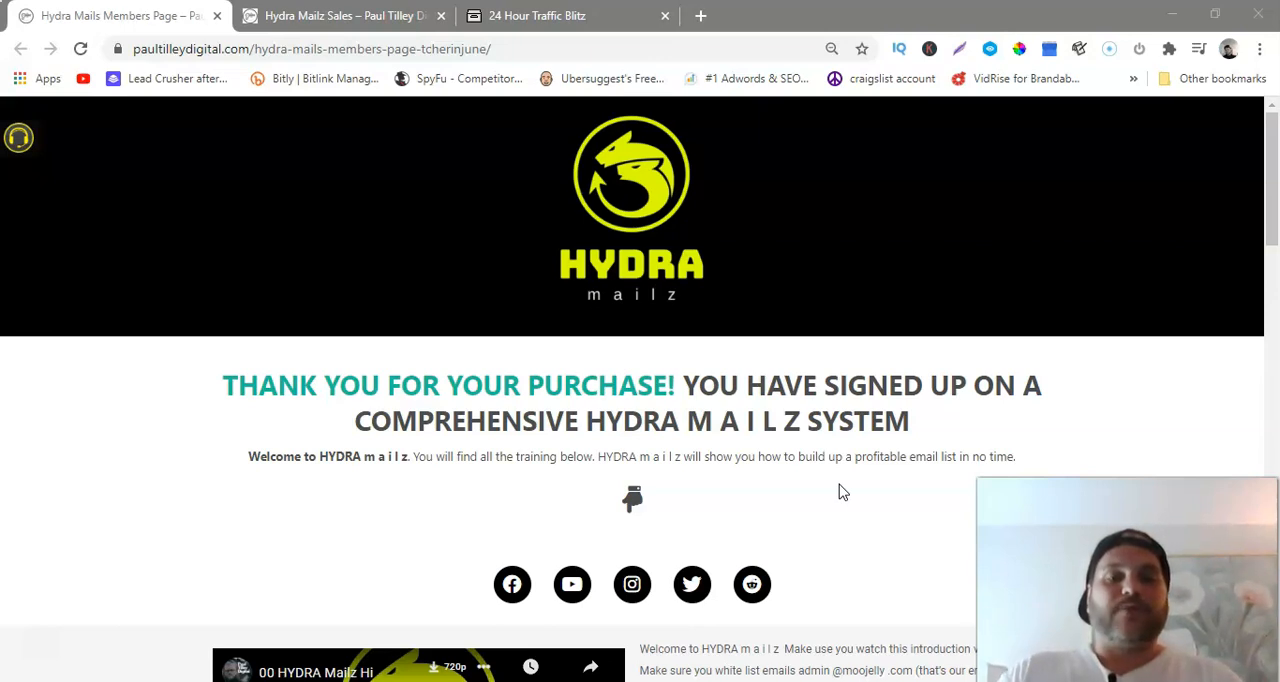
{"action": "mouse_move", "coordinate": [537, 15]}
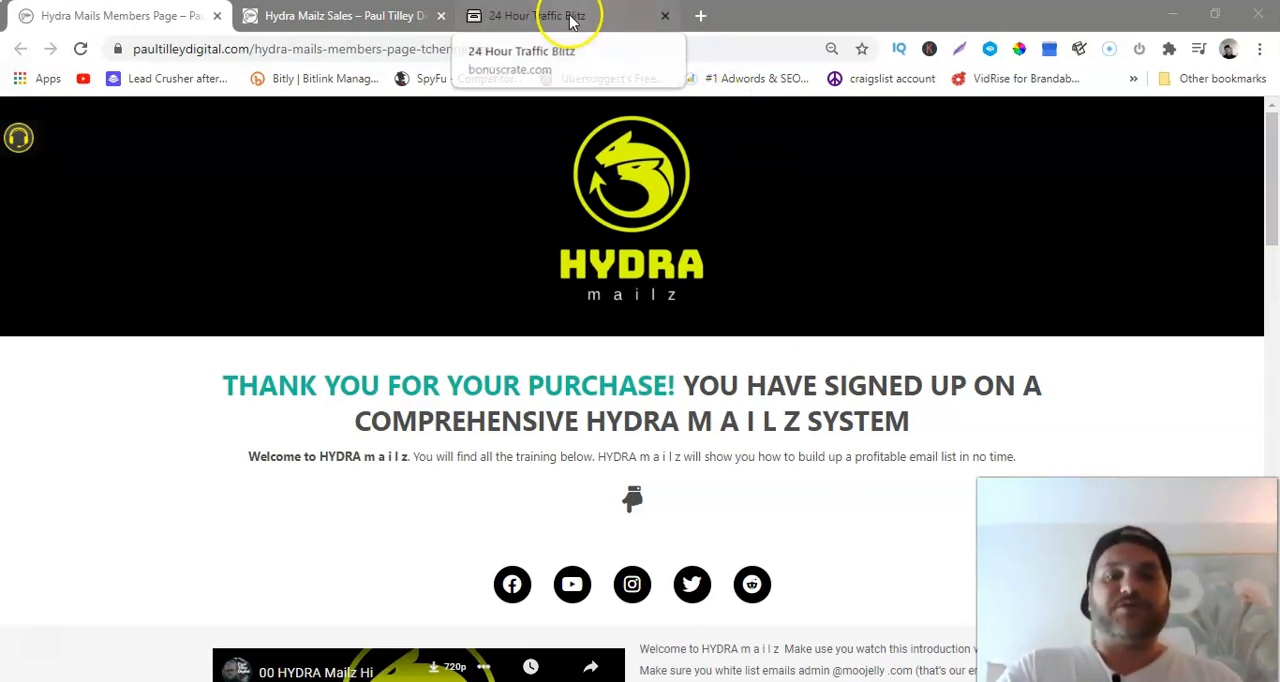
- Switch to the 24 Hour Traffic Blitz tab and scroll past the countdown and intro video
{"action": "left_click", "coordinate": [537, 15]}
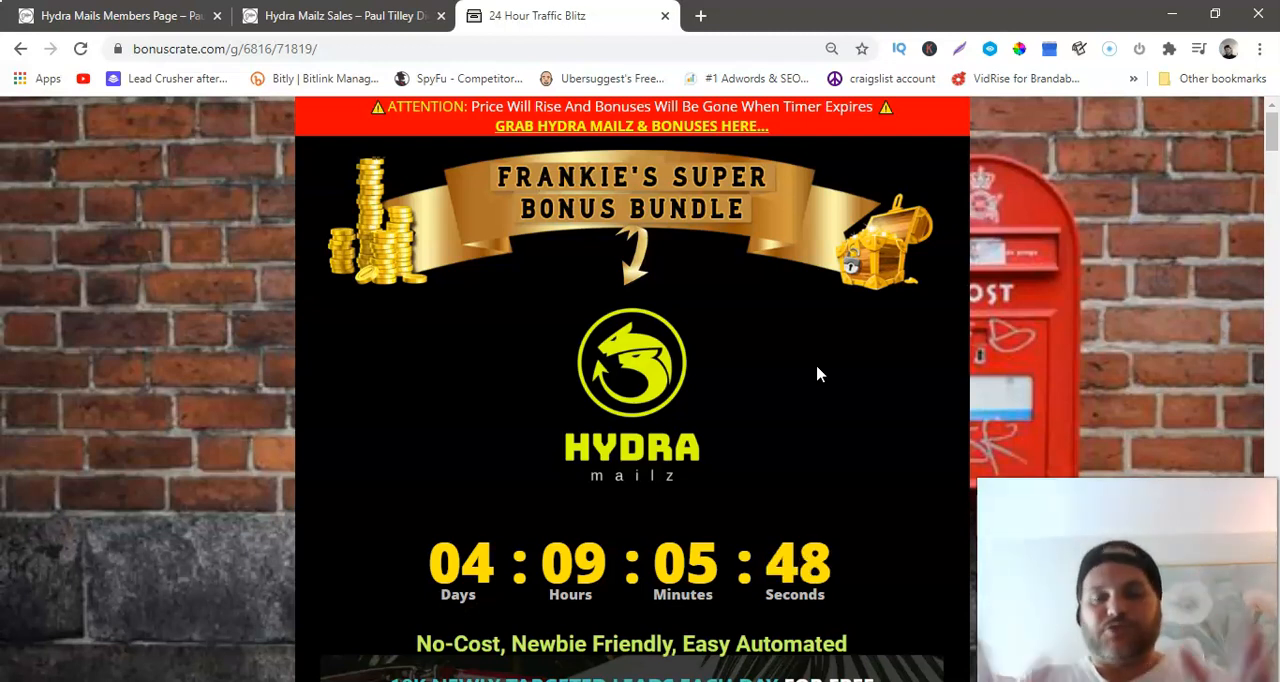
{"action": "scroll", "scroll_direction": "down", "scroll_amount": 3}
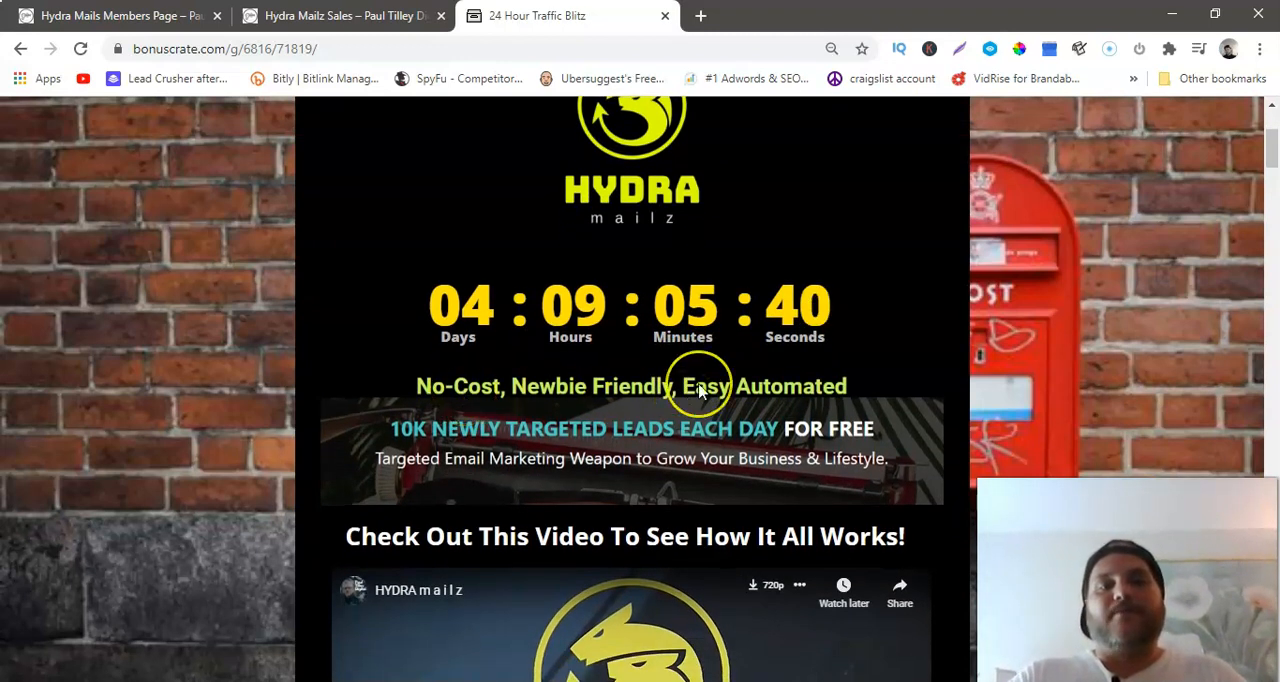
{"action": "scroll", "scroll_direction": "down", "scroll_amount": 3}
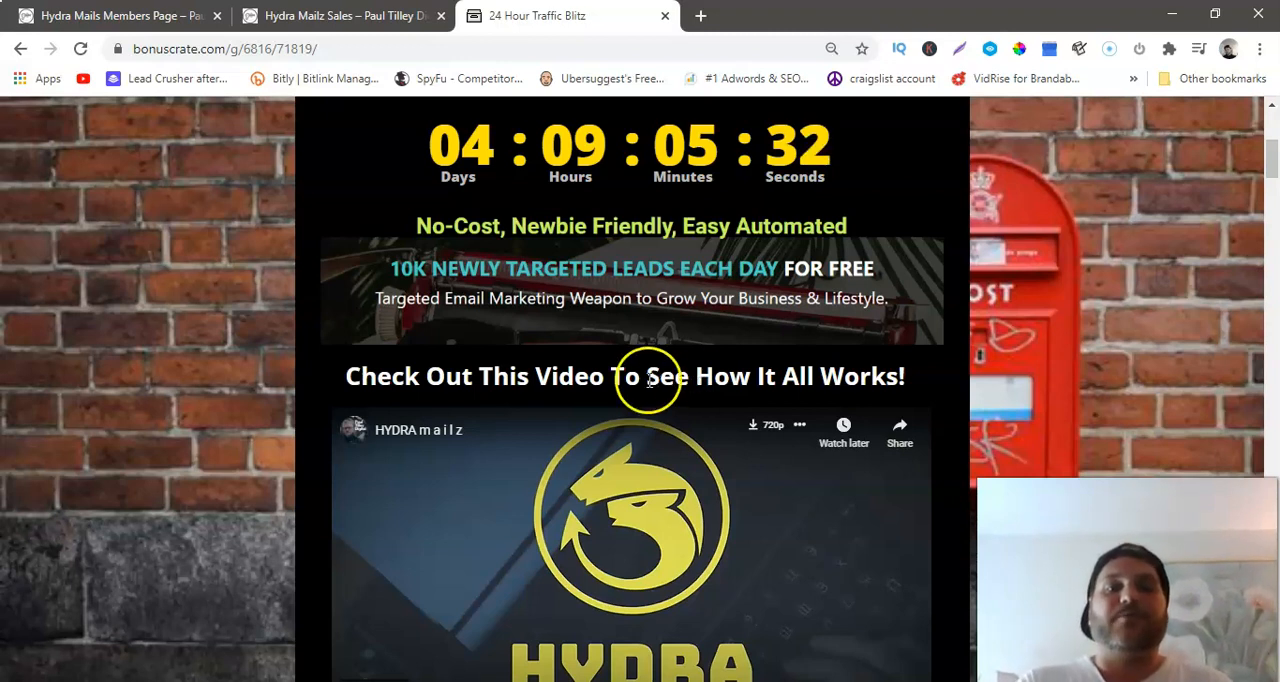
{"action": "scroll", "scroll_direction": "down", "scroll_amount": 3}
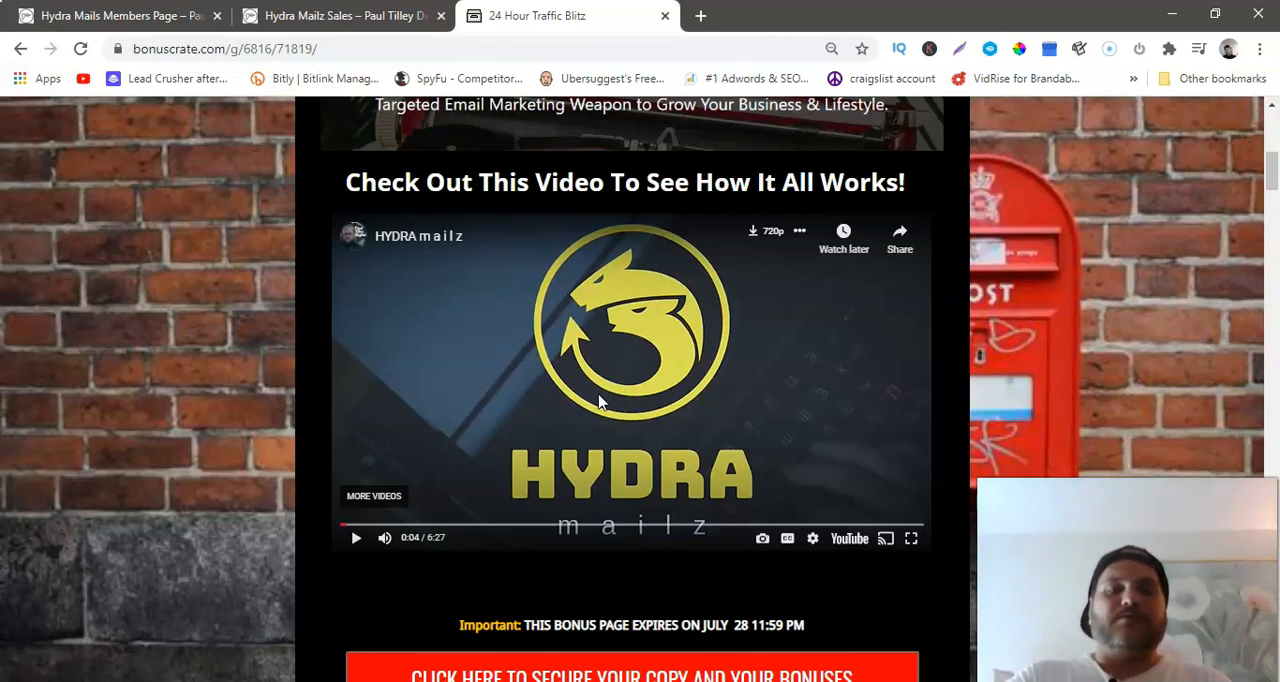
{"action": "scroll", "scroll_direction": "down", "scroll_amount": 3}
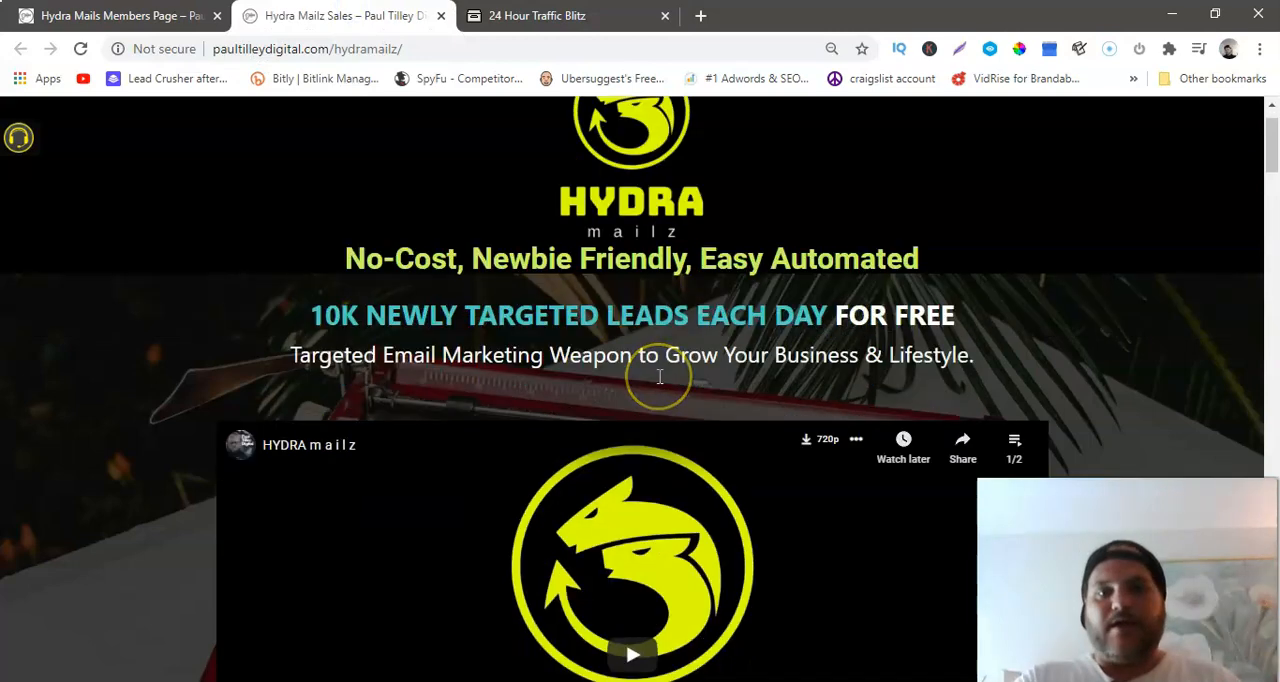
- Scroll the Hydra Mailz sales page to the feature highlights and Early Bird List signup
{"action": "scroll", "scroll_direction": "down", "scroll_amount": 3}
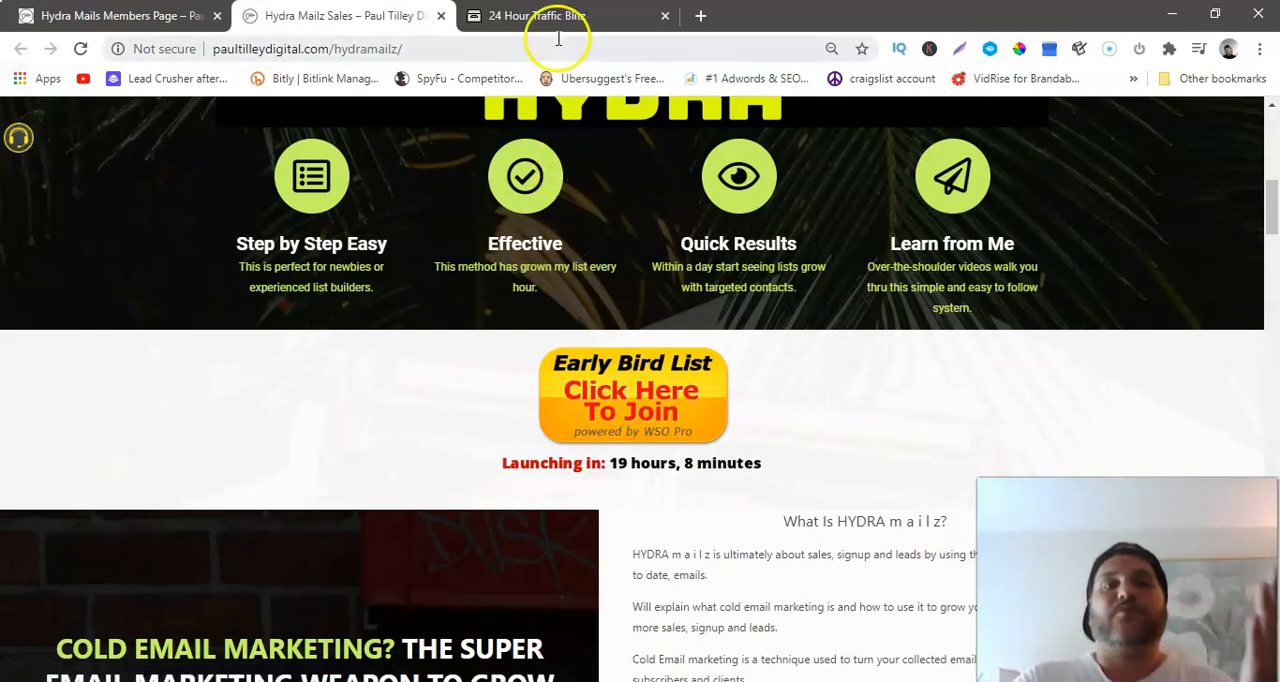
- Return to the 24 Hour Traffic Blitz tab and scroll through 'So What Is Hydra Mailz All About?'
{"action": "left_click", "coordinate": [537, 15]}
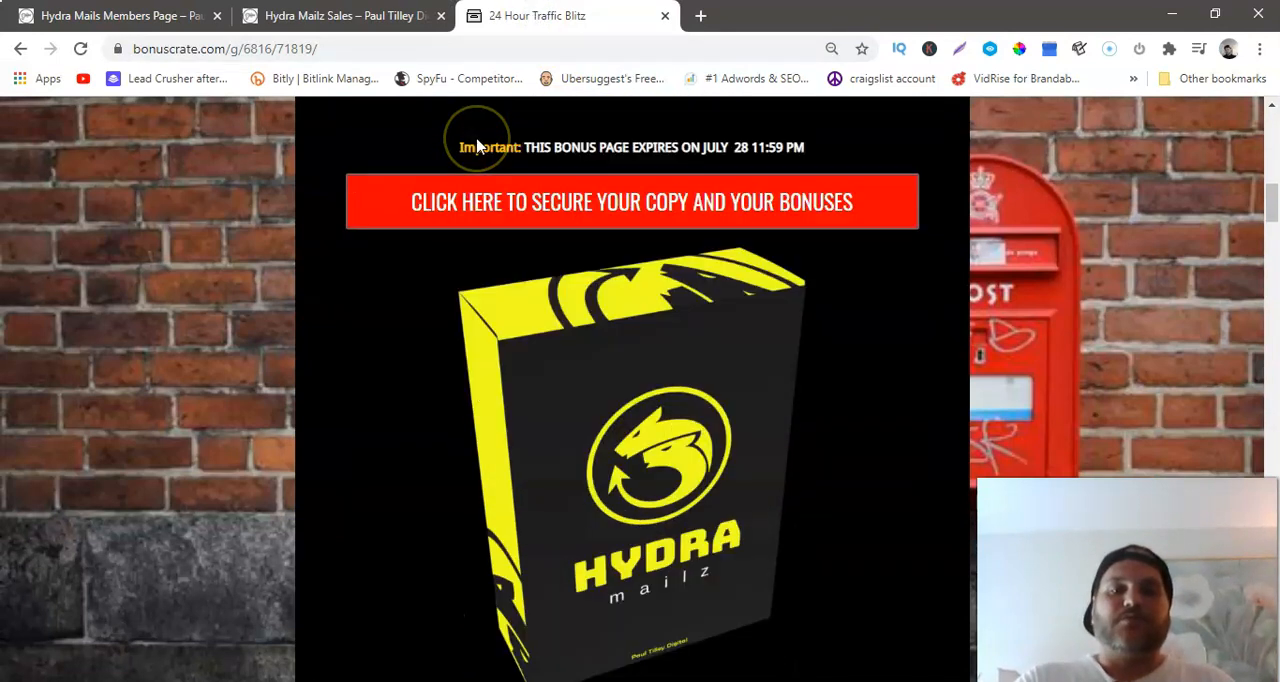
{"action": "scroll", "scroll_direction": "down", "scroll_amount": 3}
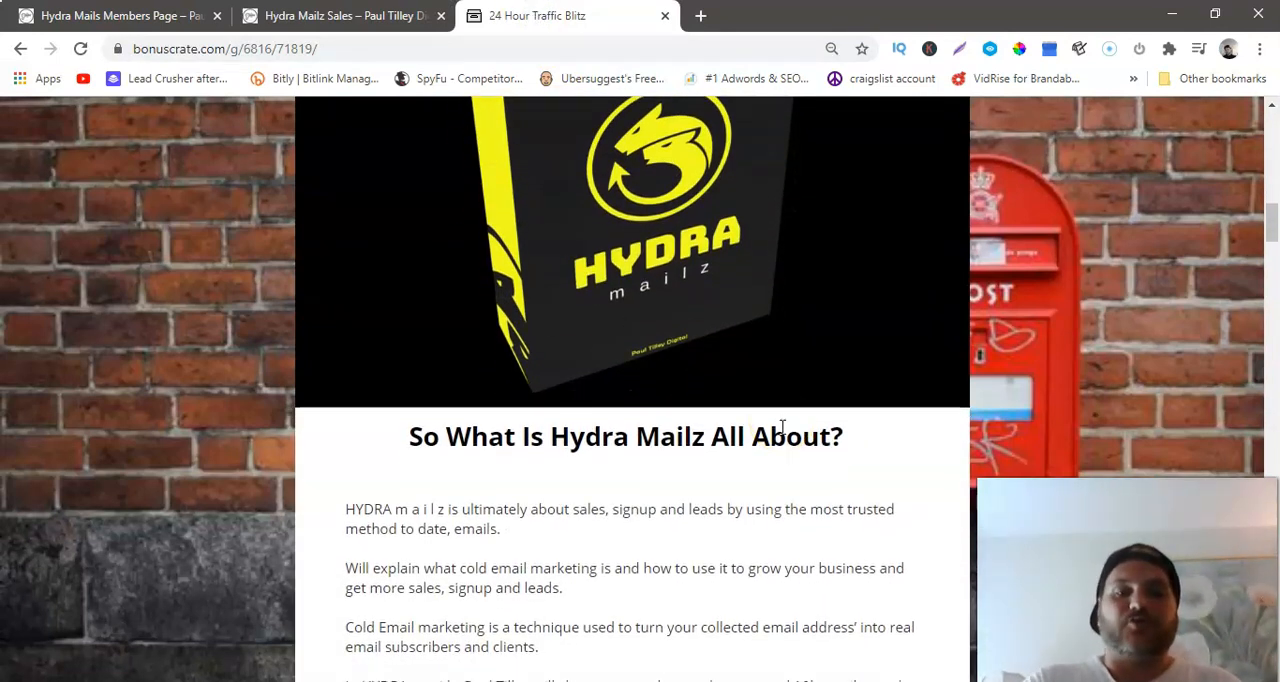
{"action": "scroll", "scroll_direction": "down", "scroll_amount": 3}
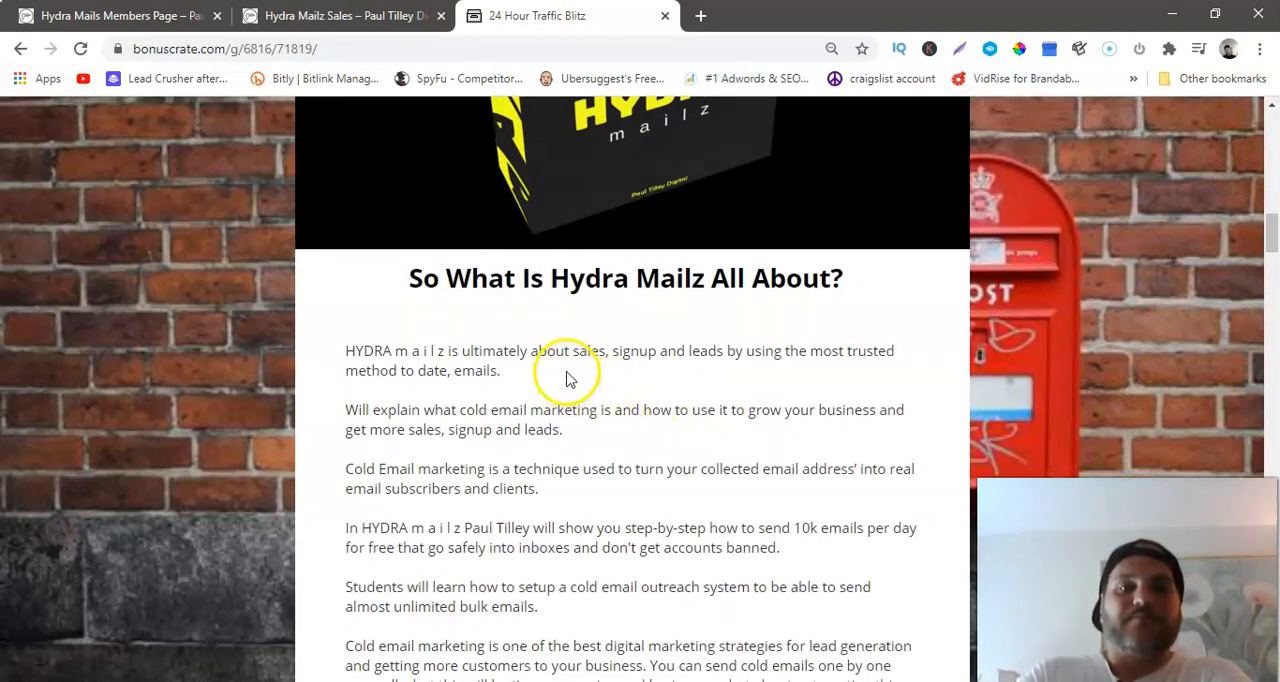
{"action": "mouse_move", "coordinate": [610, 375]}
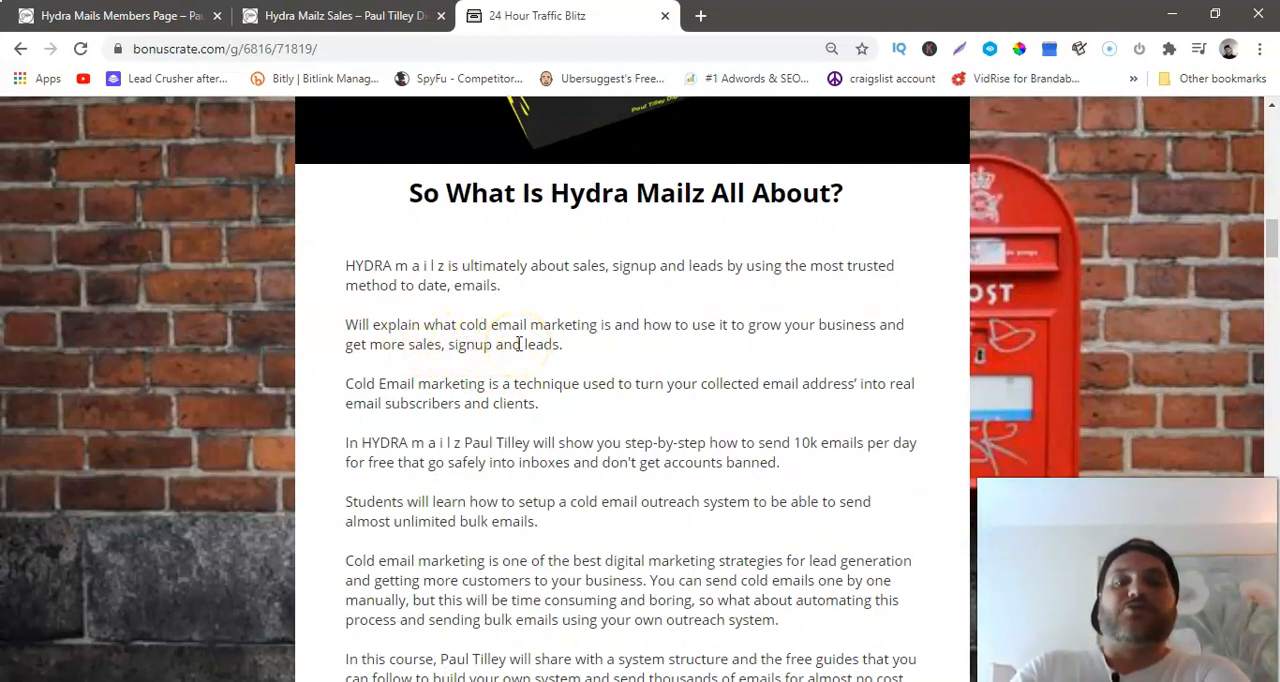
{"action": "mouse_move", "coordinate": [605, 350]}
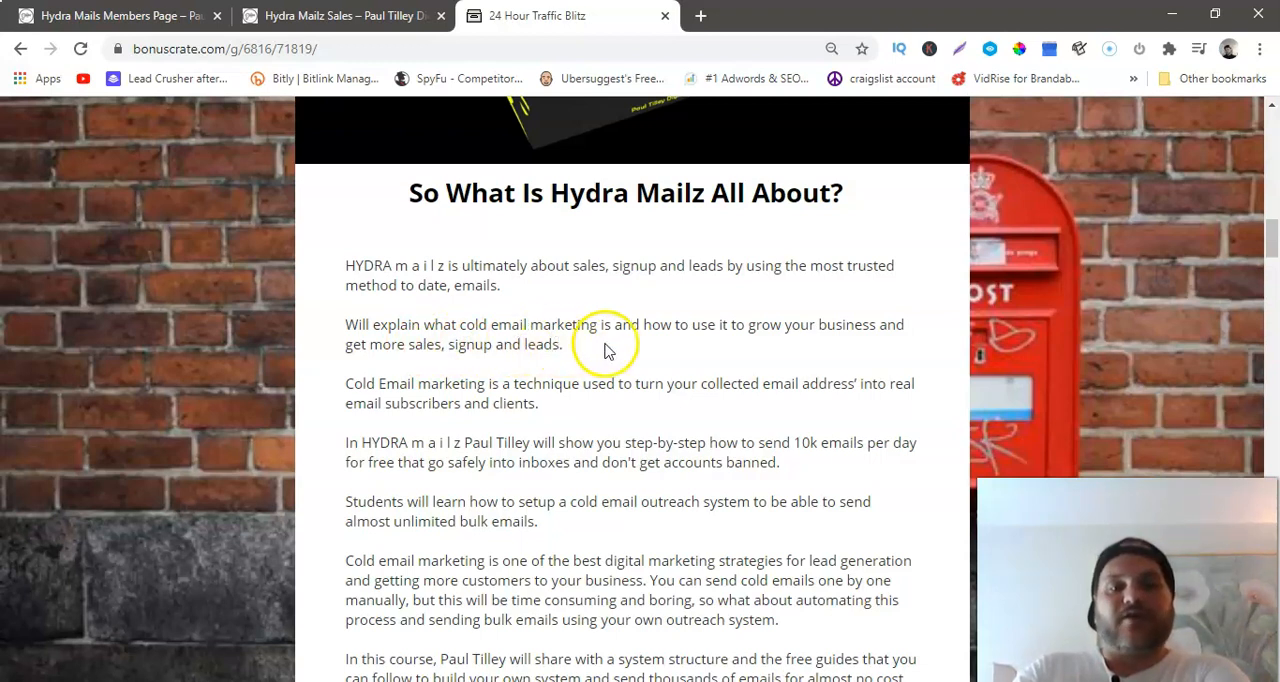
{"action": "scroll", "scroll_direction": "down", "scroll_amount": 3}
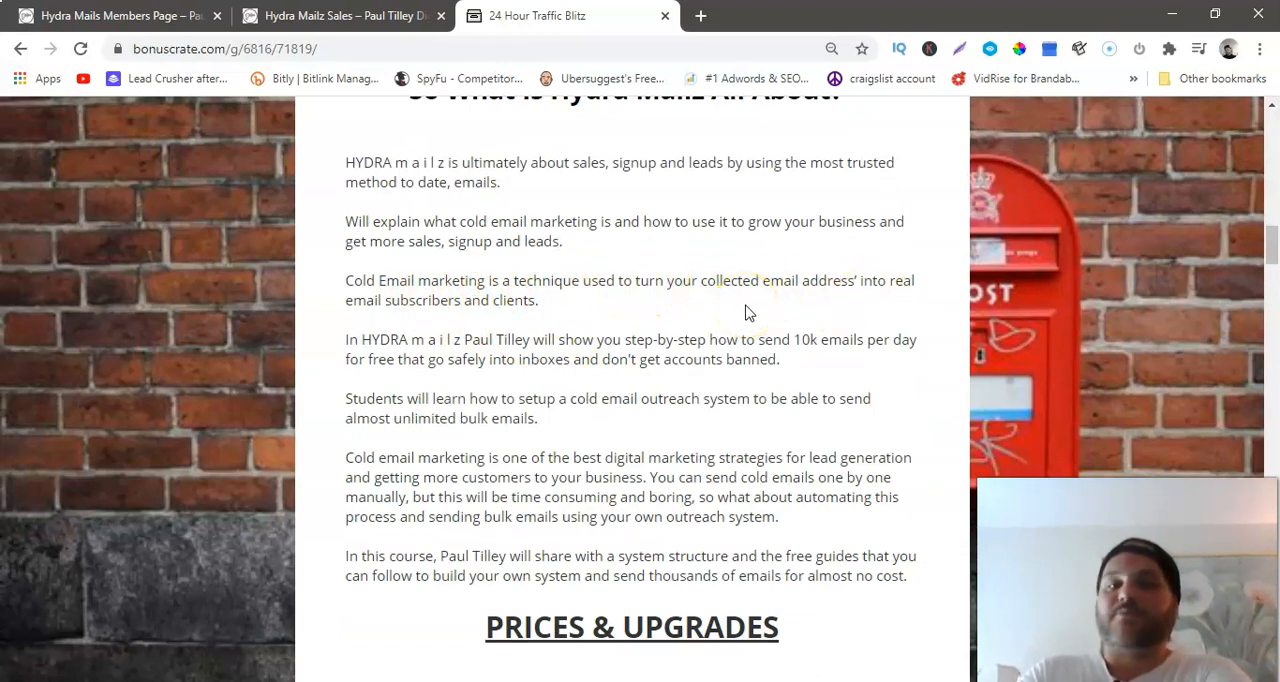
{"action": "scroll", "scroll_direction": "down", "scroll_amount": 3}
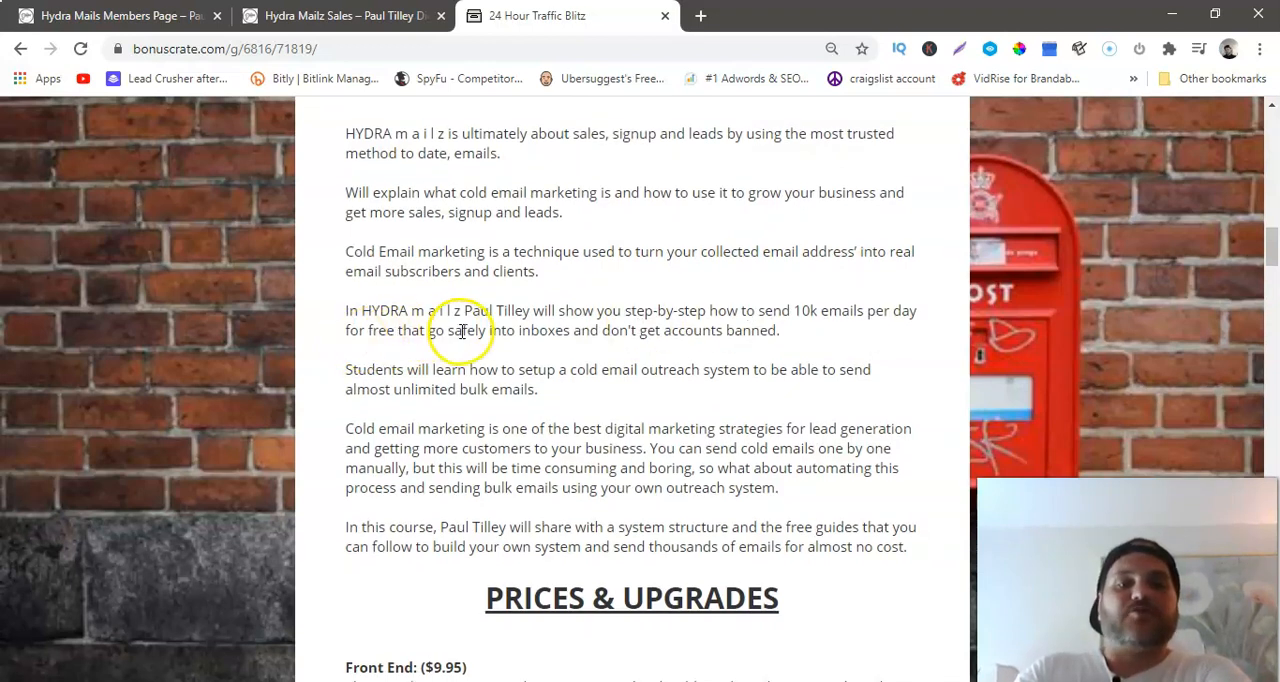
{"action": "mouse_move", "coordinate": [725, 315]}
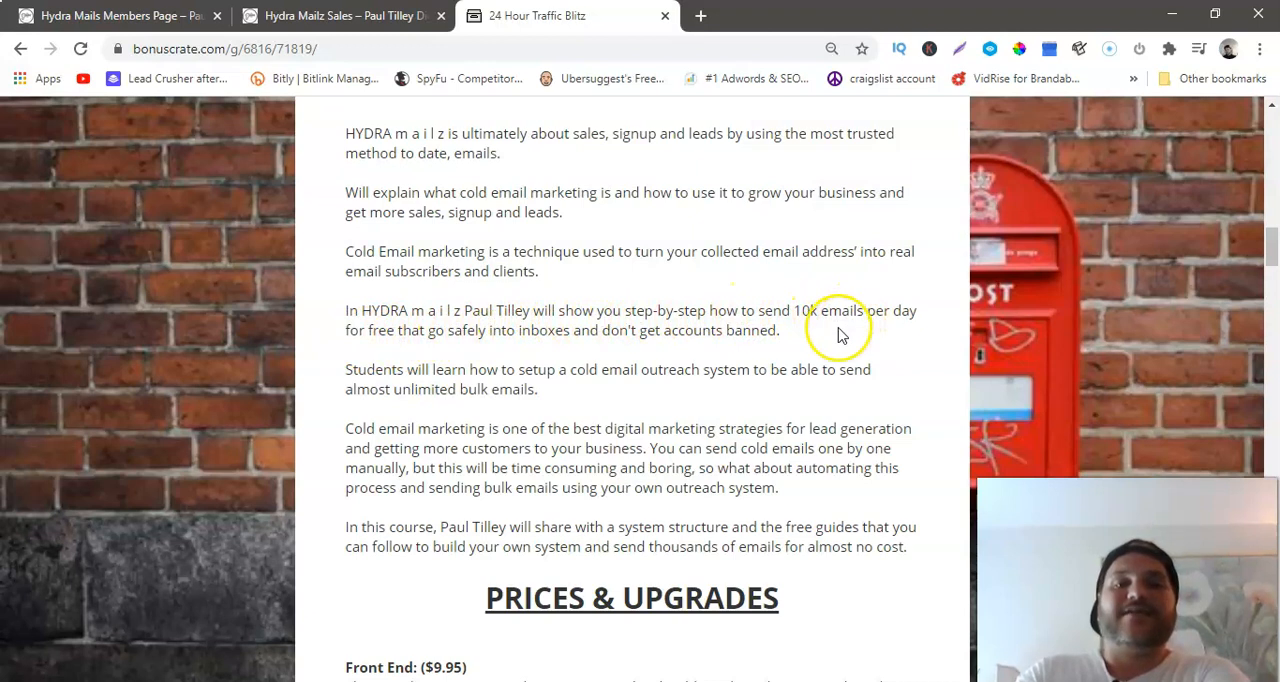
{"action": "mouse_move", "coordinate": [715, 350]}
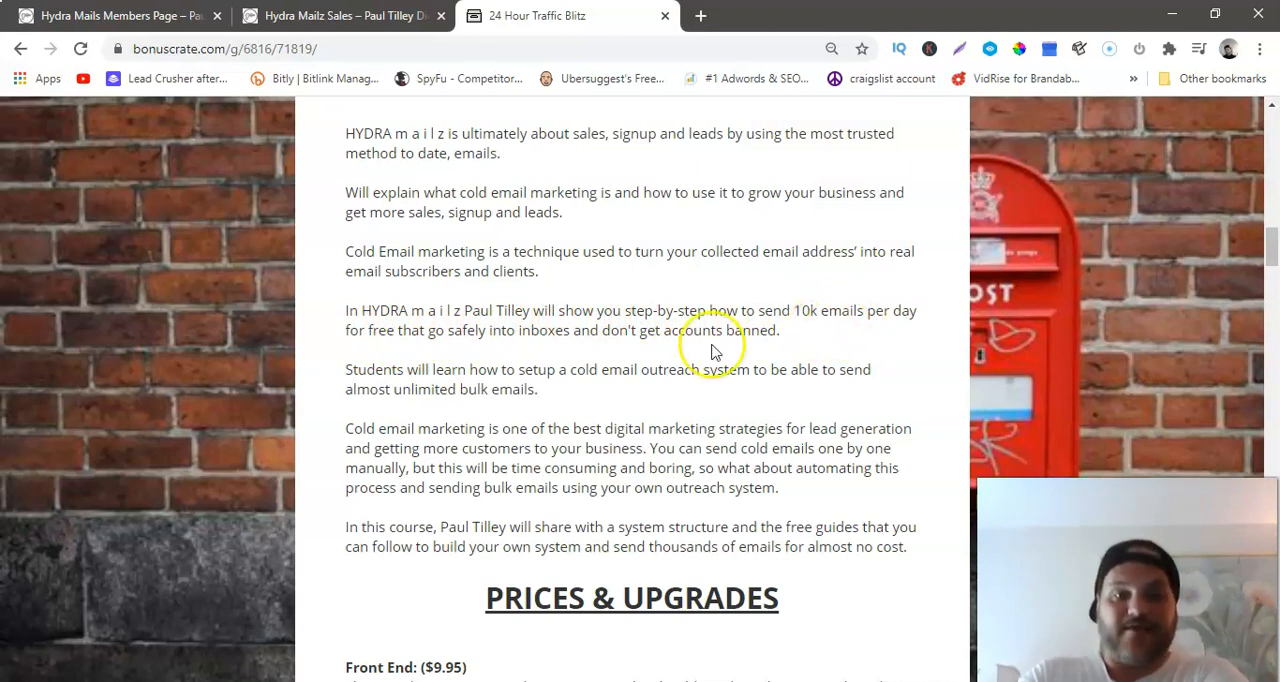
{"action": "mouse_move", "coordinate": [434, 352]}
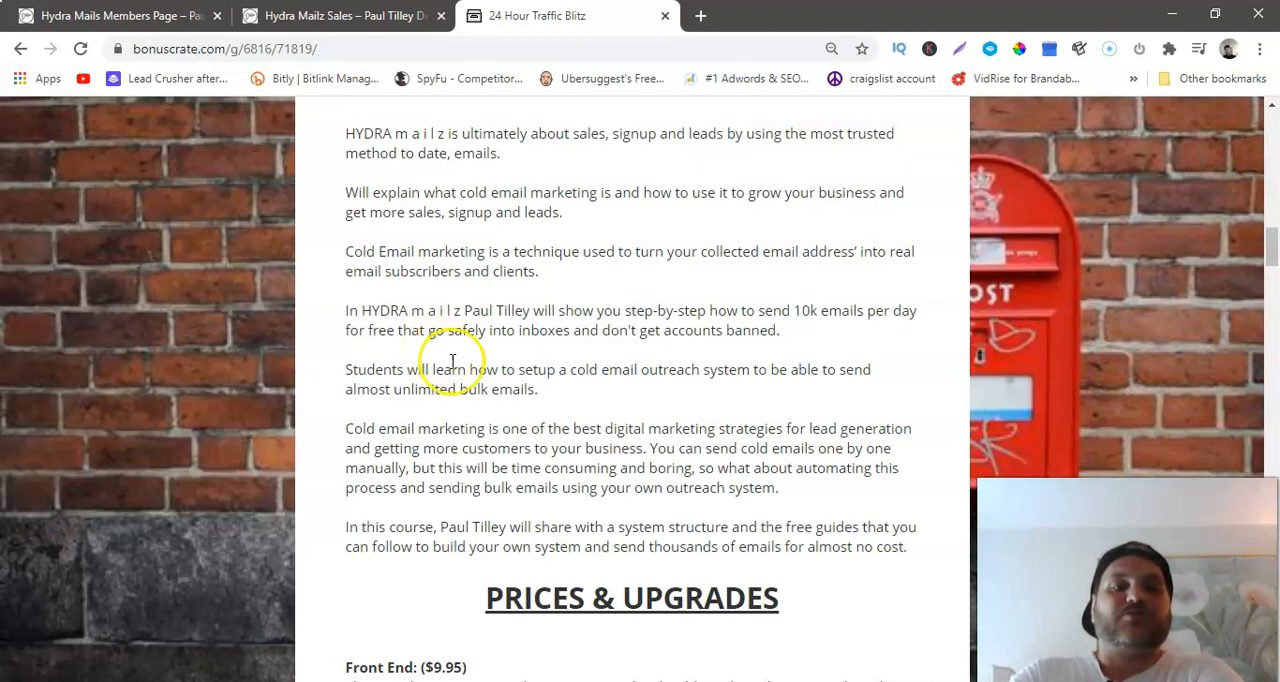
{"action": "mouse_move", "coordinate": [700, 390]}
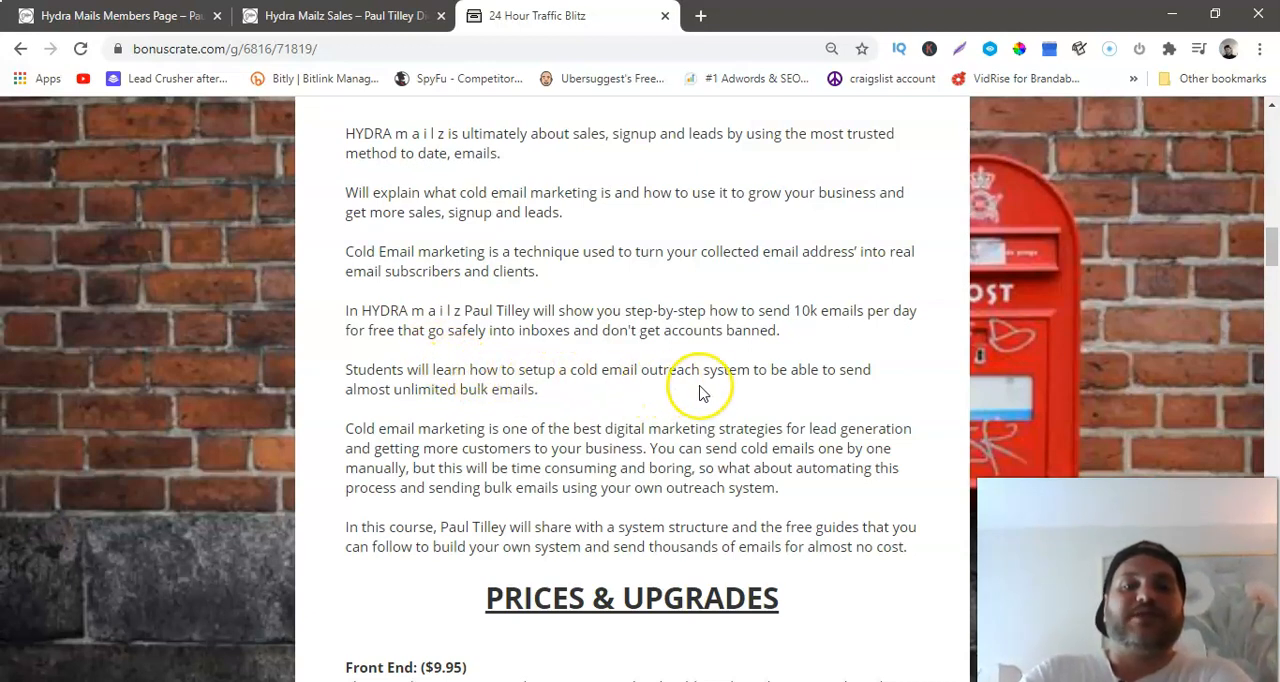
{"action": "mouse_move", "coordinate": [775, 390]}
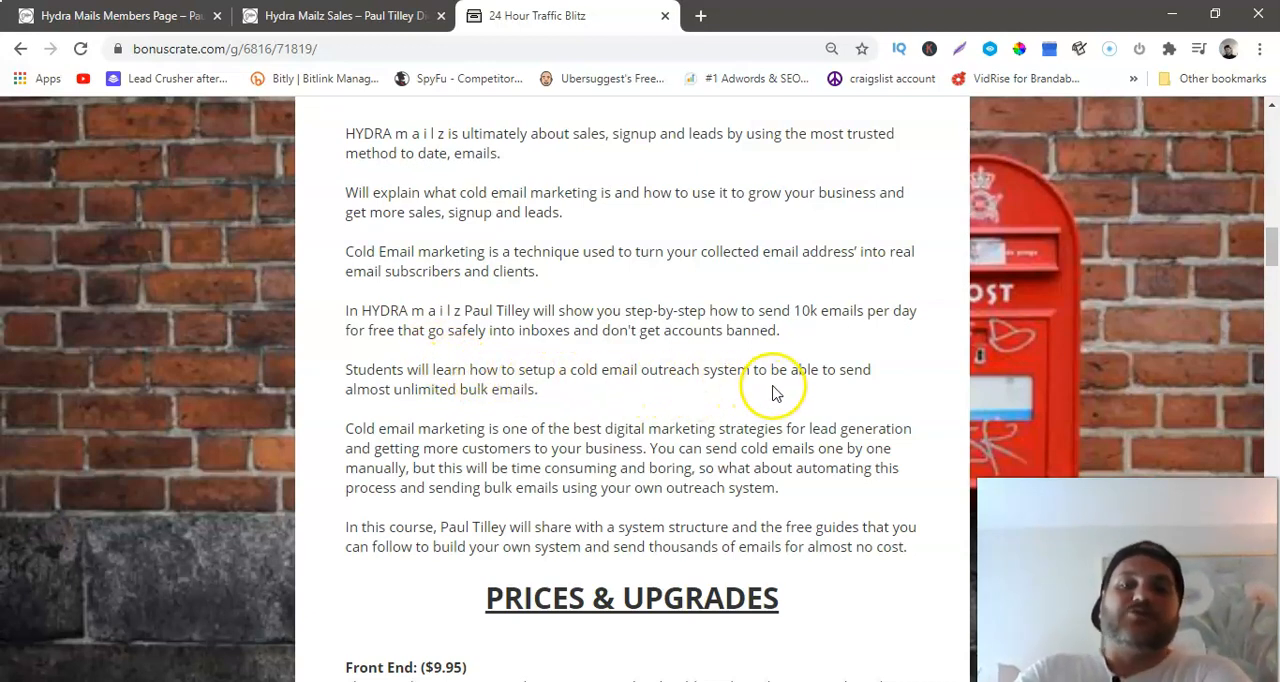
{"action": "mouse_move", "coordinate": [603, 403]}
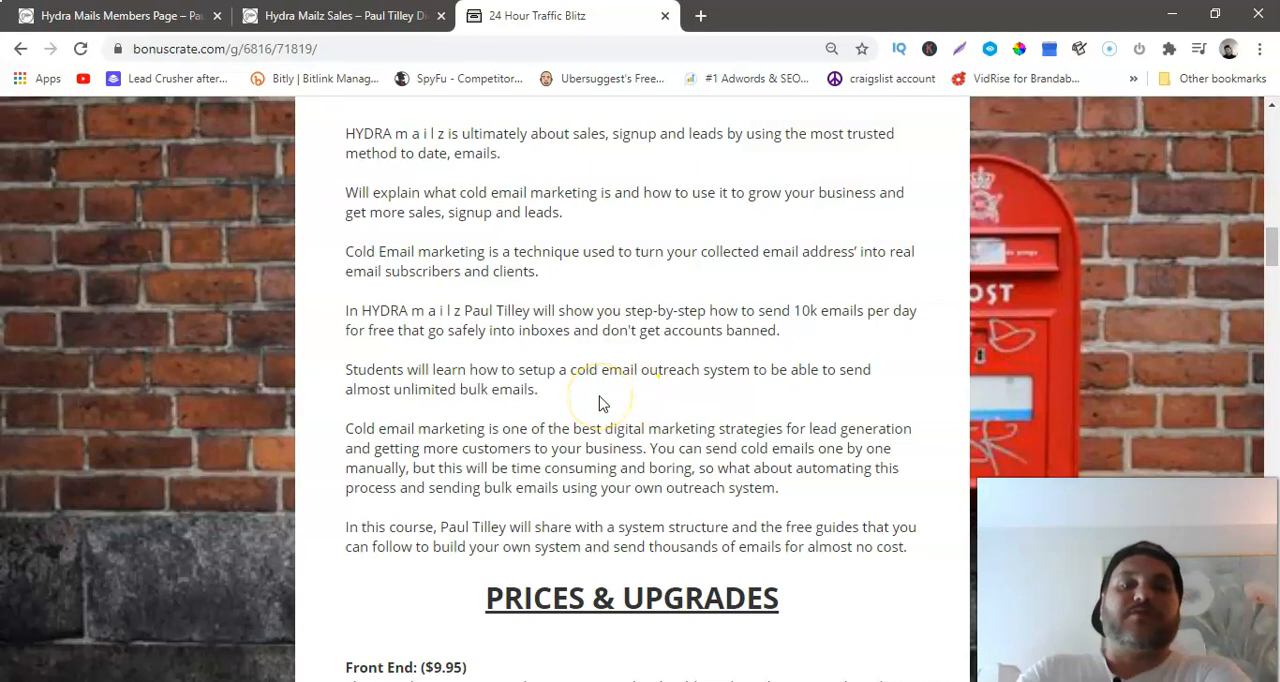
{"action": "scroll", "scroll_direction": "down", "scroll_amount": 3}
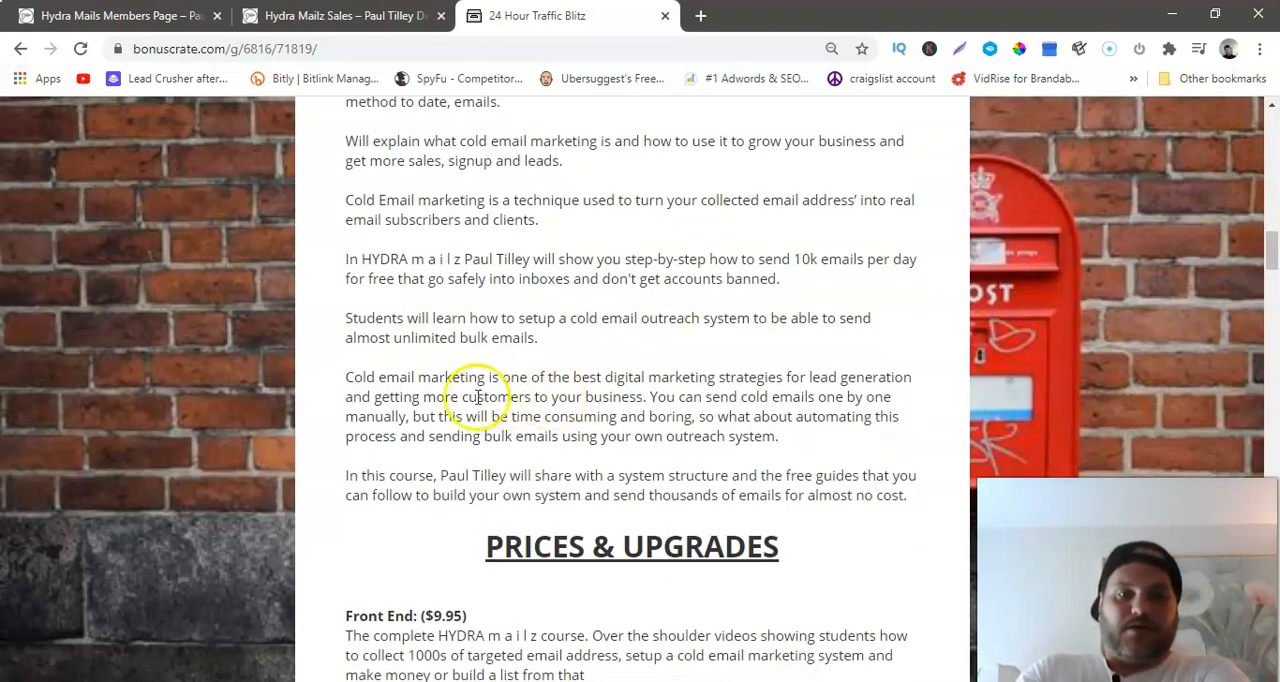
{"action": "mouse_move", "coordinate": [627, 387]}
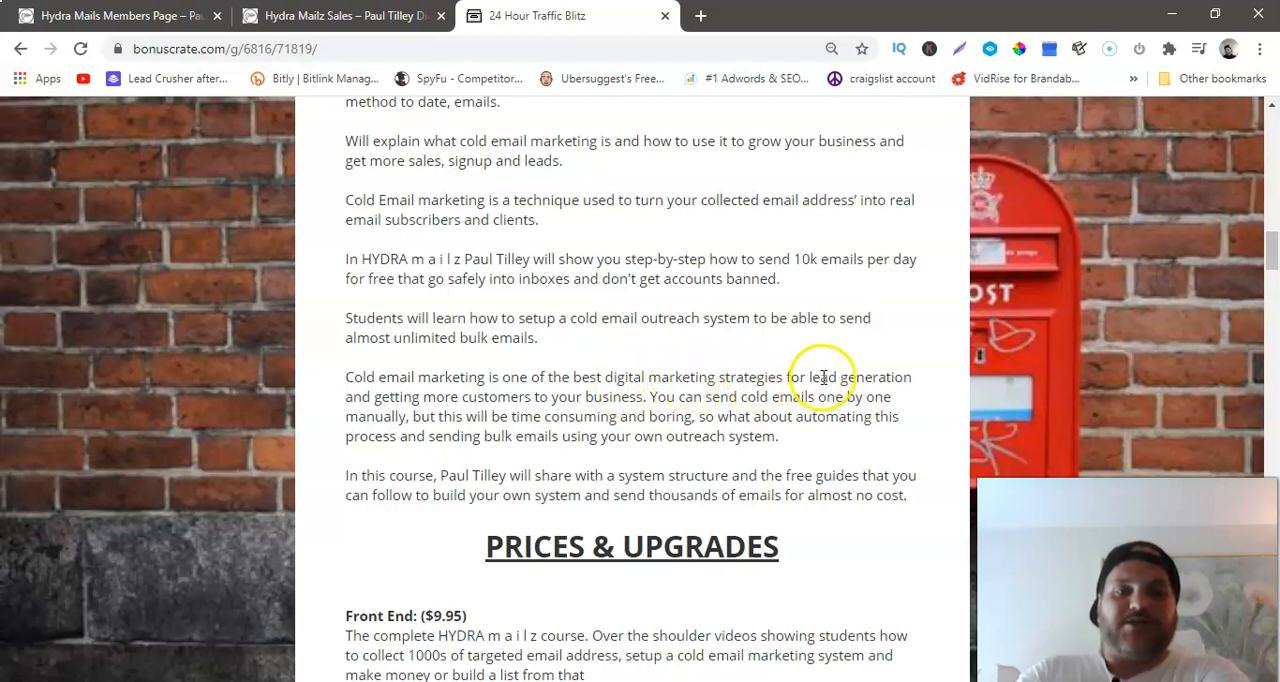
{"action": "mouse_move", "coordinate": [488, 410]}
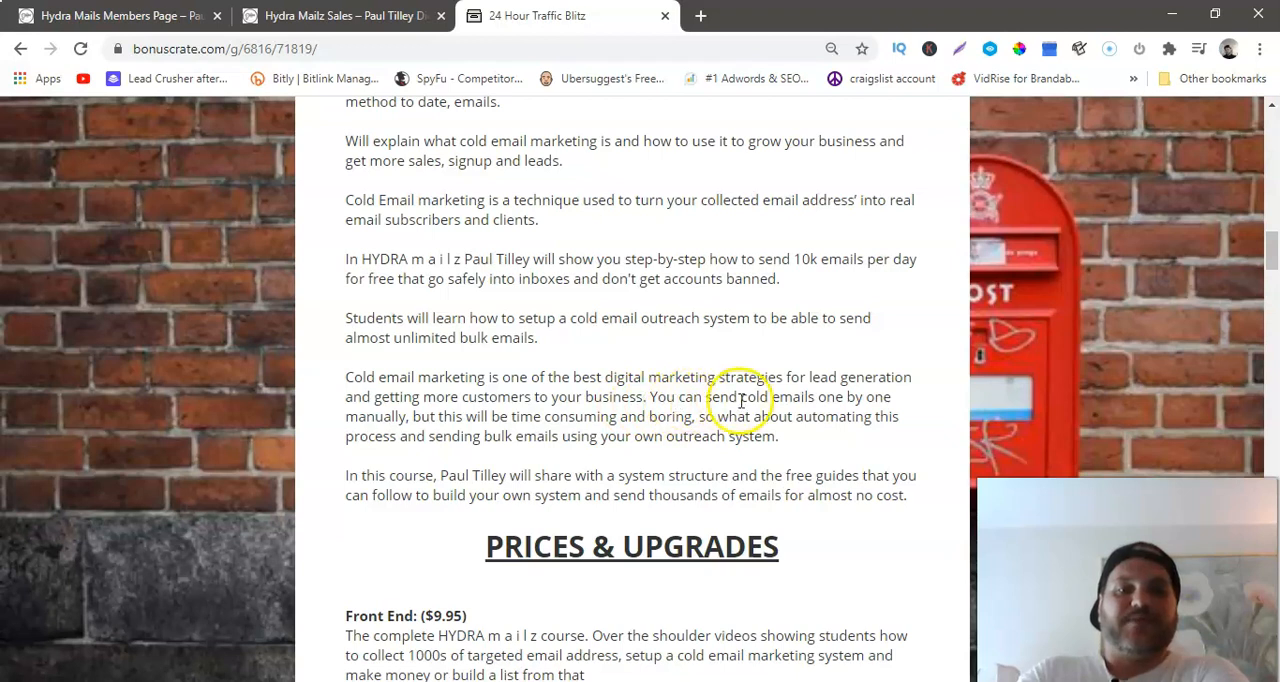
{"action": "mouse_move", "coordinate": [890, 408]}
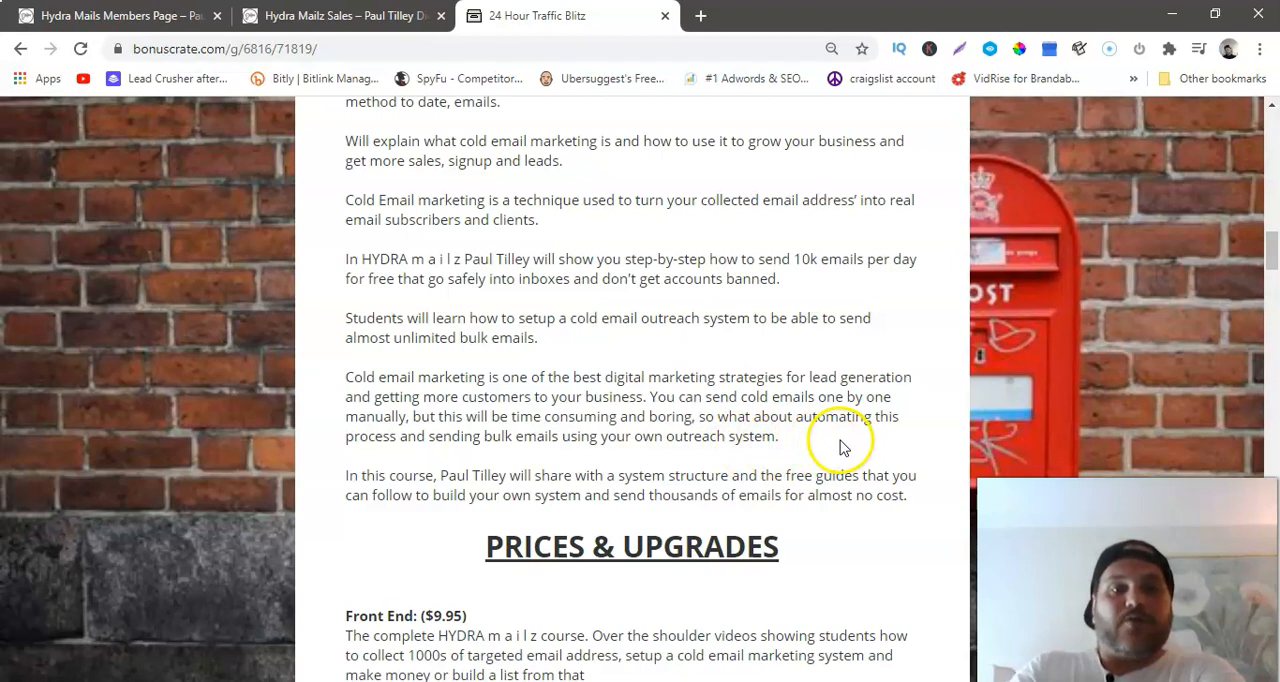
{"action": "mouse_move", "coordinate": [562, 452]}
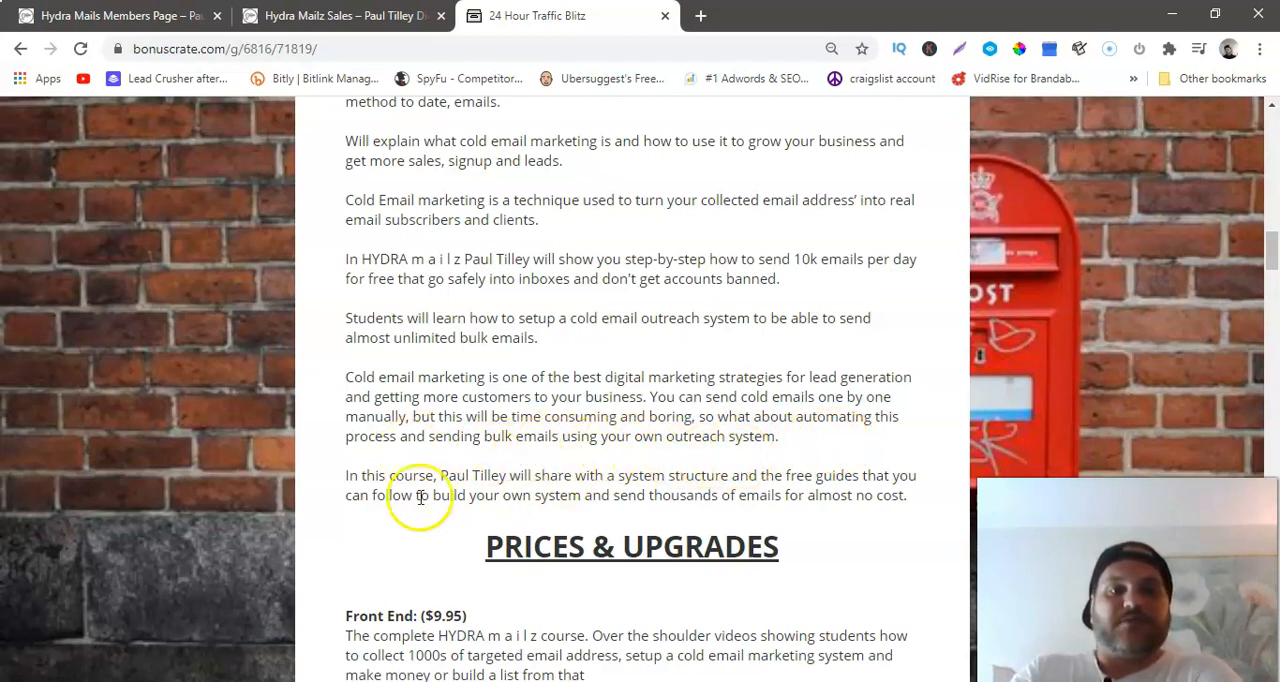
{"action": "mouse_move", "coordinate": [578, 488]}
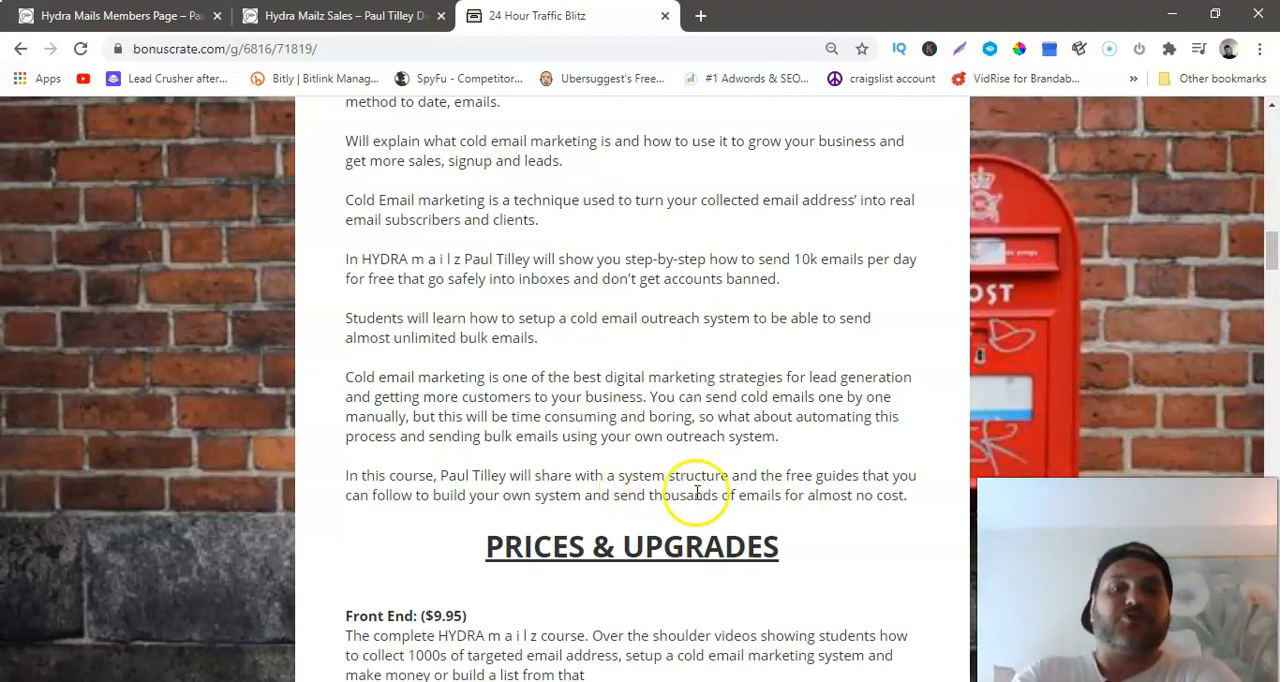
- Scroll through the upgrade list from the Front End offer to OTO4 The Complete Package
{"action": "scroll", "scroll_direction": "down", "scroll_amount": 3}
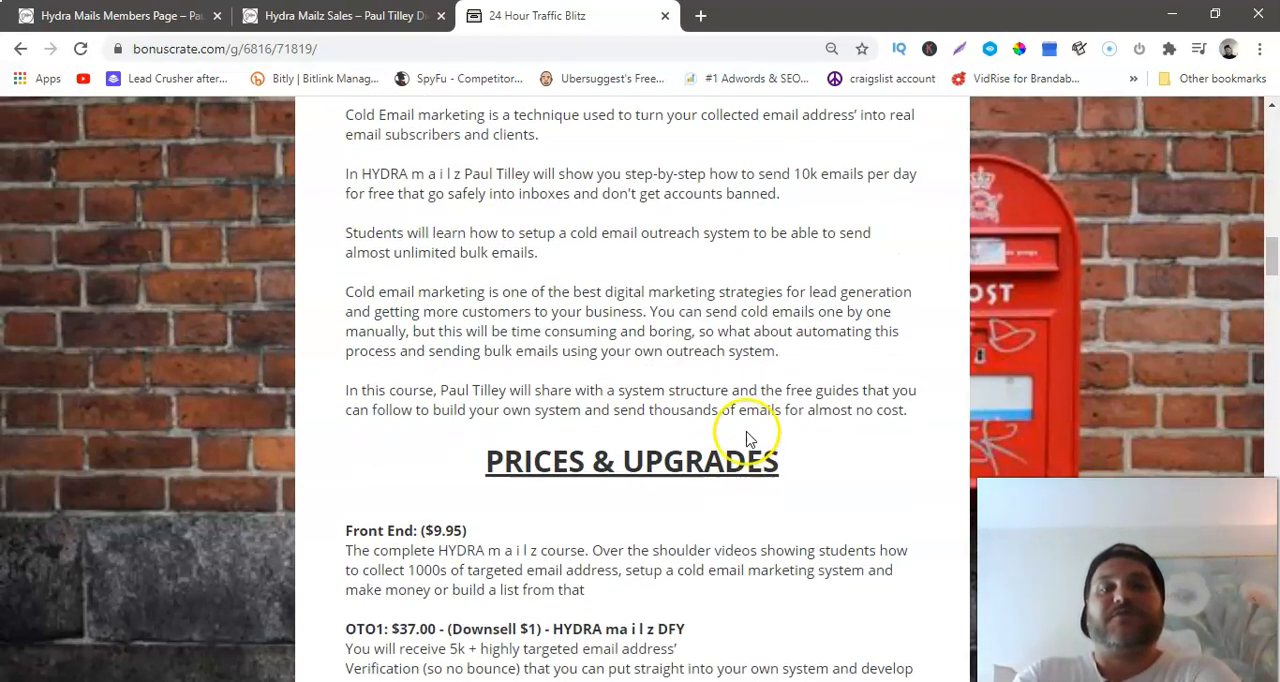
{"action": "mouse_move", "coordinate": [890, 435]}
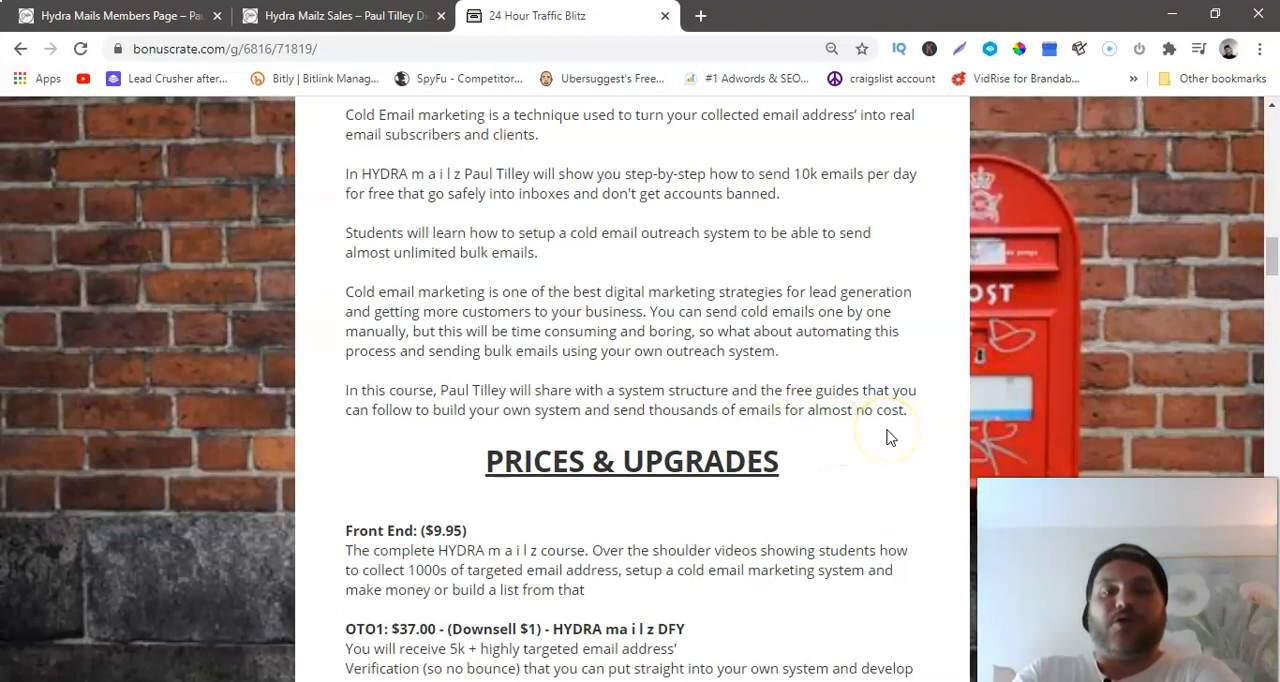
{"action": "scroll", "scroll_direction": "down", "scroll_amount": 3}
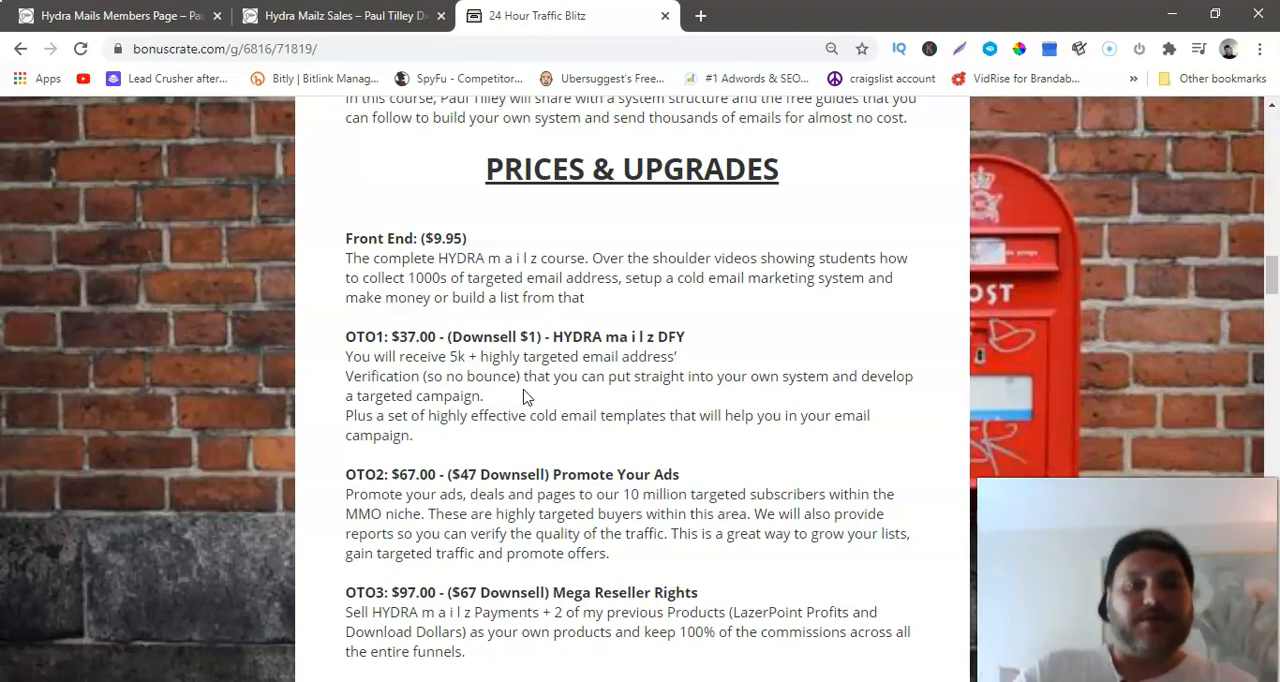
{"action": "scroll", "scroll_direction": "down", "scroll_amount": 3}
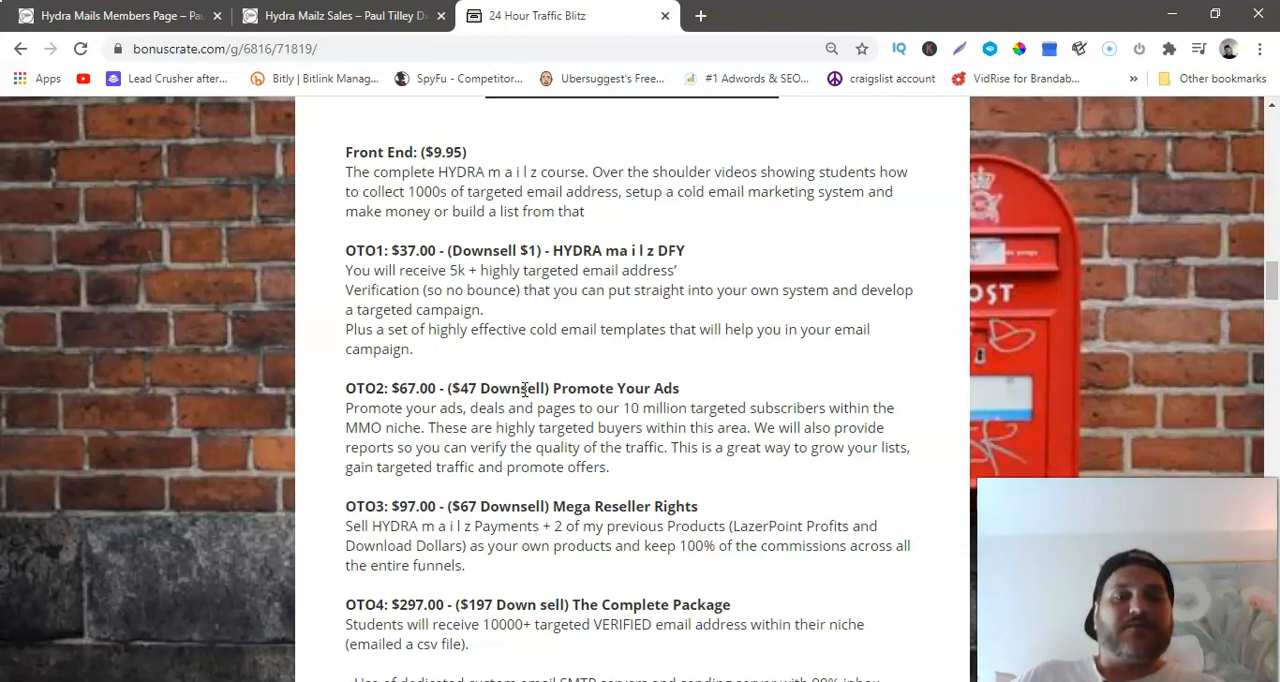
- Scroll past OTO4's features to the Early Bird notice, key benefits and 30-day guarantee
{"action": "scroll", "scroll_direction": "down", "scroll_amount": 3}
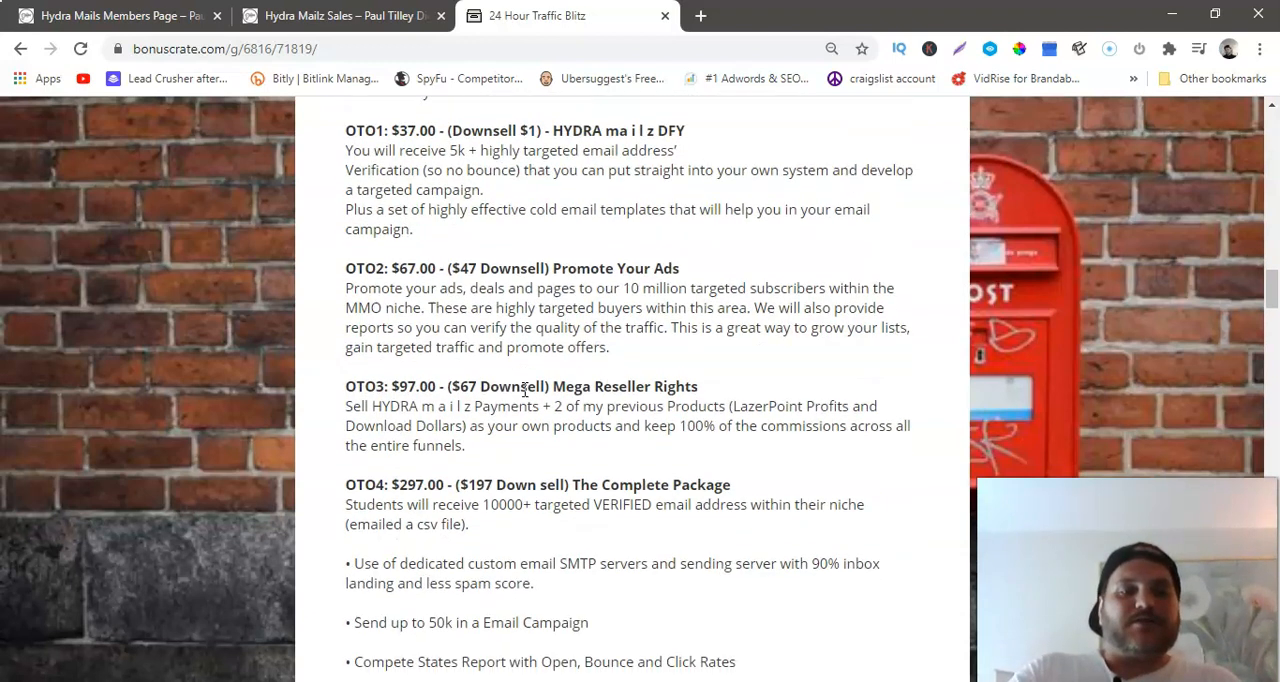
{"action": "scroll", "scroll_direction": "down", "scroll_amount": 3}
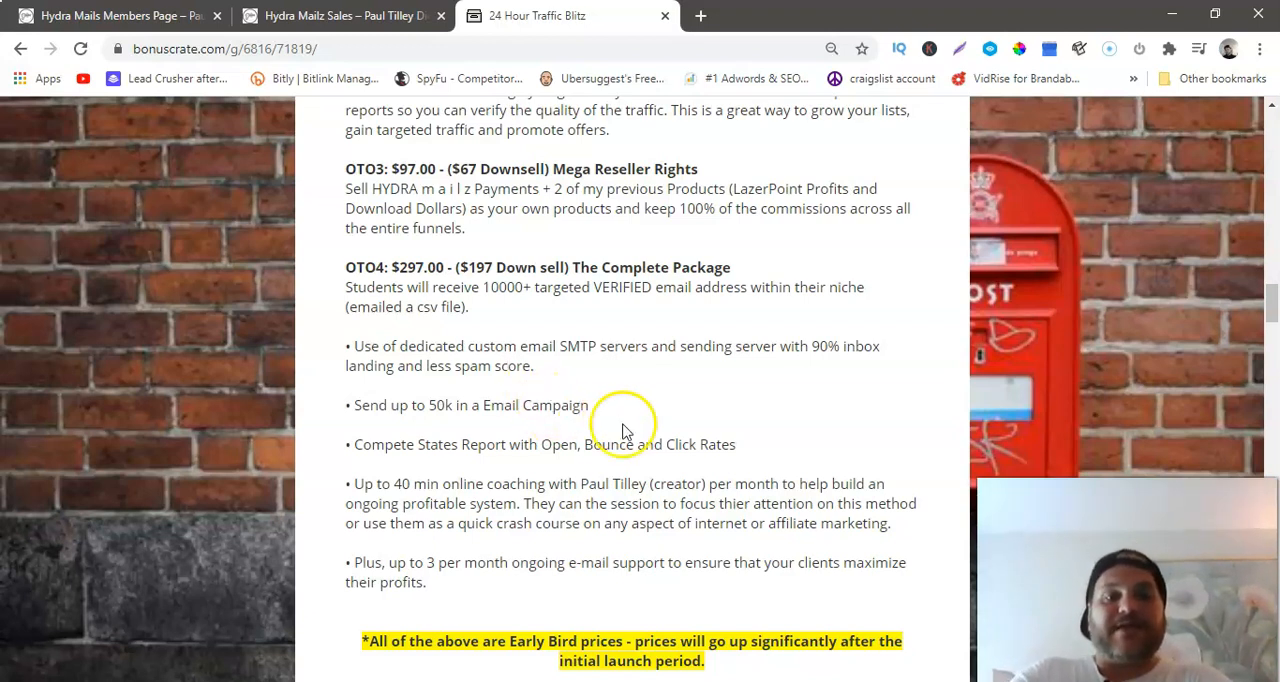
{"action": "scroll", "scroll_direction": "down", "scroll_amount": 3}
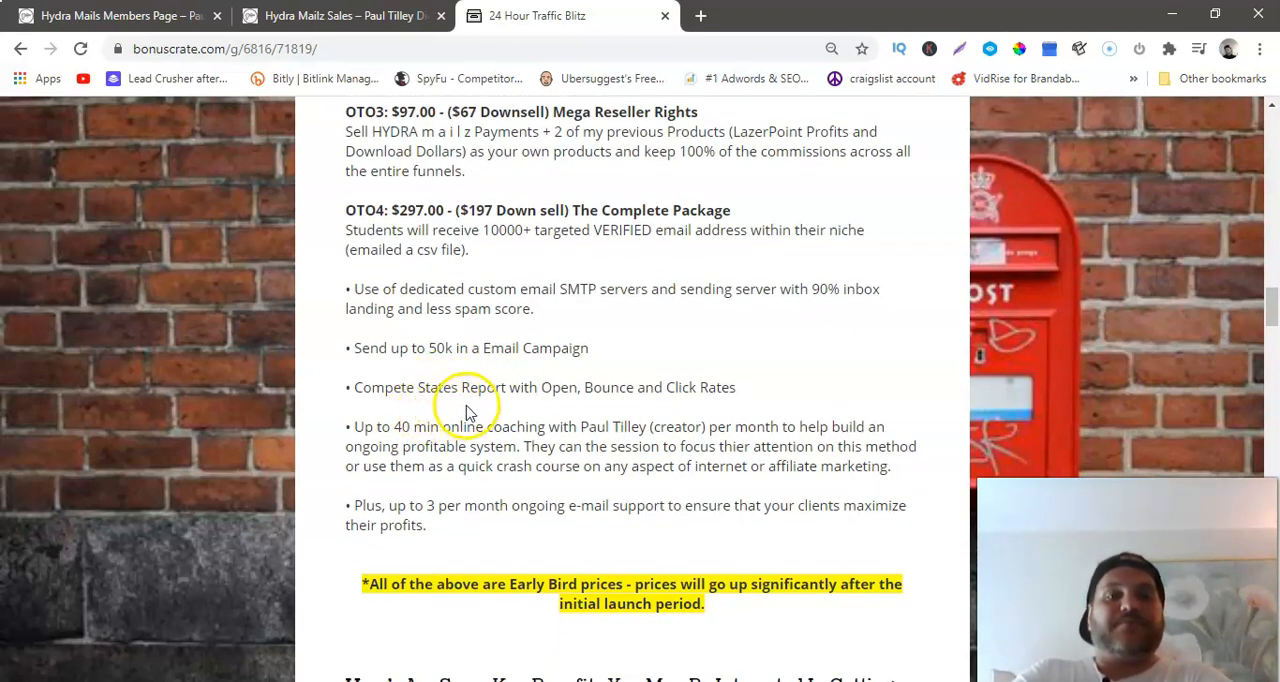
{"action": "mouse_move", "coordinate": [583, 408]}
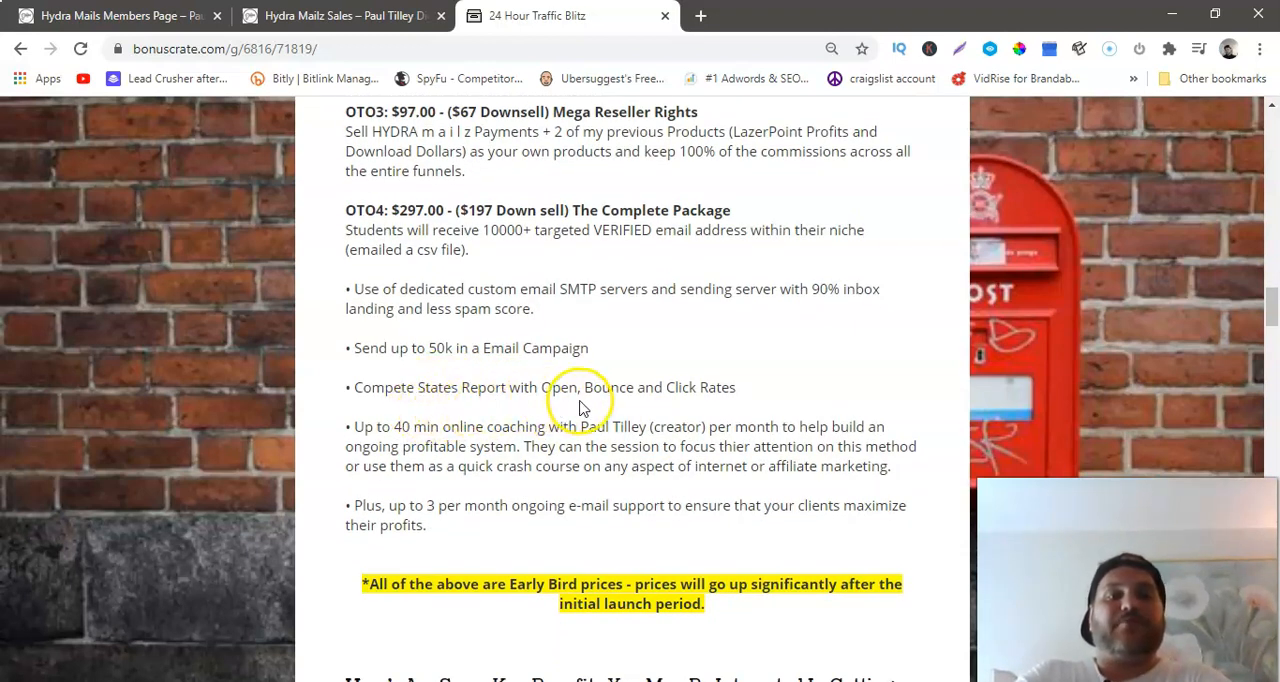
{"action": "mouse_move", "coordinate": [713, 402]}
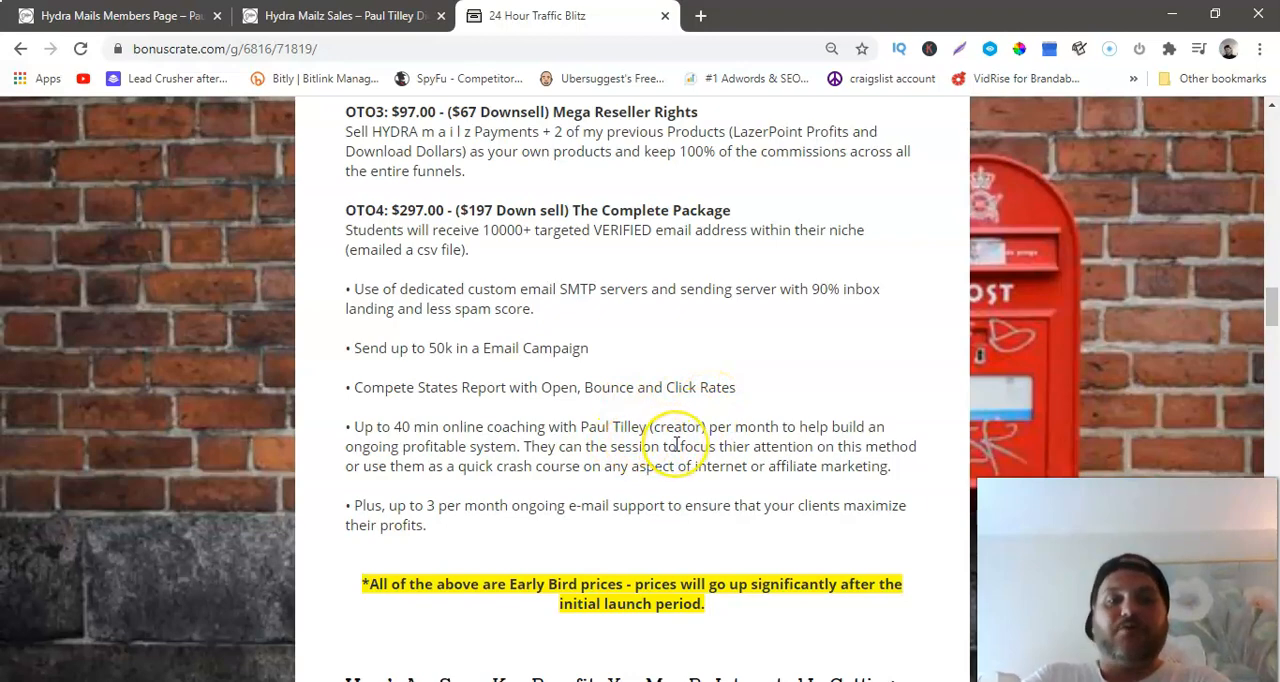
{"action": "scroll", "scroll_direction": "down", "scroll_amount": 3}
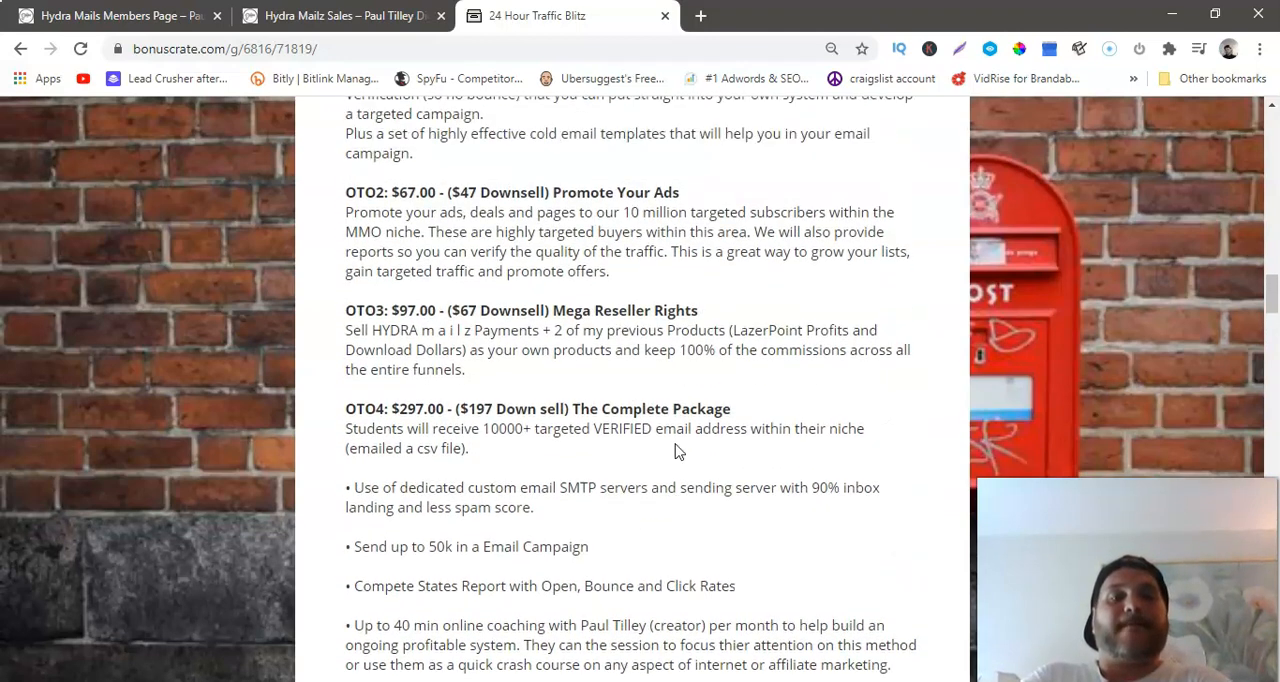
{"action": "scroll", "scroll_direction": "up", "scroll_amount": 3}
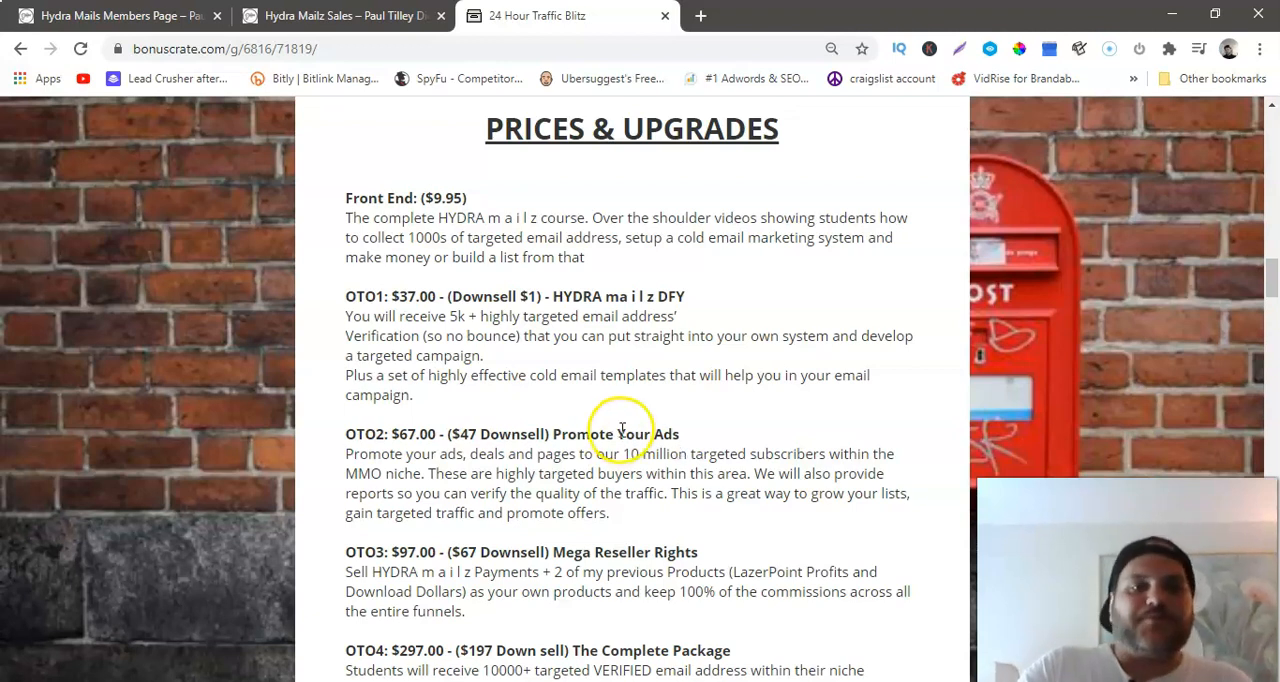
{"action": "scroll", "scroll_direction": "down", "scroll_amount": 3}
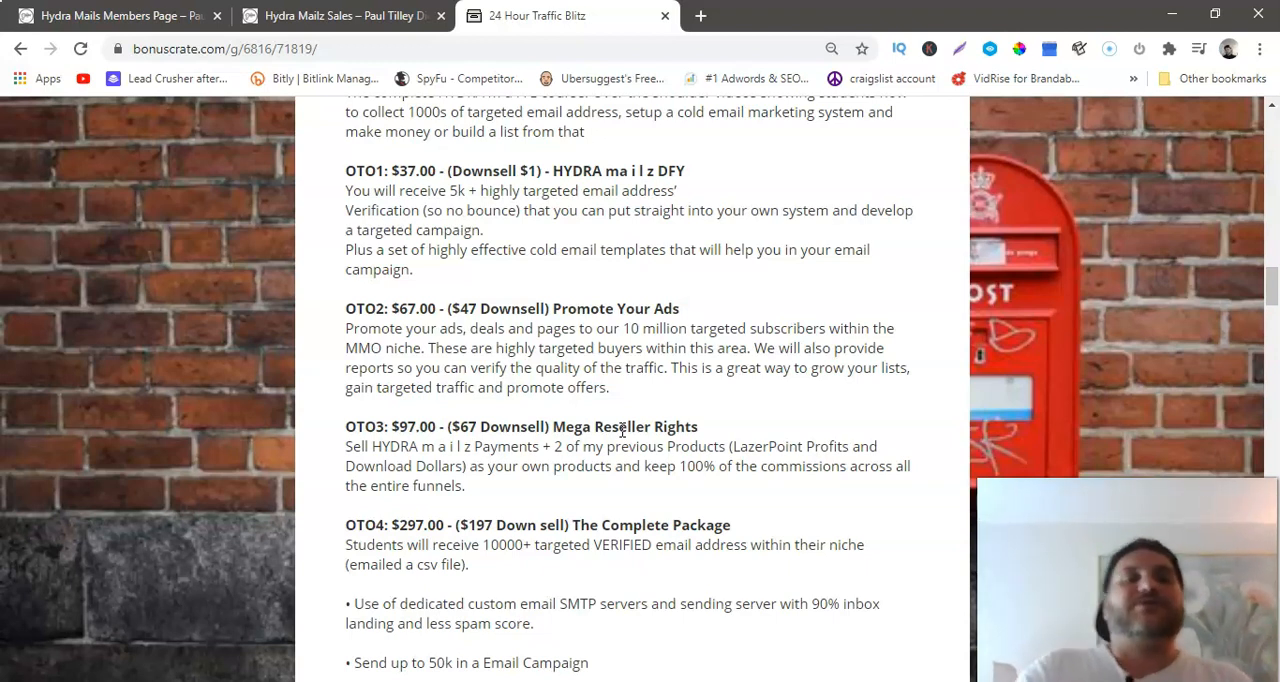
{"action": "scroll", "scroll_direction": "down", "scroll_amount": 3}
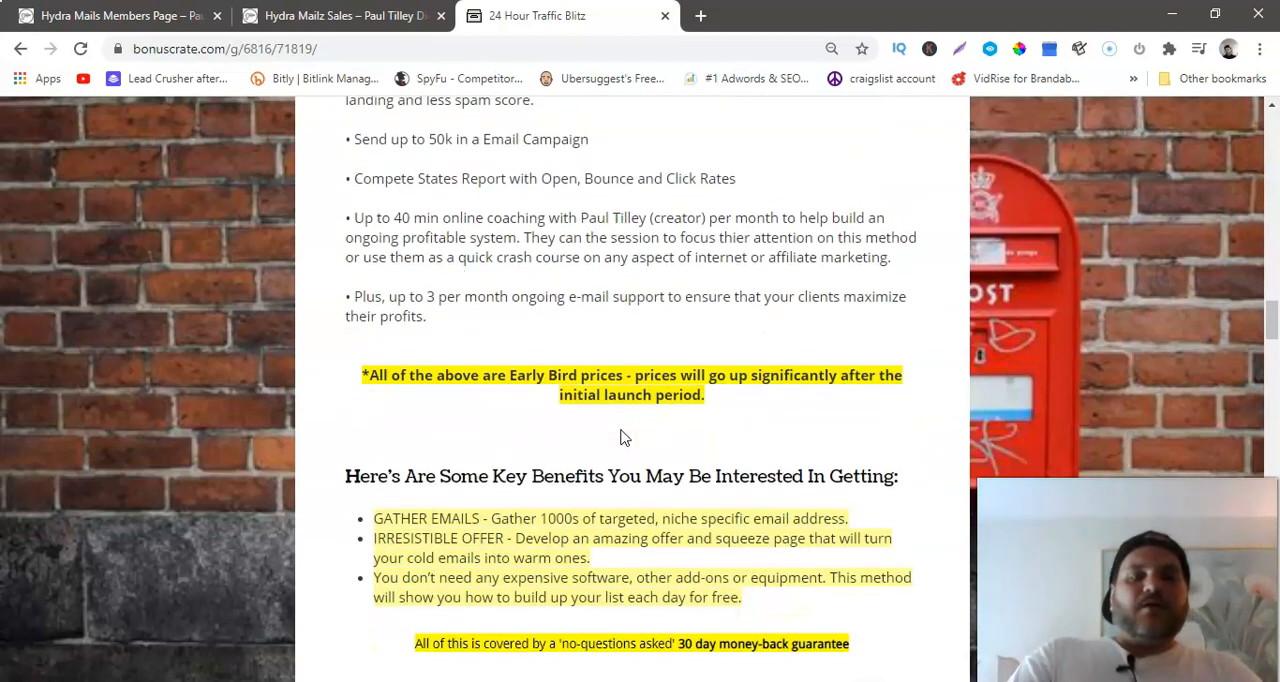
- Scroll past the guarantee and order button to Bonus #1, 1 on 1 Customer Support
{"action": "scroll", "scroll_direction": "down", "scroll_amount": 3}
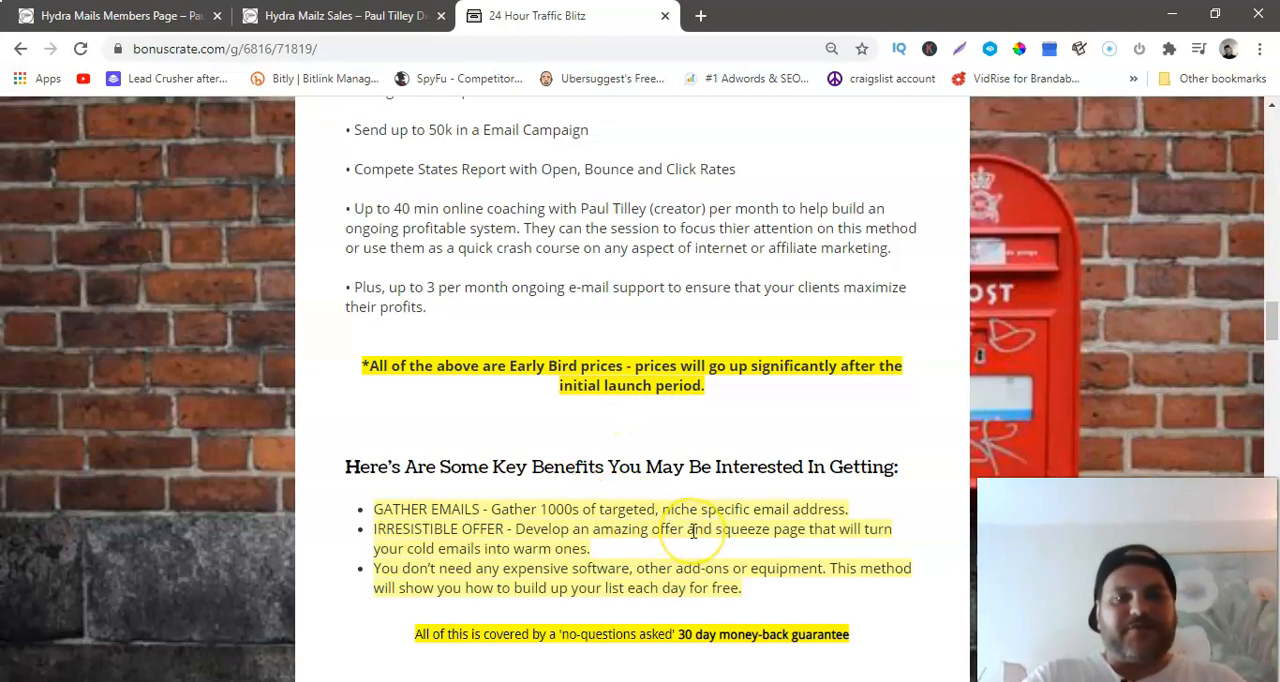
{"action": "scroll", "scroll_direction": "down", "scroll_amount": 3}
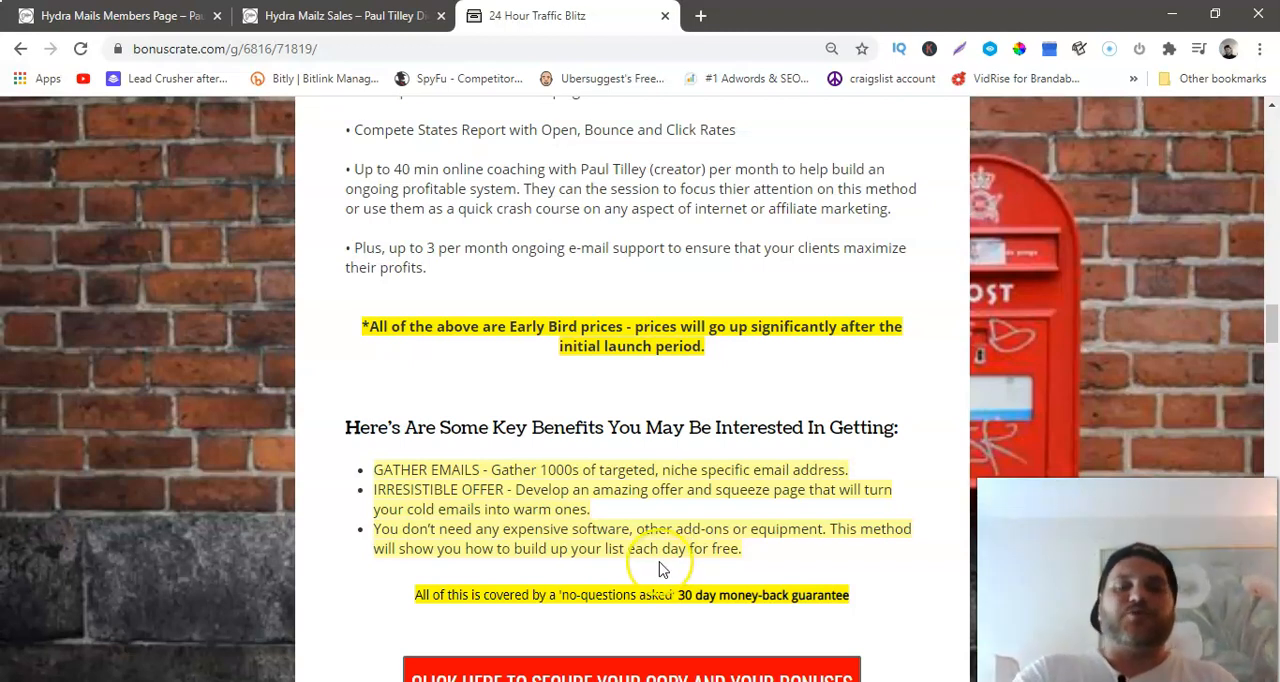
{"action": "scroll", "scroll_direction": "down", "scroll_amount": 3}
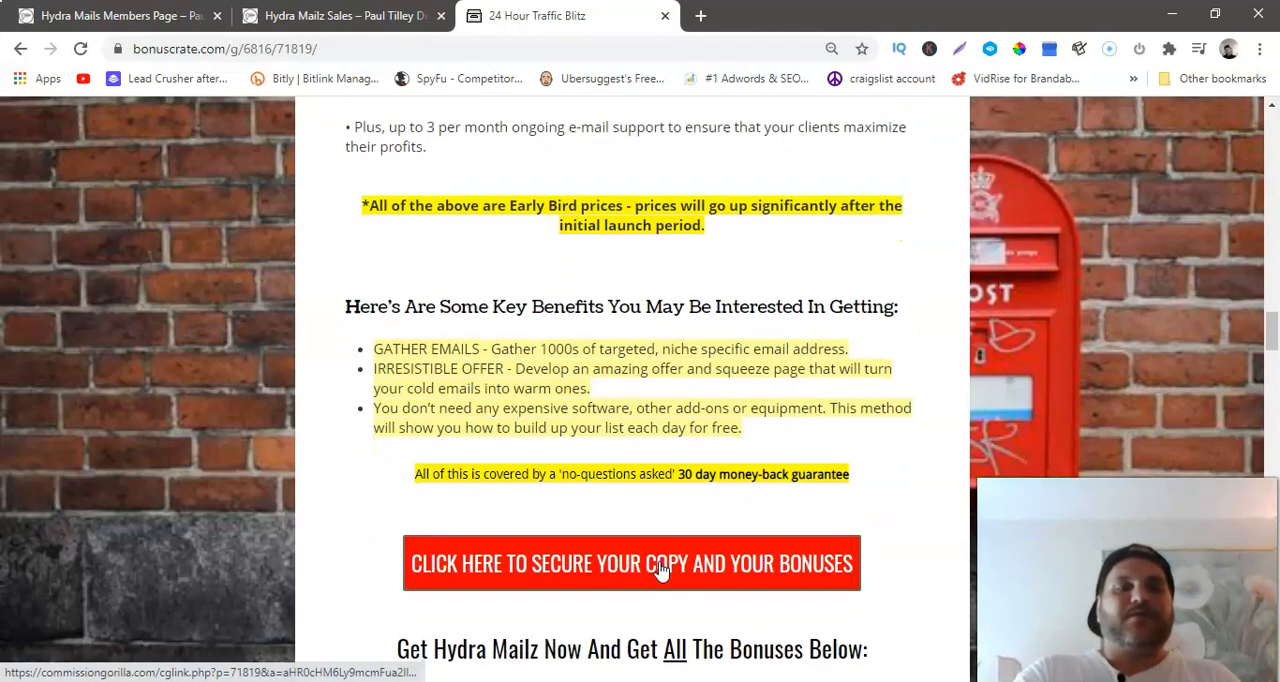
{"action": "scroll", "scroll_direction": "down", "scroll_amount": 3}
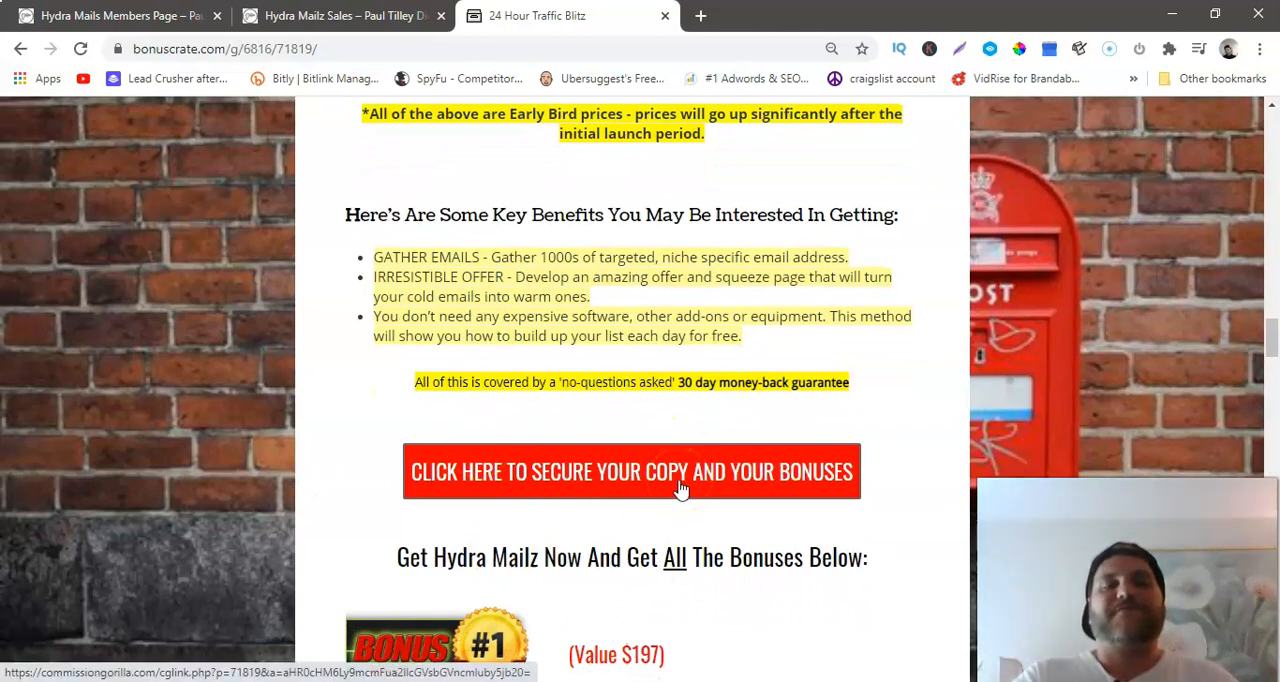
{"action": "scroll", "scroll_direction": "down", "scroll_amount": 3}
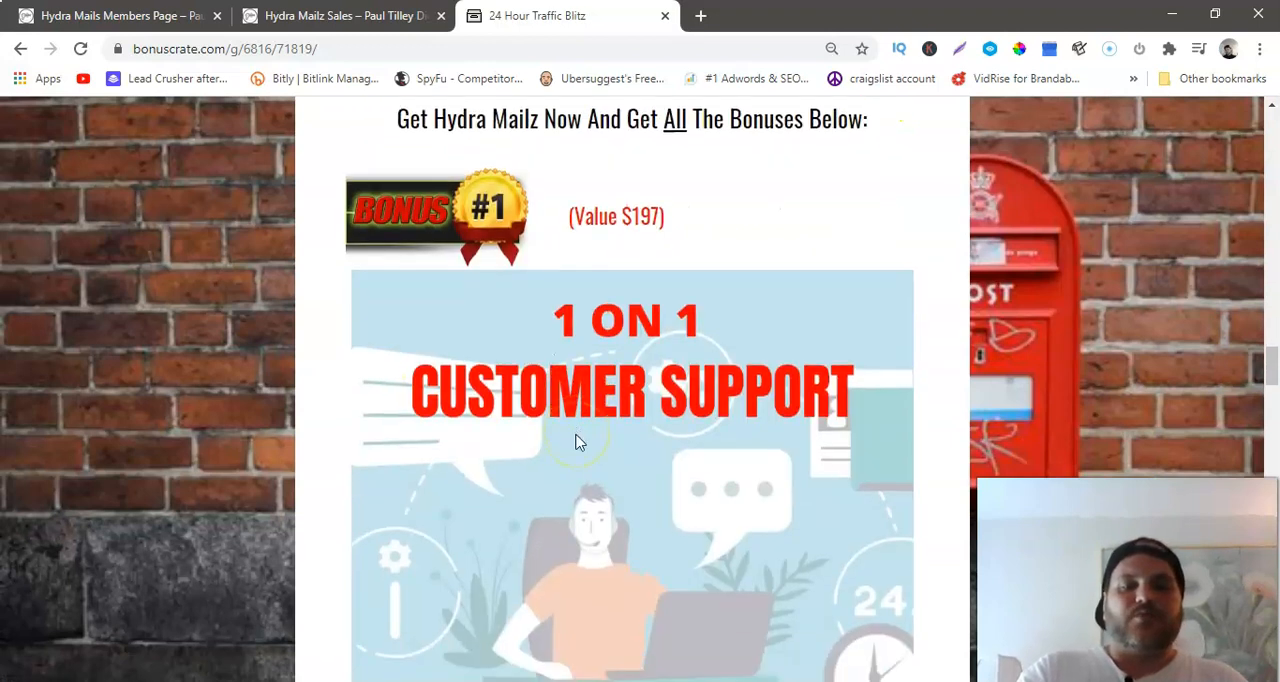
- Scroll past Bonus #1's Skype, email and Messenger support details to the $97 Bonus #2
{"action": "scroll", "scroll_direction": "down", "scroll_amount": 3}
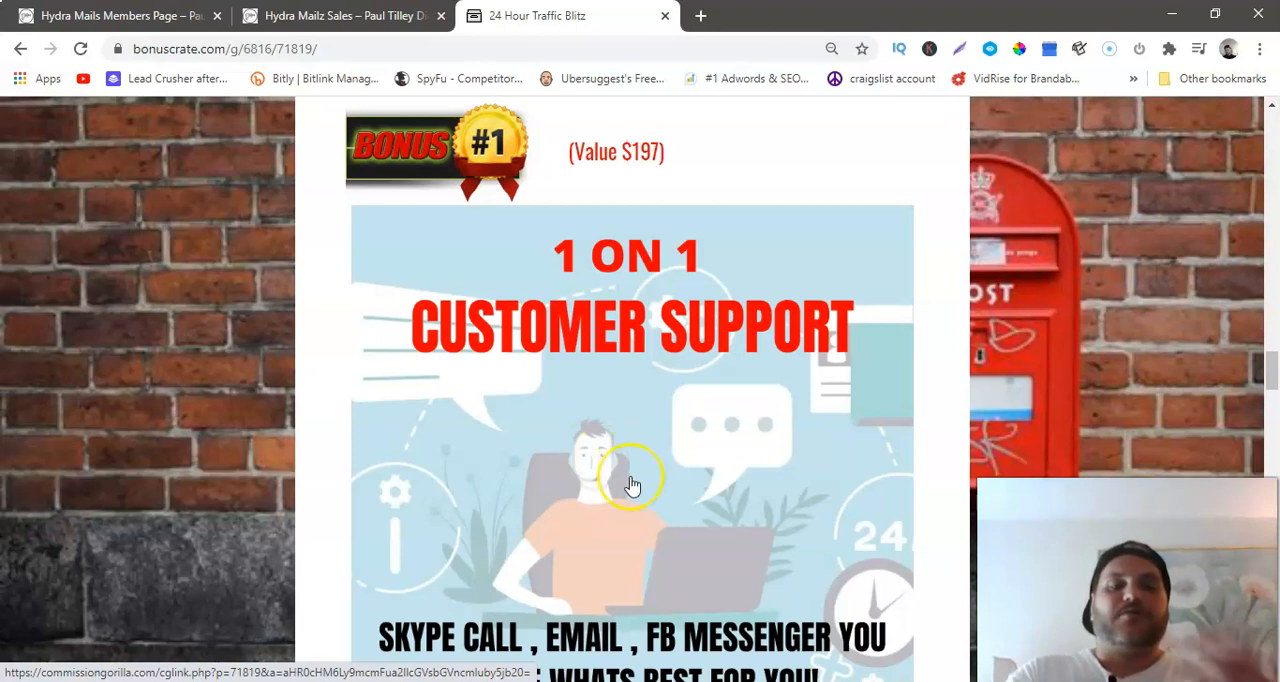
{"action": "scroll", "scroll_direction": "down", "scroll_amount": 3}
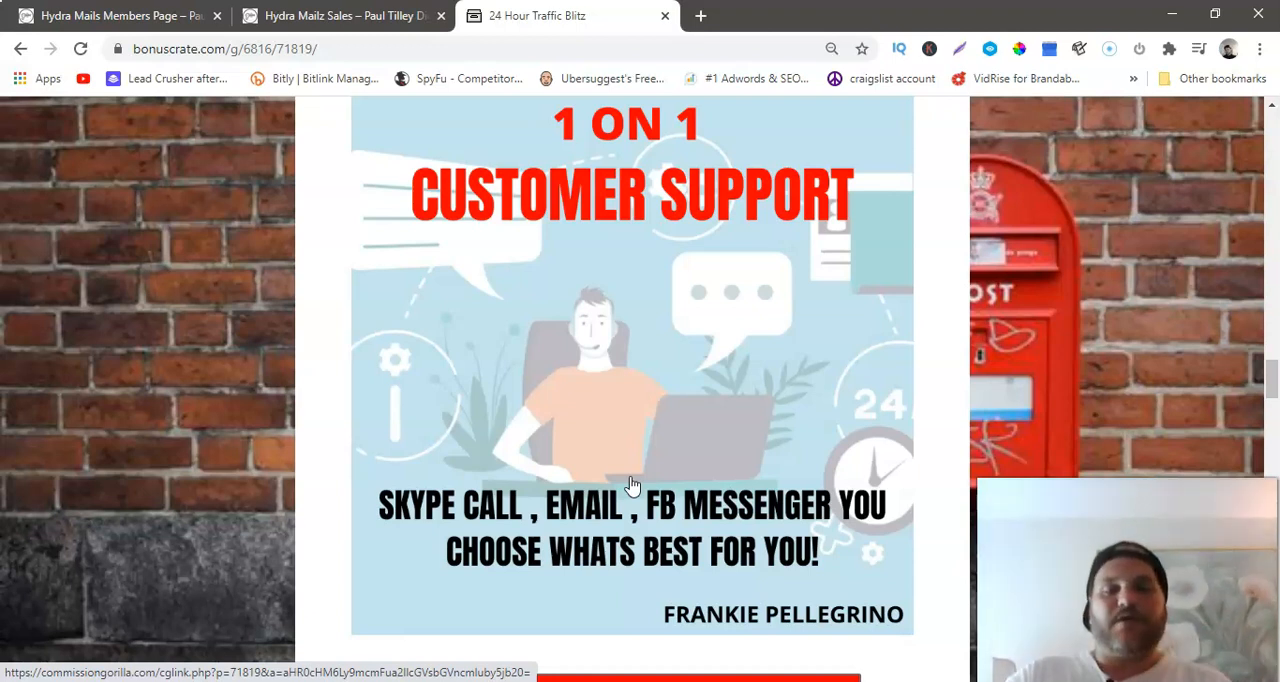
{"action": "scroll", "scroll_direction": "down", "scroll_amount": 3}
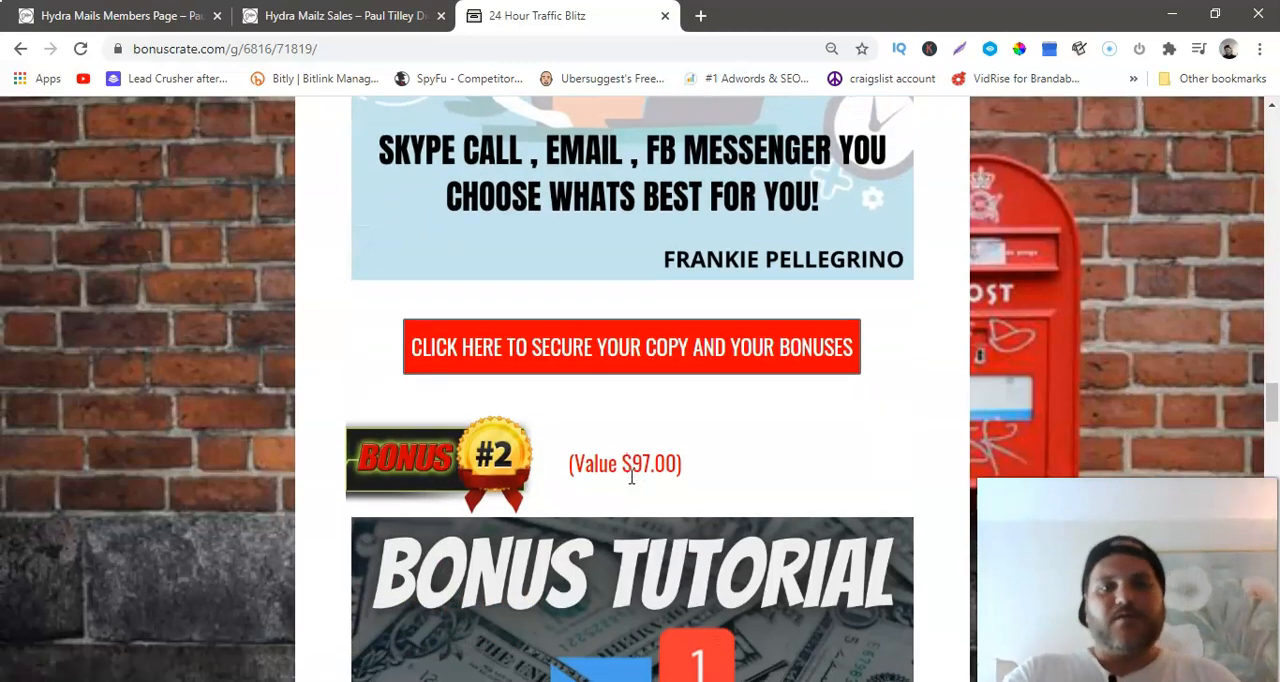
- Scroll through the free autoresponder tutorial to Bonus #3, the $197 W+ and JVZoo approval video
{"action": "scroll", "scroll_direction": "down", "scroll_amount": 3}
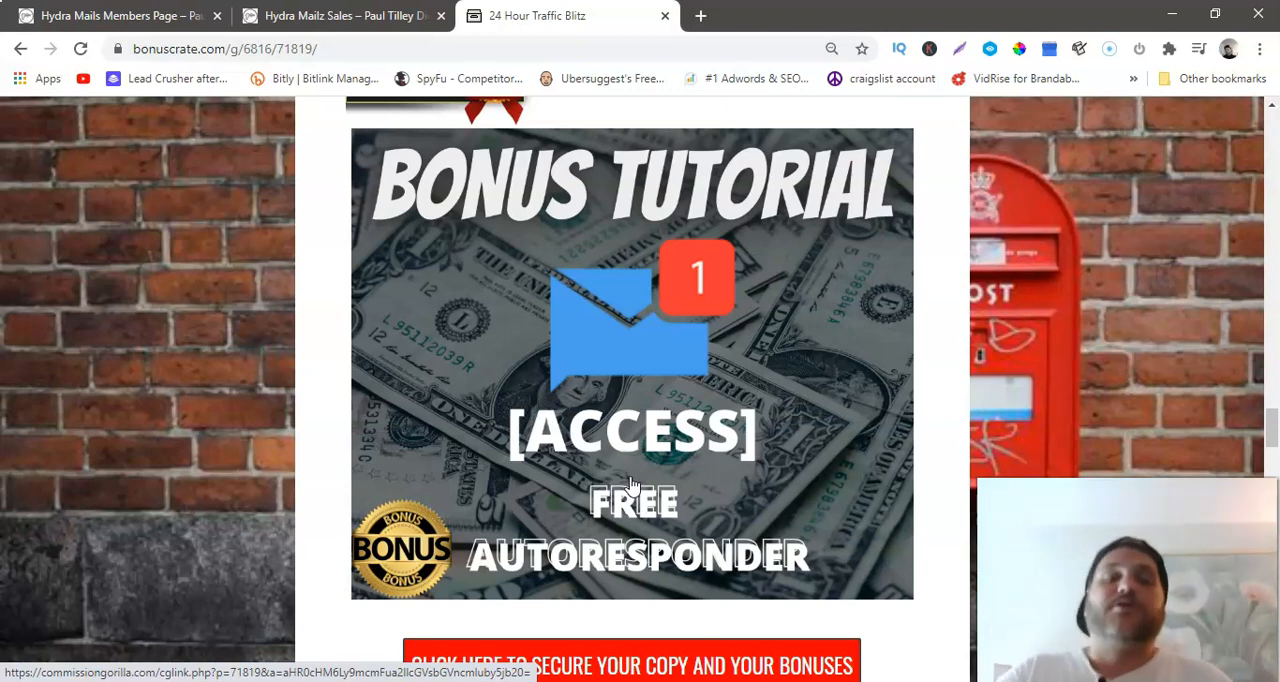
{"action": "scroll", "scroll_direction": "down", "scroll_amount": 3}
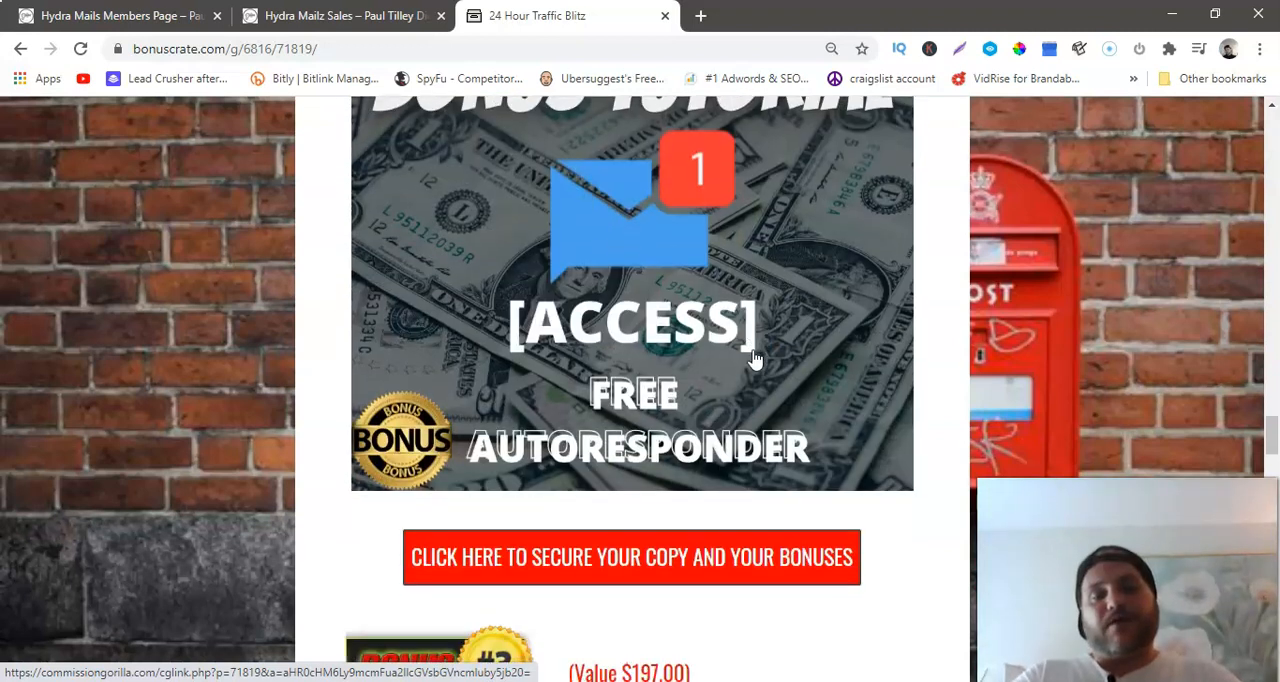
{"action": "scroll", "scroll_direction": "down", "scroll_amount": 3}
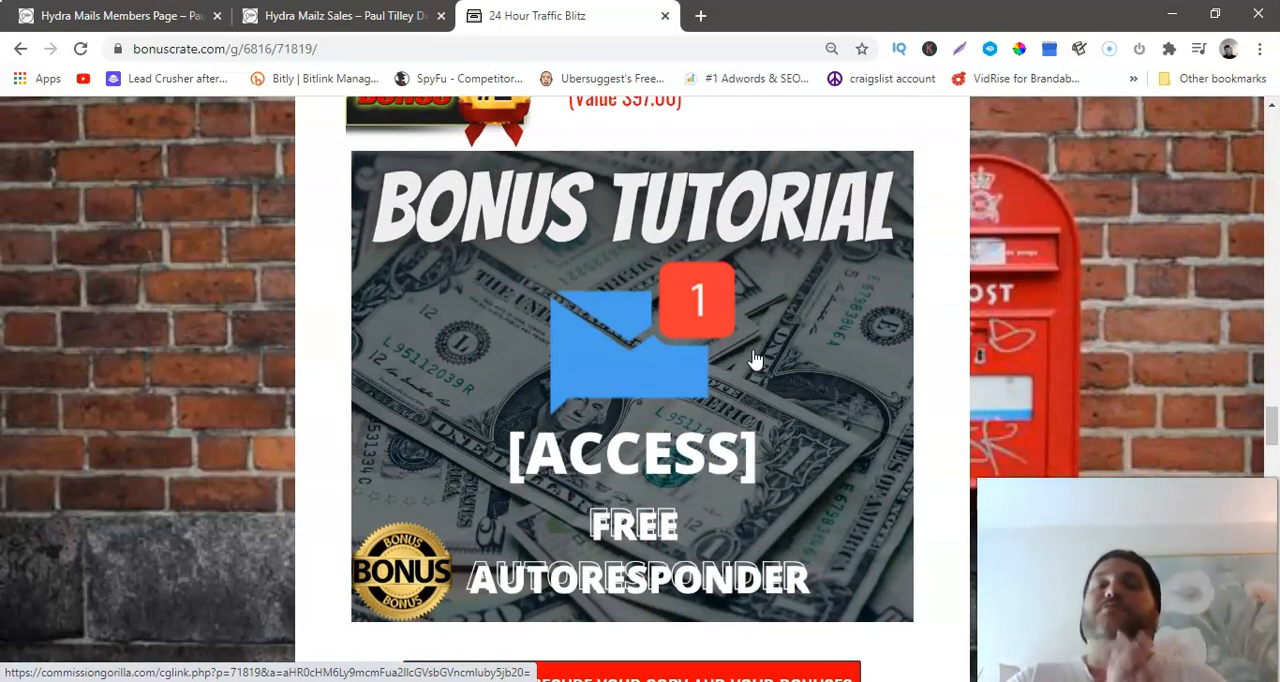
{"action": "scroll", "scroll_direction": "down", "scroll_amount": 3}
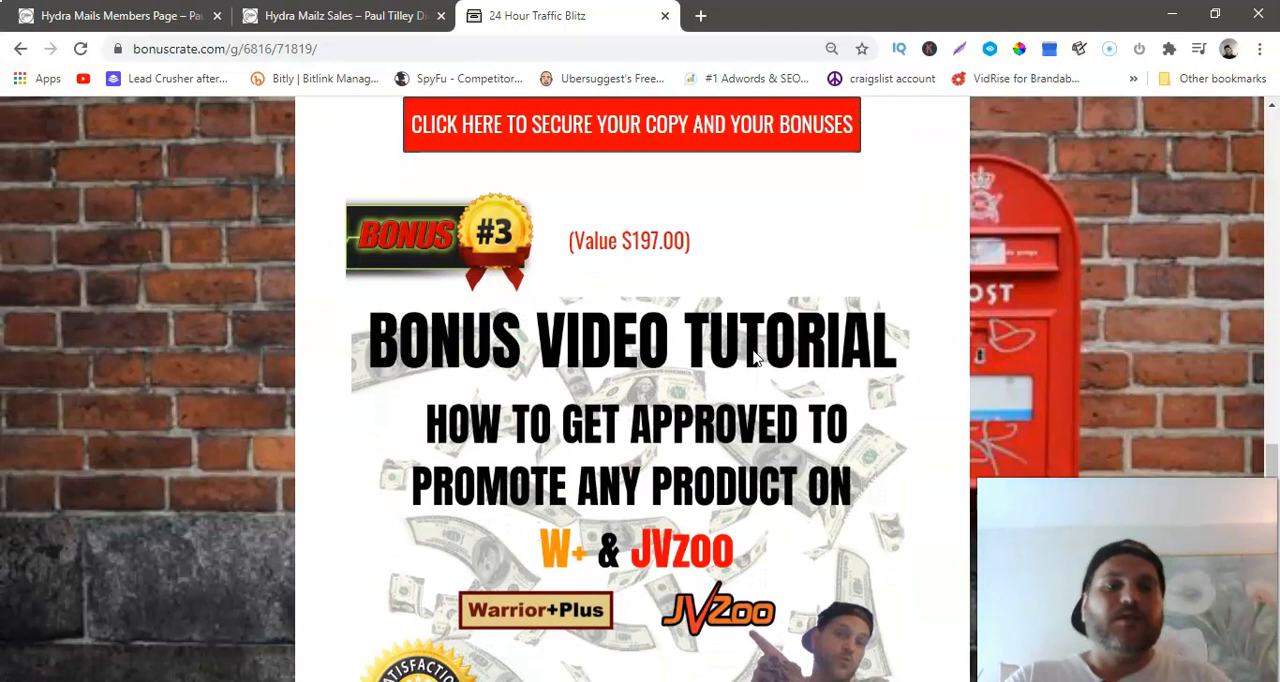
- Scroll past the Bonus #3 image and order button to Bonus #4, a $97 video course
{"action": "scroll", "scroll_direction": "down", "scroll_amount": 3}
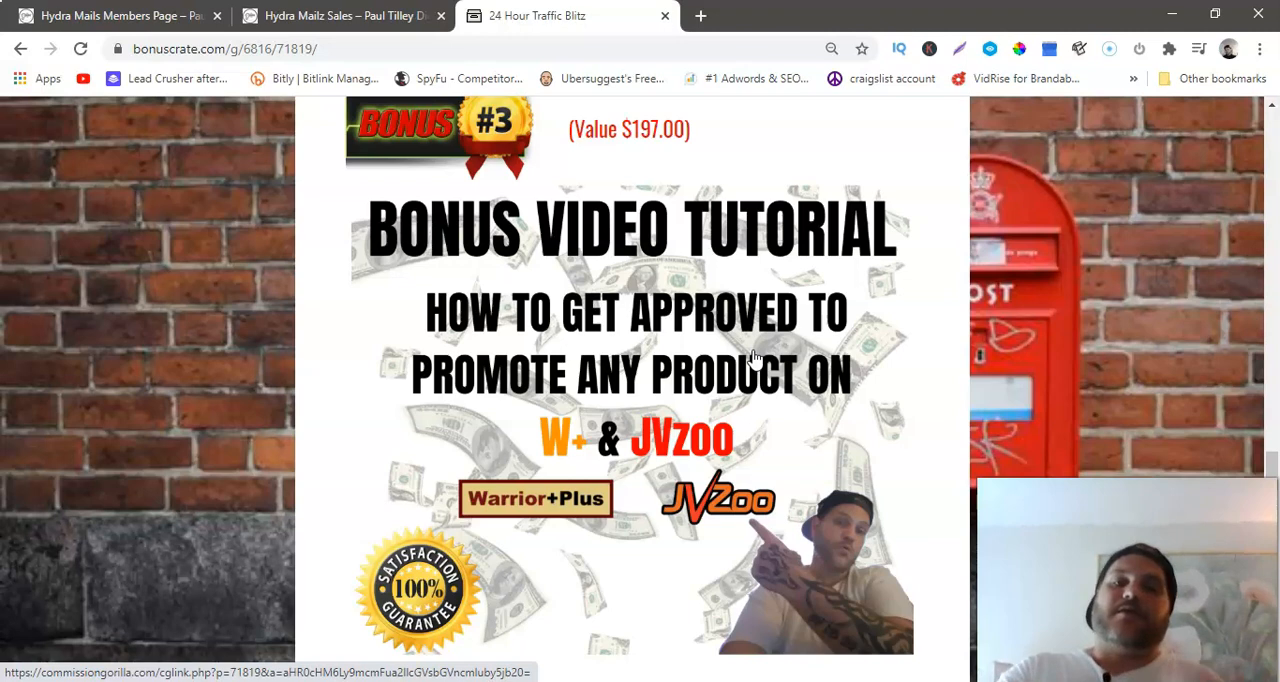
{"action": "scroll", "scroll_direction": "down", "scroll_amount": 3}
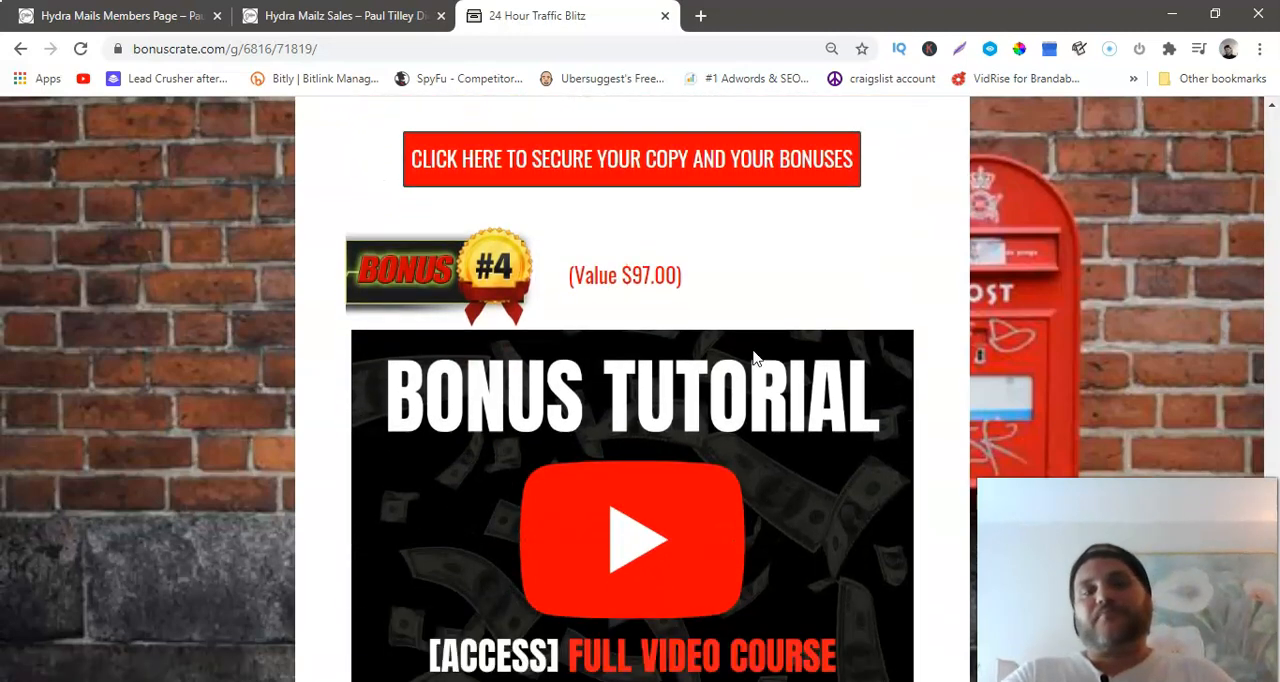
- Scroll past the YouTube SEO course bonus to Bonus #5, the $900 special tutorial
{"action": "scroll", "scroll_direction": "down", "scroll_amount": 3}
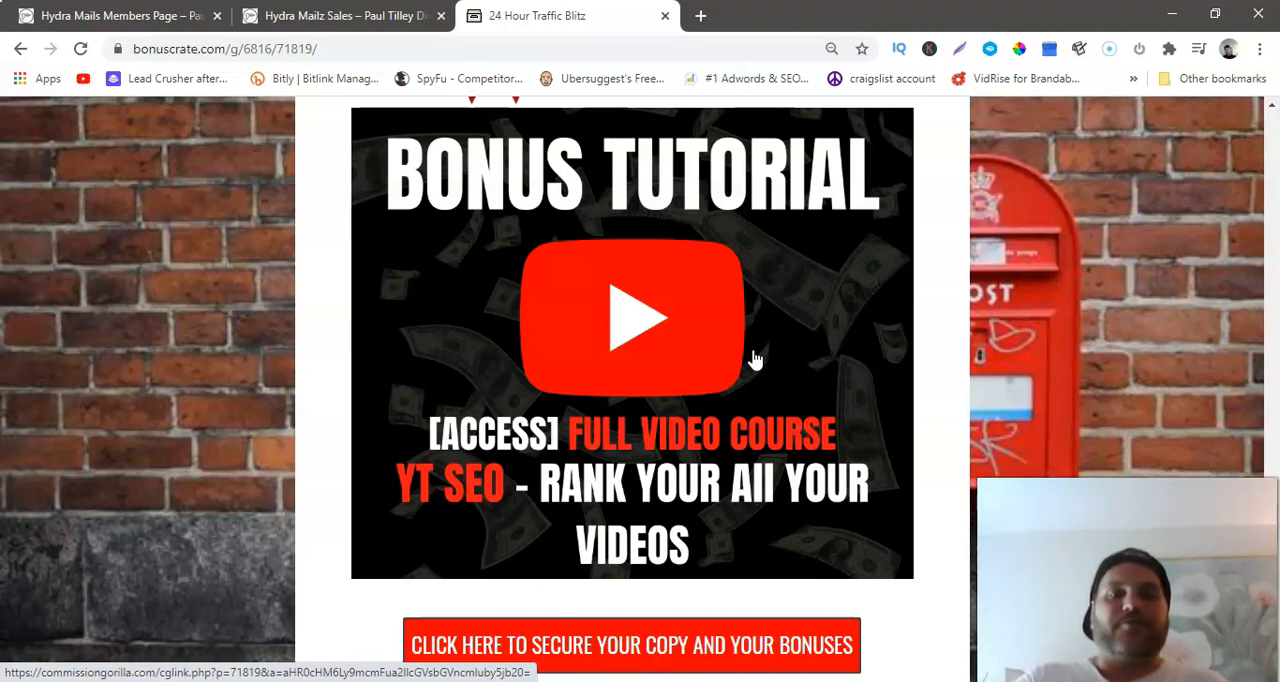
{"action": "scroll", "scroll_direction": "down", "scroll_amount": 3}
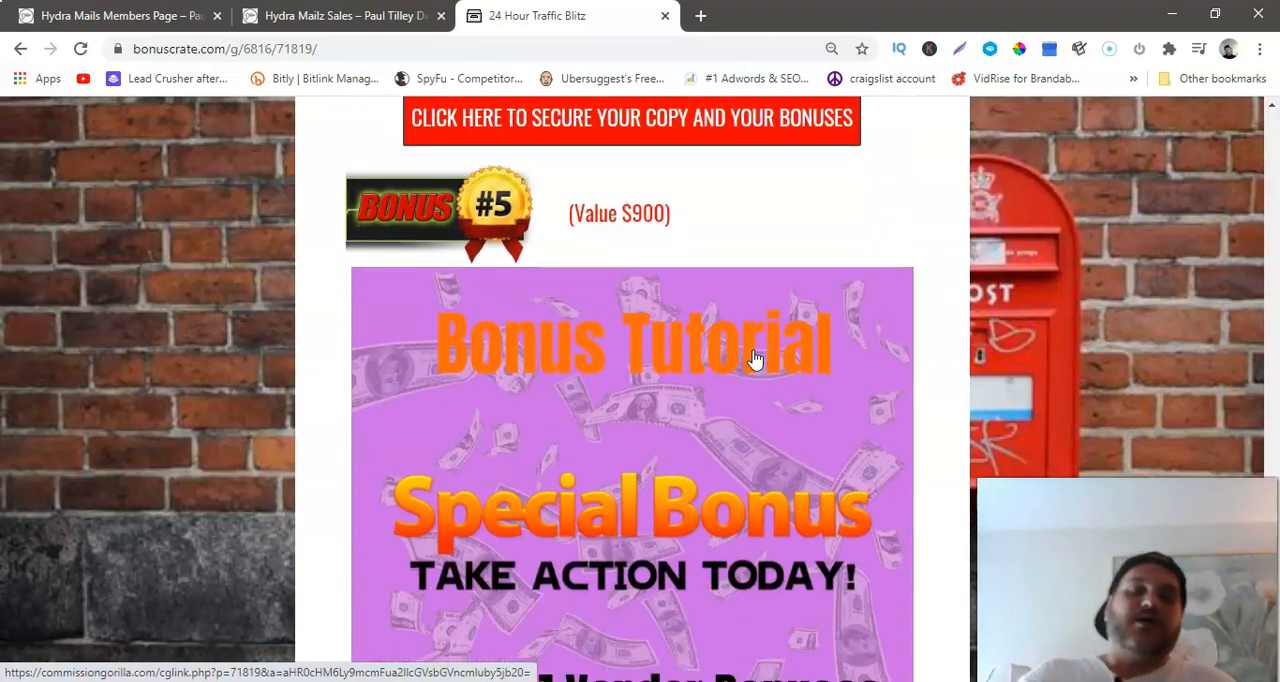
{"action": "scroll", "scroll_direction": "down", "scroll_amount": 3}
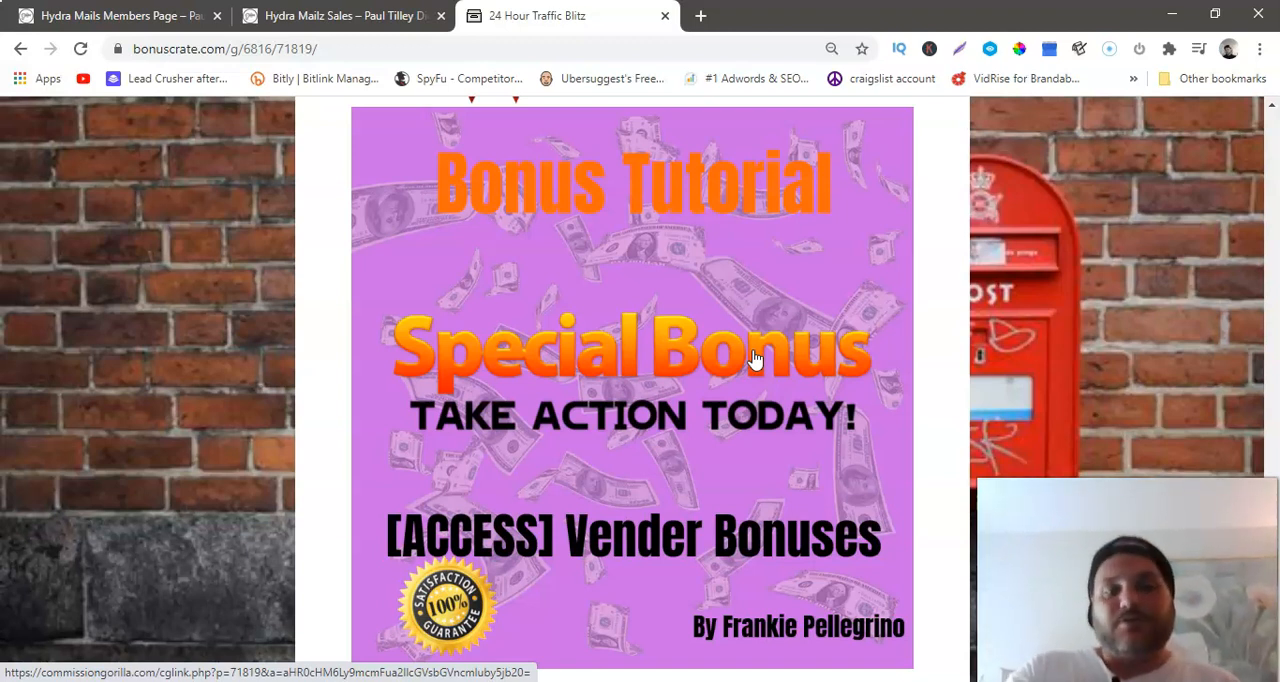
{"action": "scroll", "scroll_direction": "down", "scroll_amount": 3}
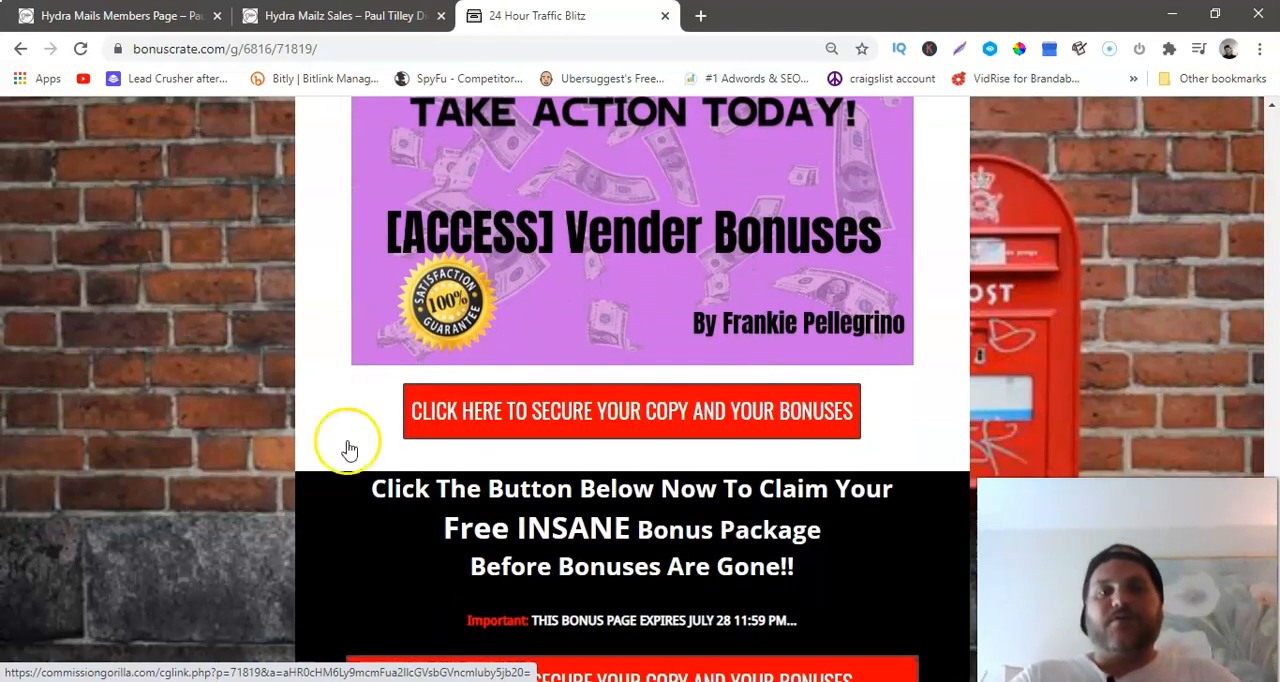
{"action": "scroll", "scroll_direction": "down", "scroll_amount": 3}
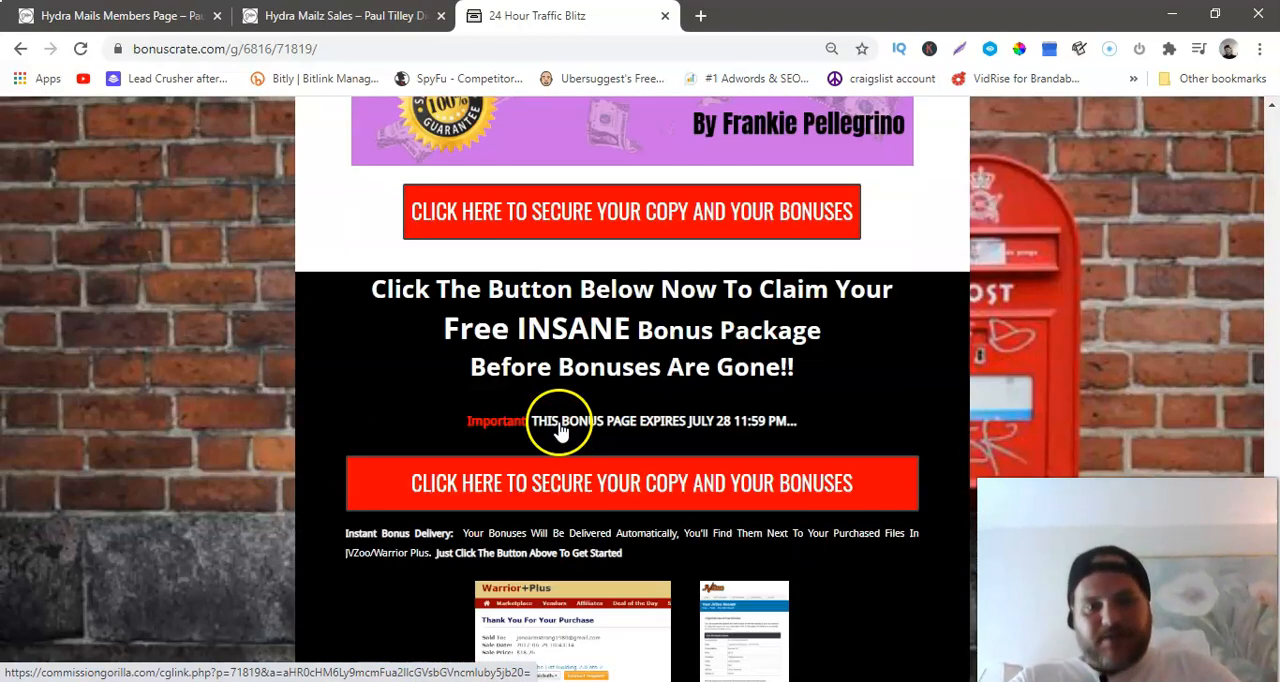
{"action": "scroll", "scroll_direction": "down", "scroll_amount": 3}
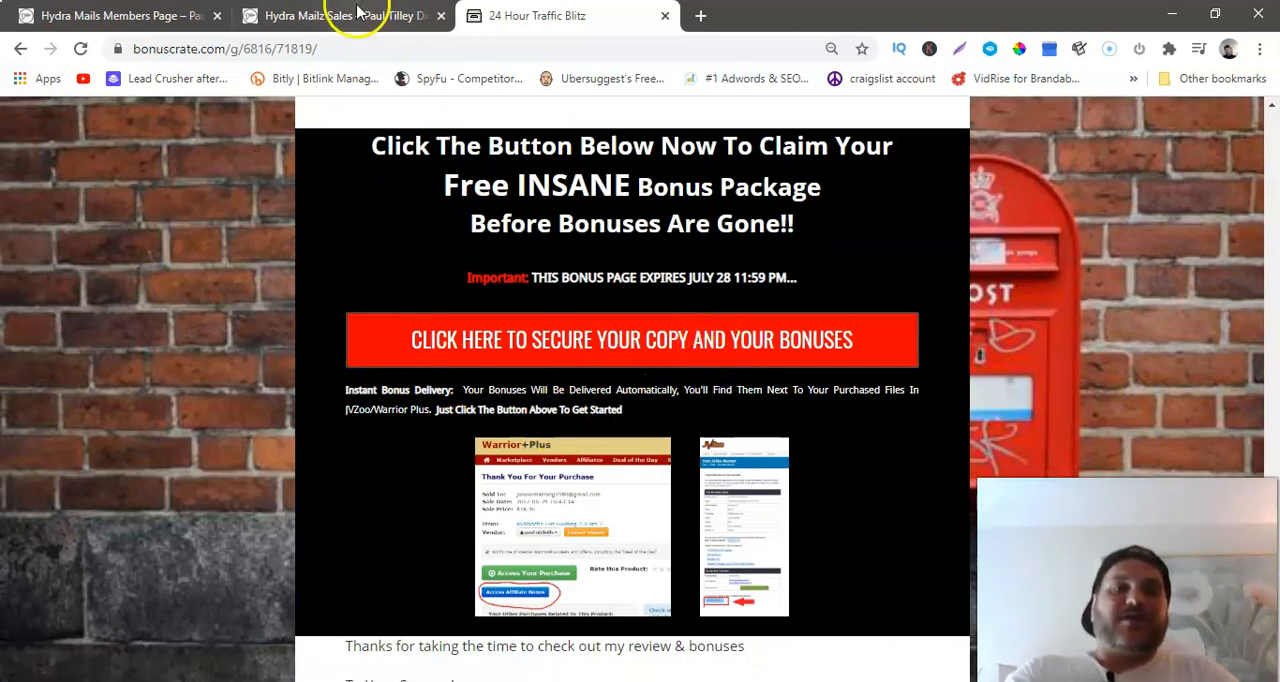
{"action": "left_click", "coordinate": [340, 15]}
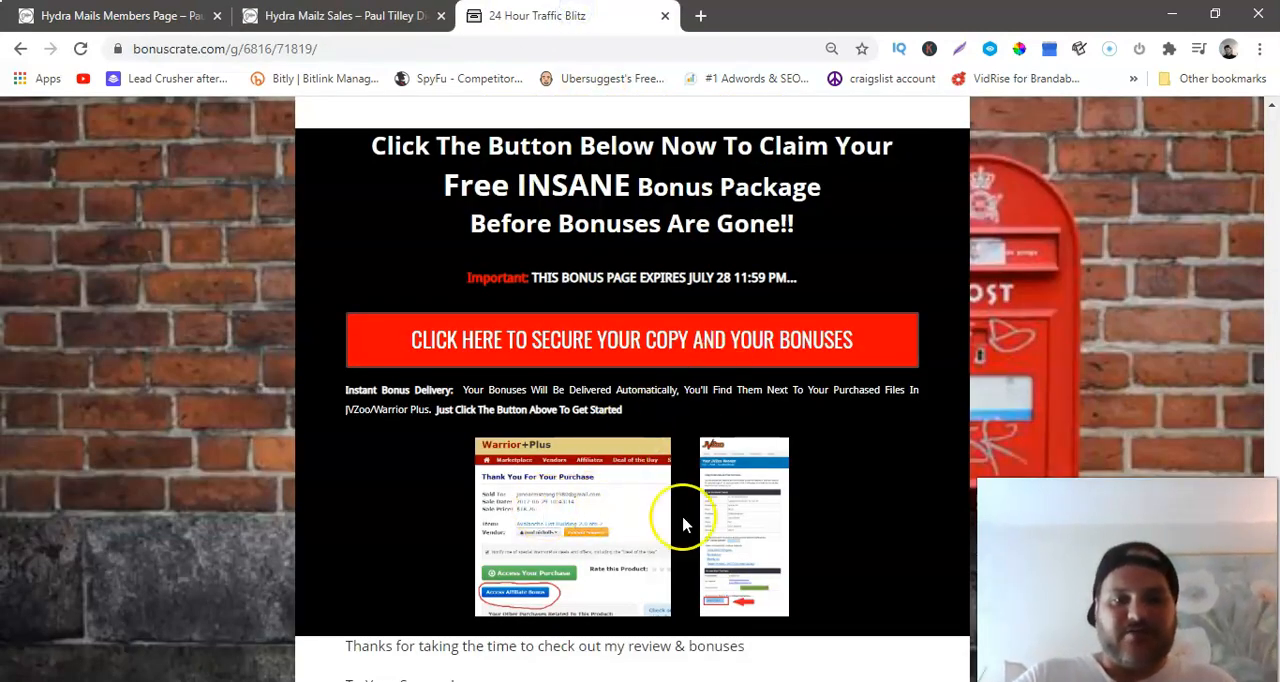
{"action": "mouse_move", "coordinate": [630, 488]}
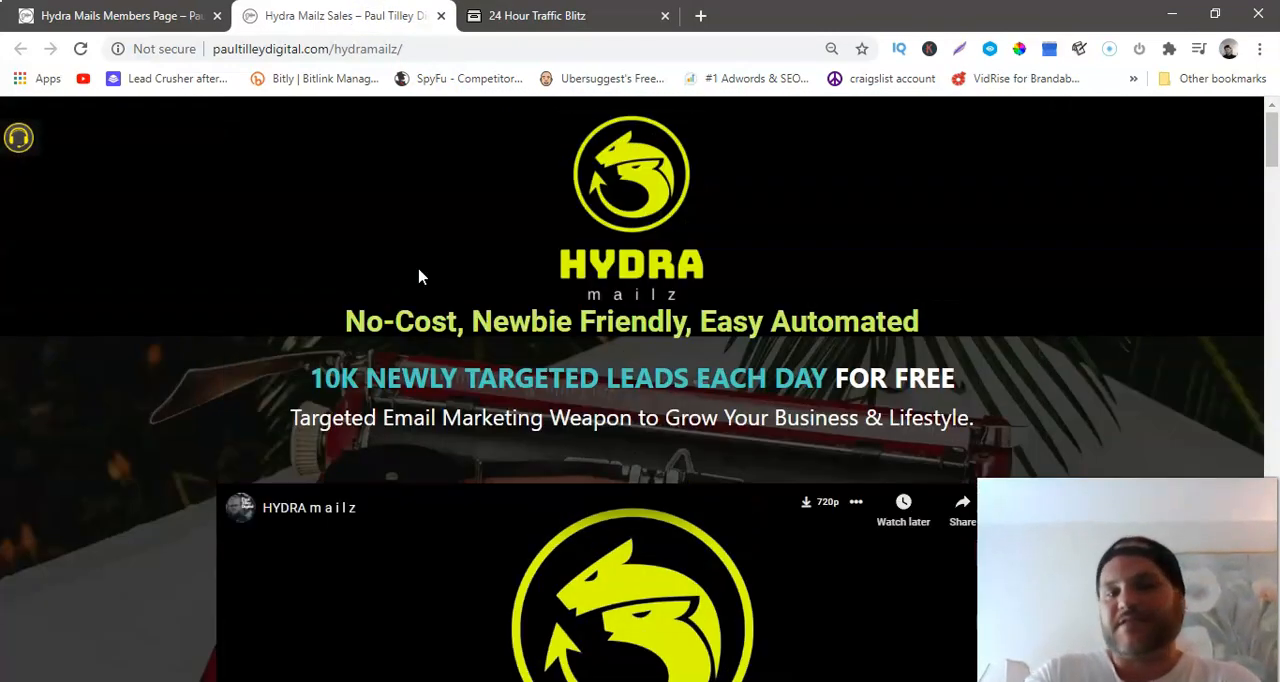
- Scroll down through the Hydra Mailz sales page and its listed bonuses
{"action": "scroll", "scroll_direction": "down", "scroll_amount": 3}
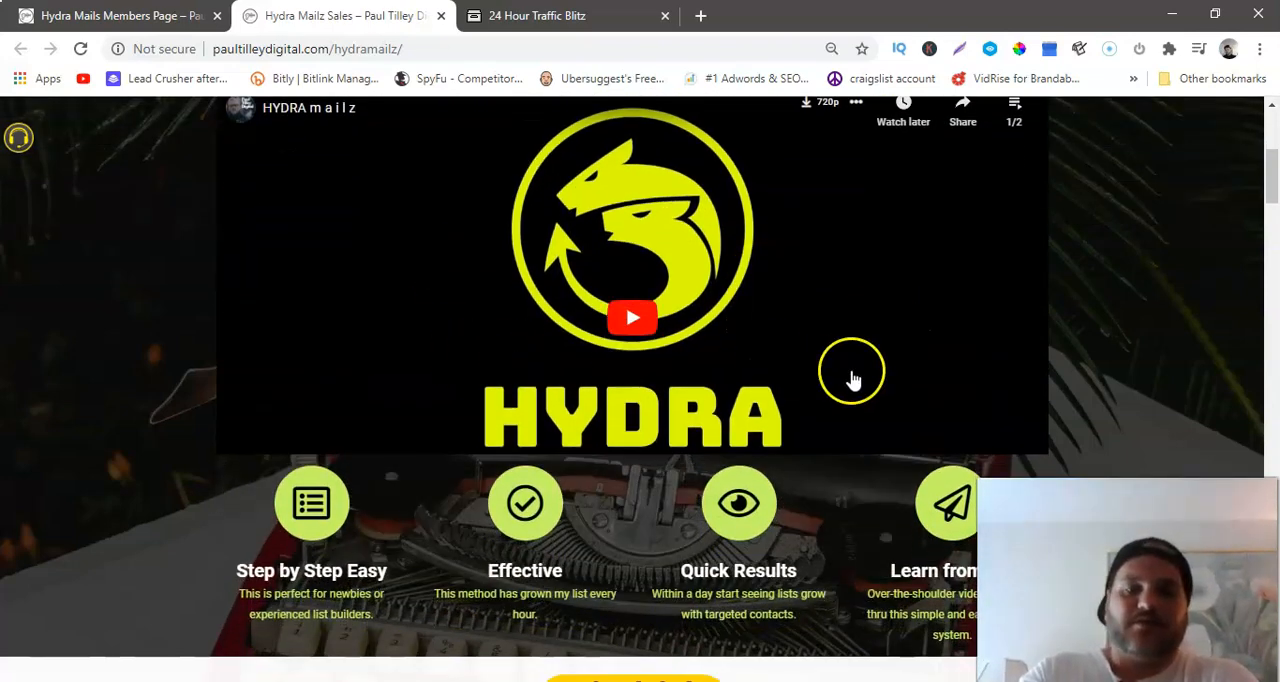
{"action": "scroll", "scroll_direction": "down", "scroll_amount": 3}
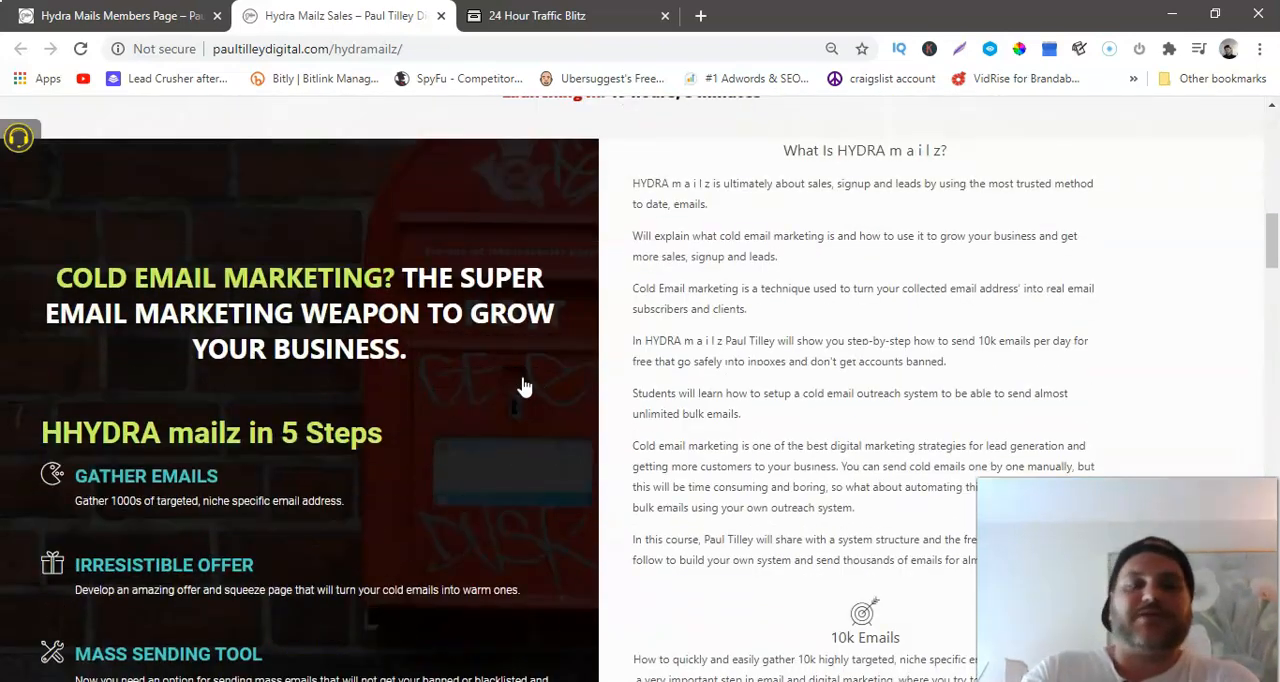
{"action": "scroll", "scroll_direction": "down", "scroll_amount": 3}
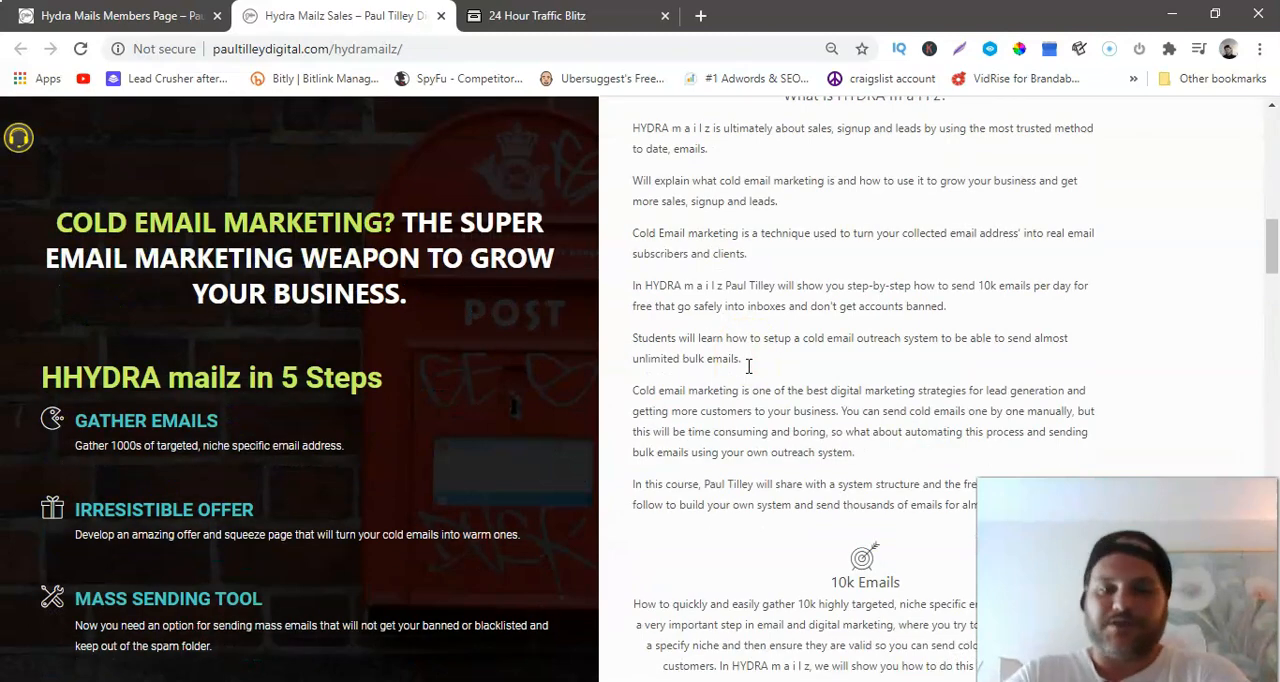
{"action": "scroll", "scroll_direction": "down", "scroll_amount": 3}
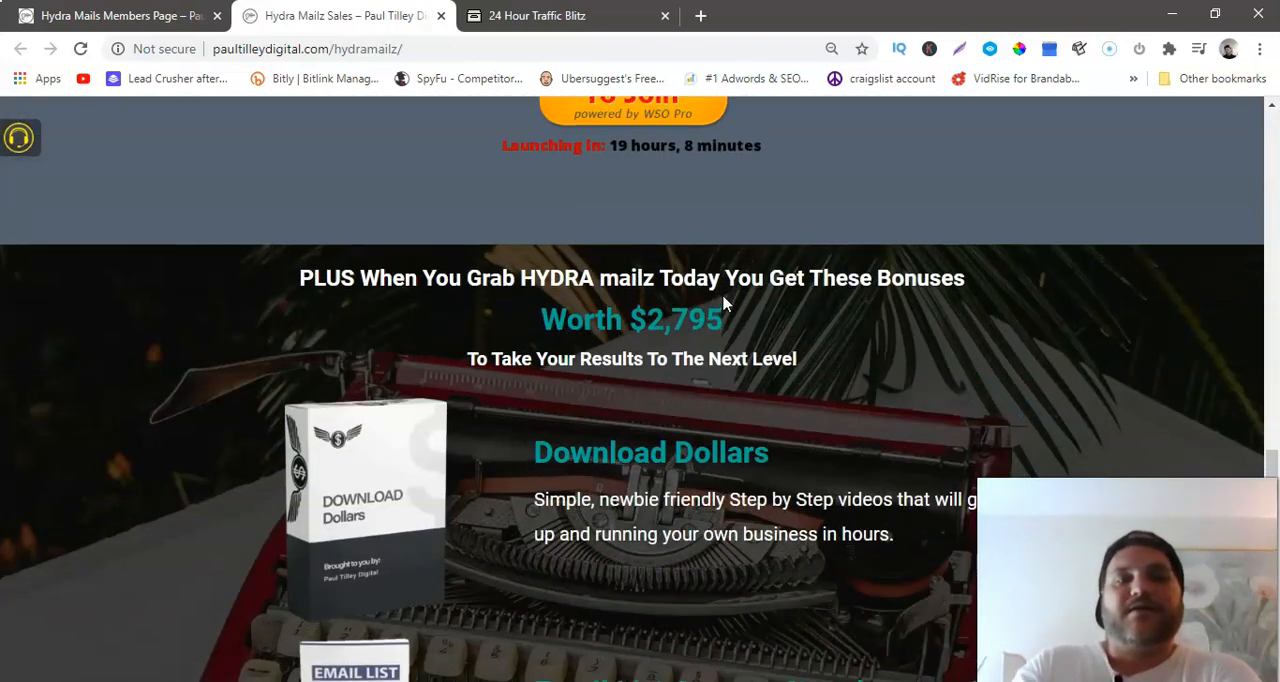
{"action": "scroll", "scroll_direction": "down", "scroll_amount": 3}
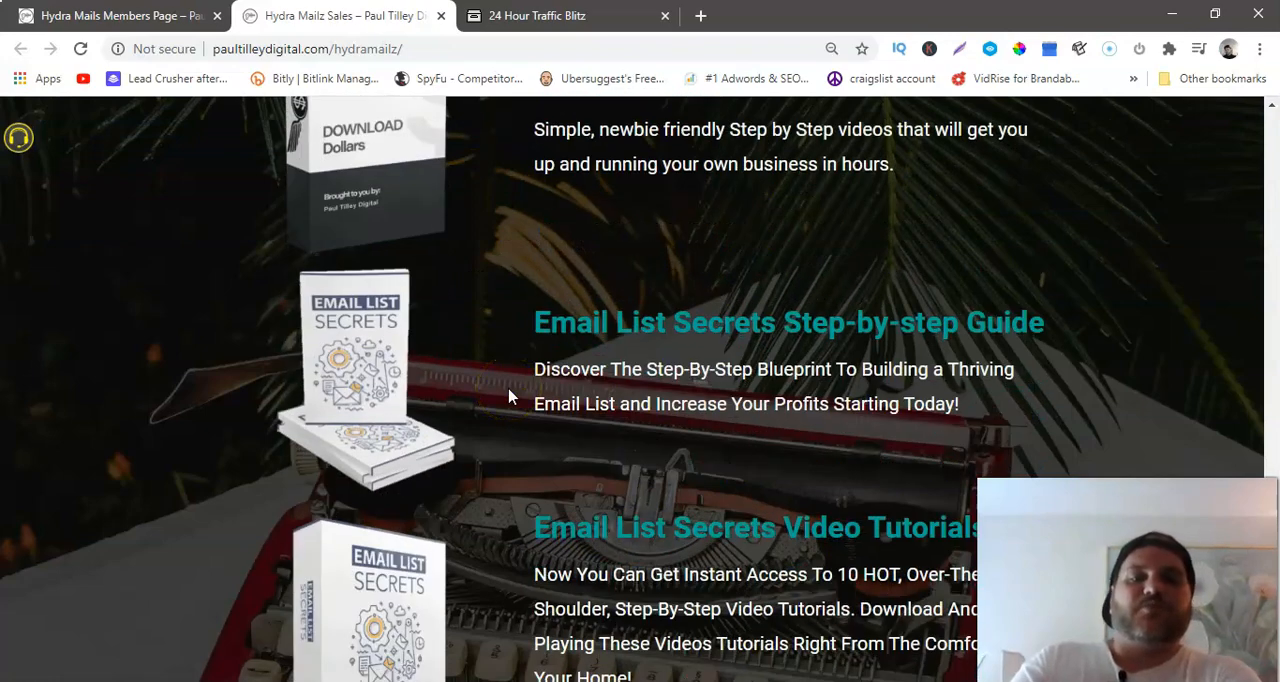
{"action": "scroll", "scroll_direction": "down", "scroll_amount": 3}
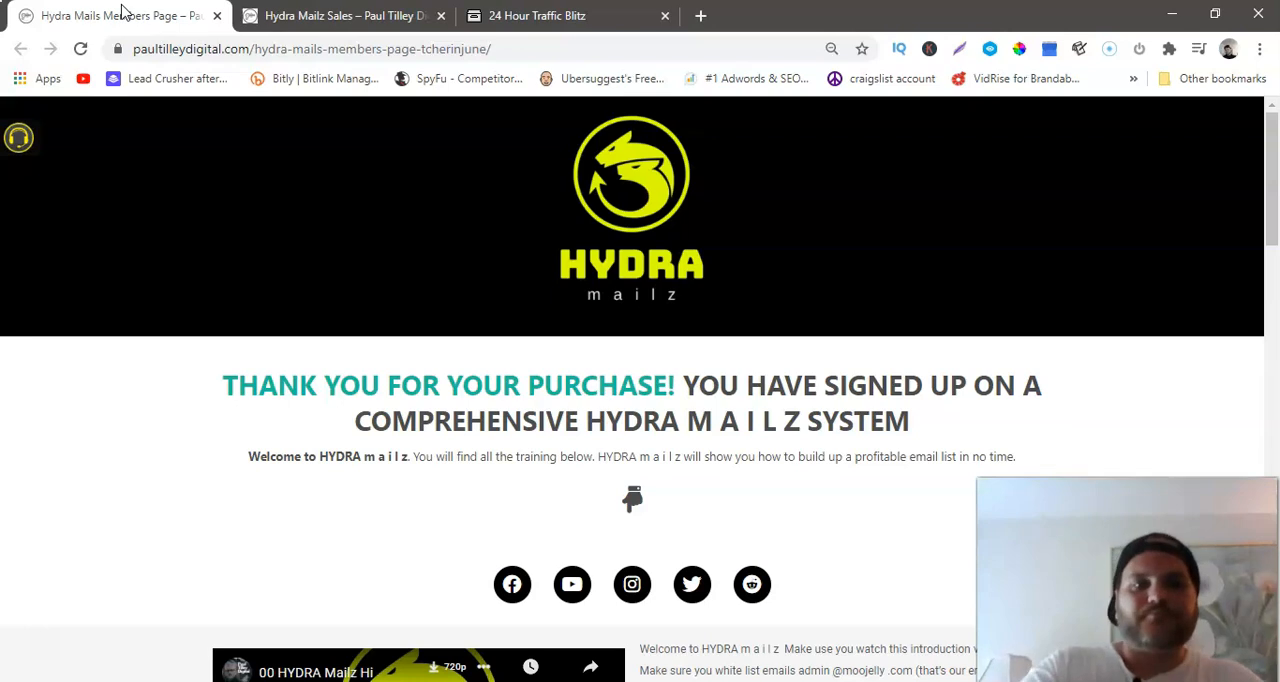
- Scroll the members page past the intro video to the four Upgrade Hydra Mailz Account offers
{"action": "scroll", "scroll_direction": "down", "scroll_amount": 3}
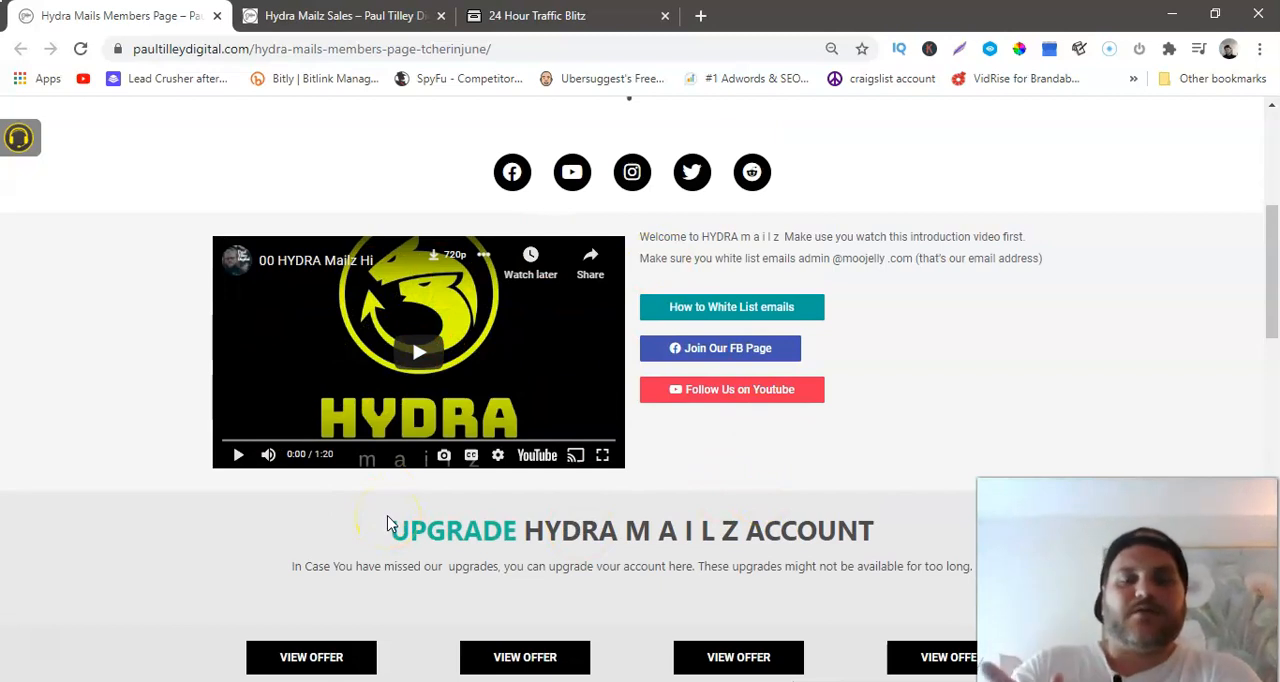
{"action": "scroll", "scroll_direction": "down", "scroll_amount": 3}
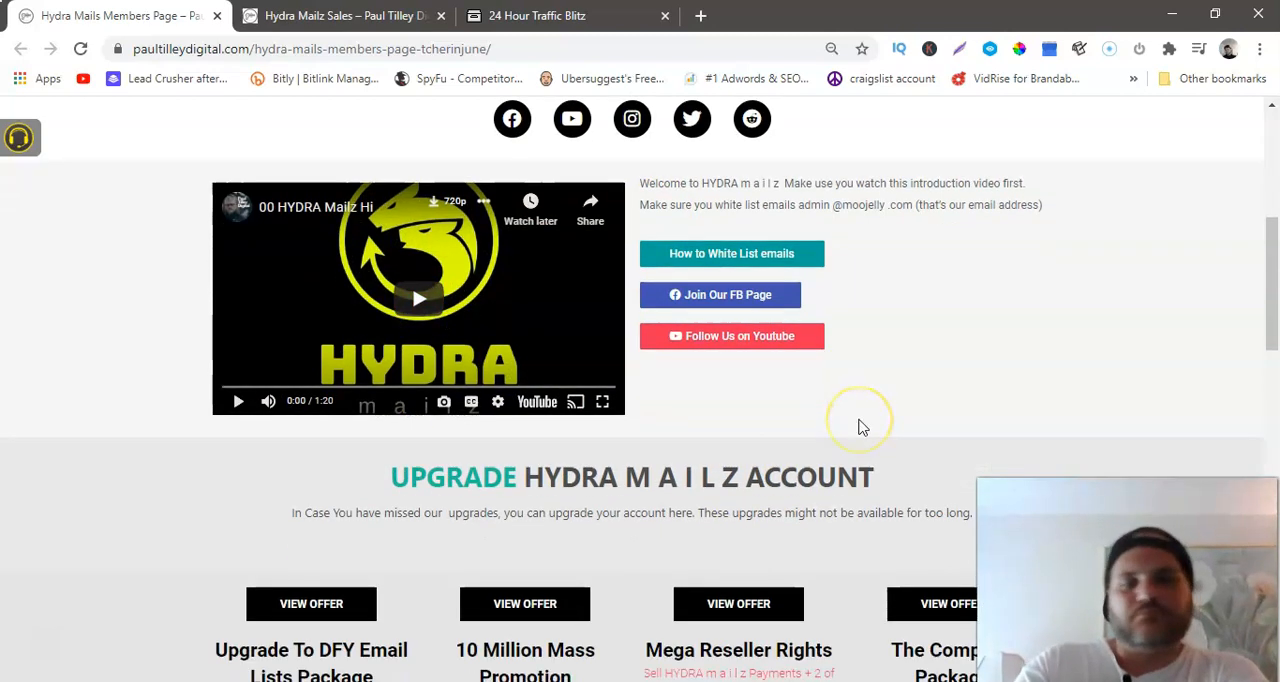
{"action": "scroll", "scroll_direction": "down", "scroll_amount": 3}
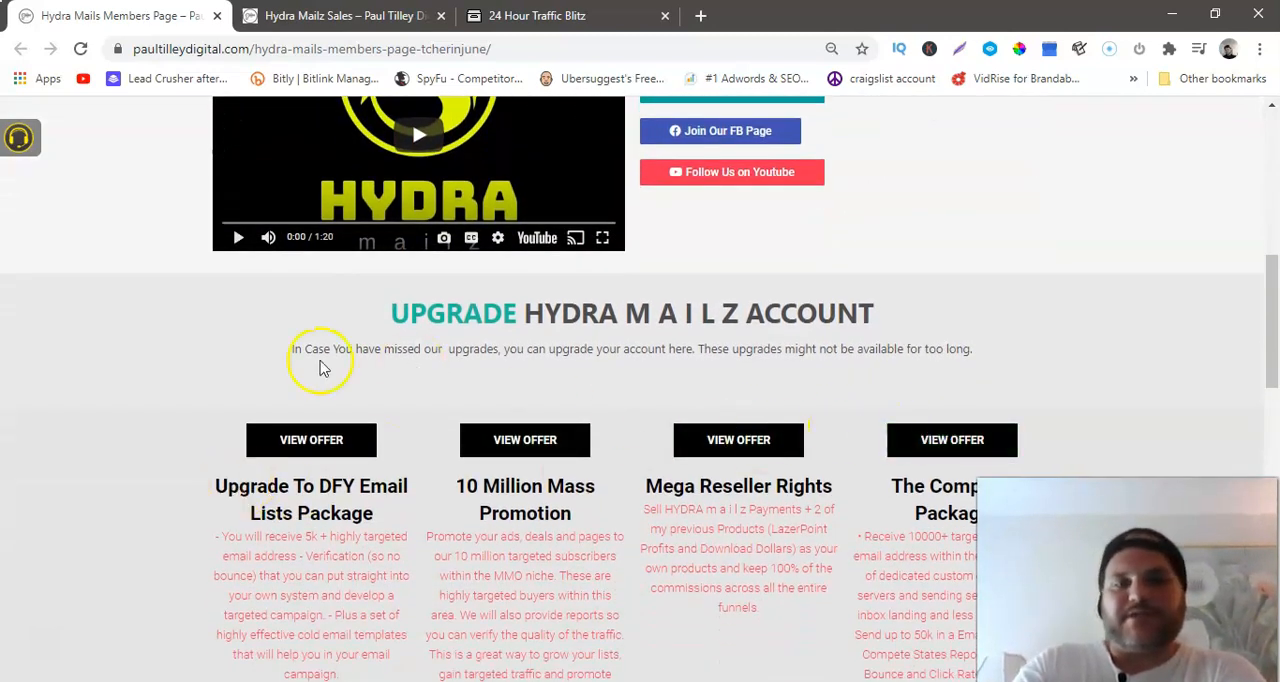
{"action": "scroll", "scroll_direction": "down", "scroll_amount": 3}
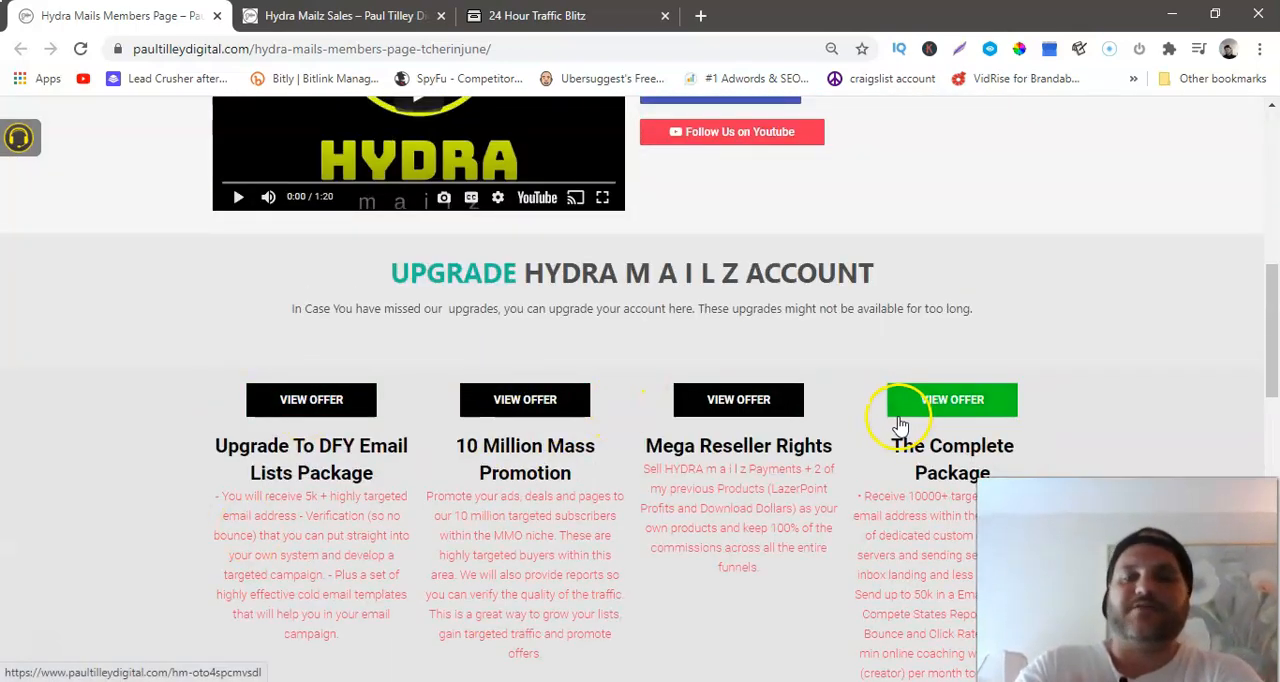
{"action": "scroll", "scroll_direction": "down", "scroll_amount": 3}
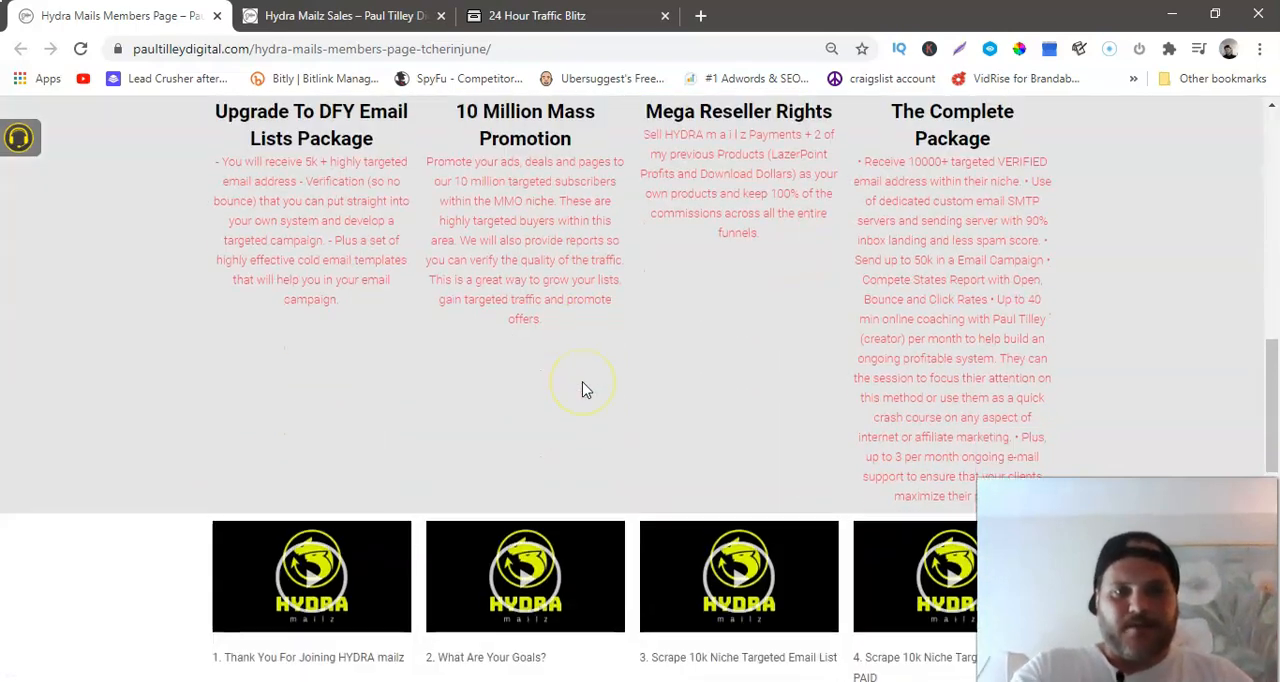
{"action": "scroll", "scroll_direction": "down", "scroll_amount": 3}
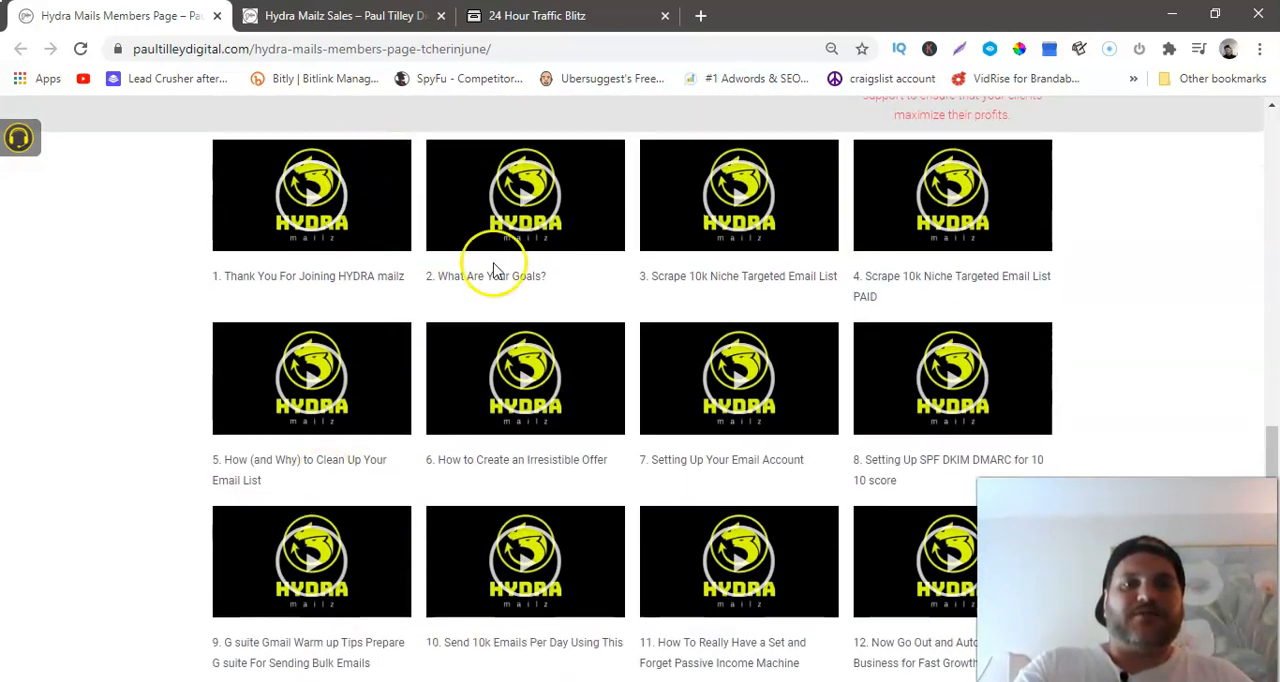
{"action": "mouse_move", "coordinate": [225, 335]}
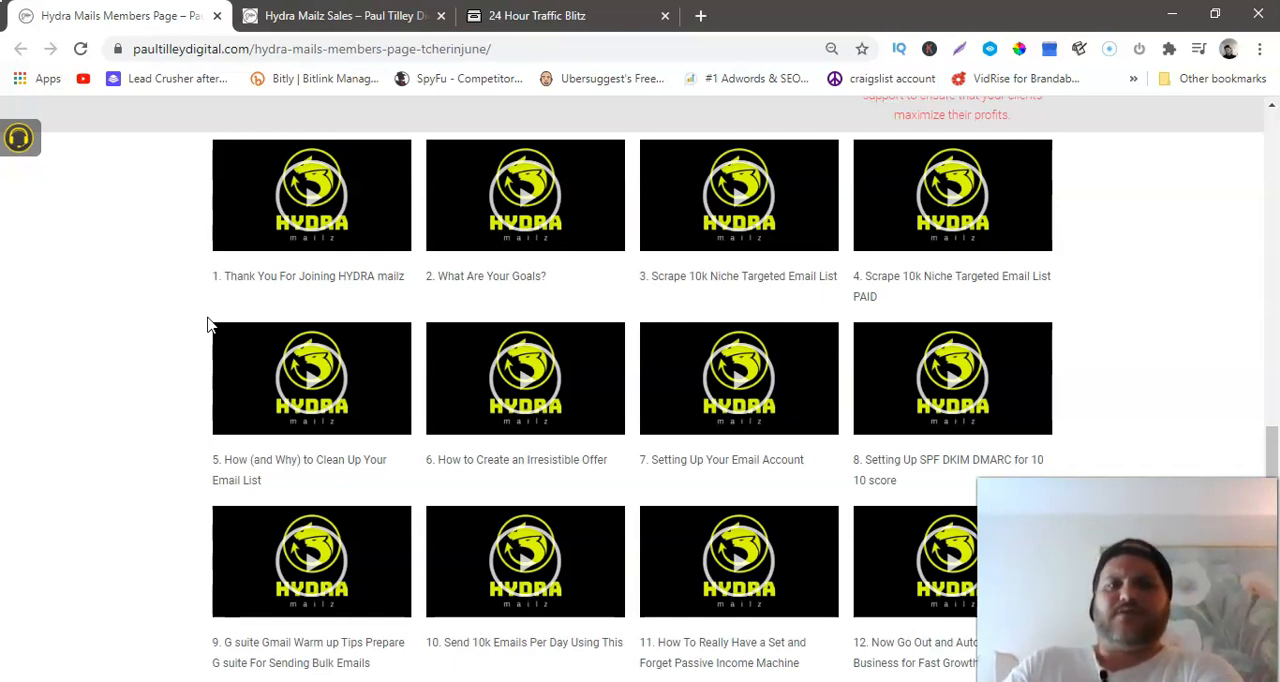
{"action": "mouse_move", "coordinate": [140, 450]}
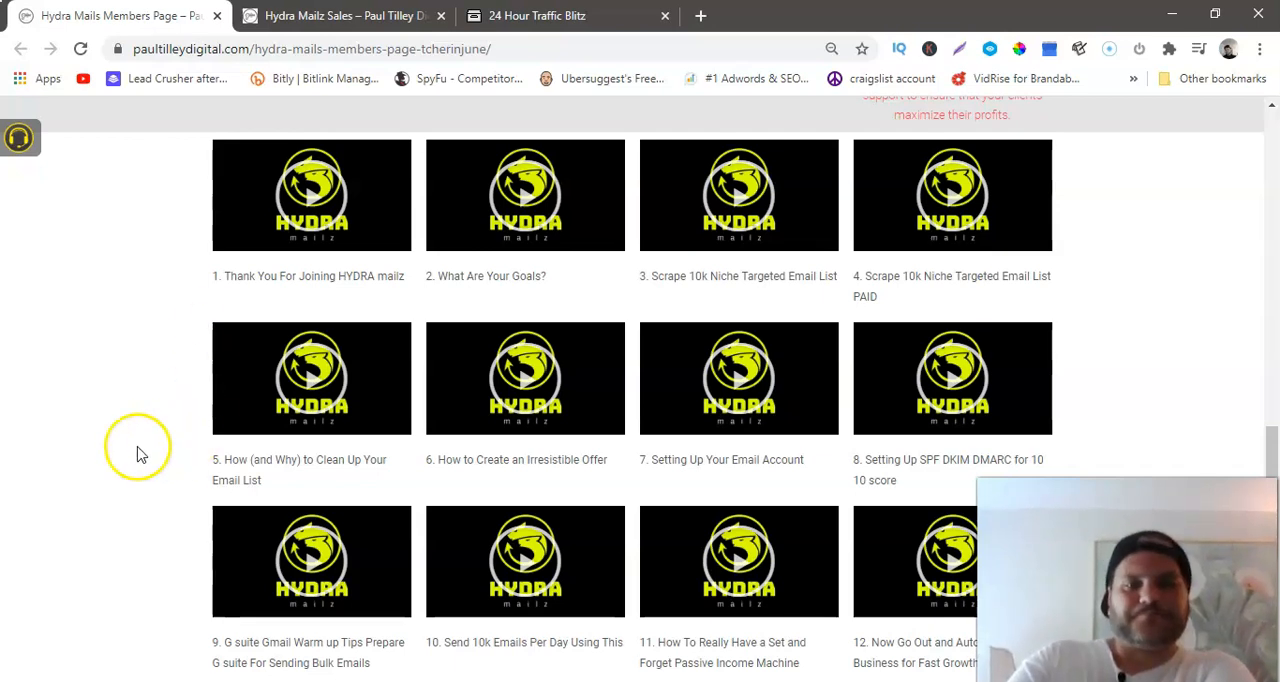
{"action": "scroll", "scroll_direction": "down", "scroll_amount": 3}
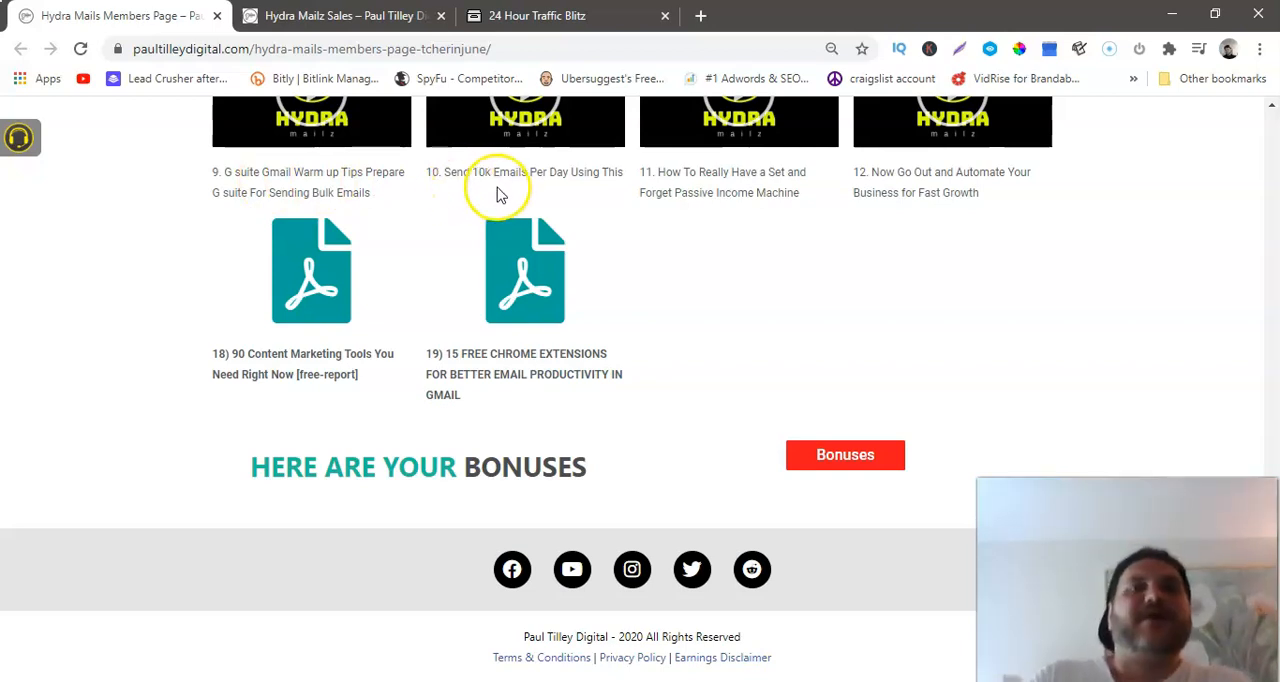
{"action": "mouse_move", "coordinate": [538, 195]}
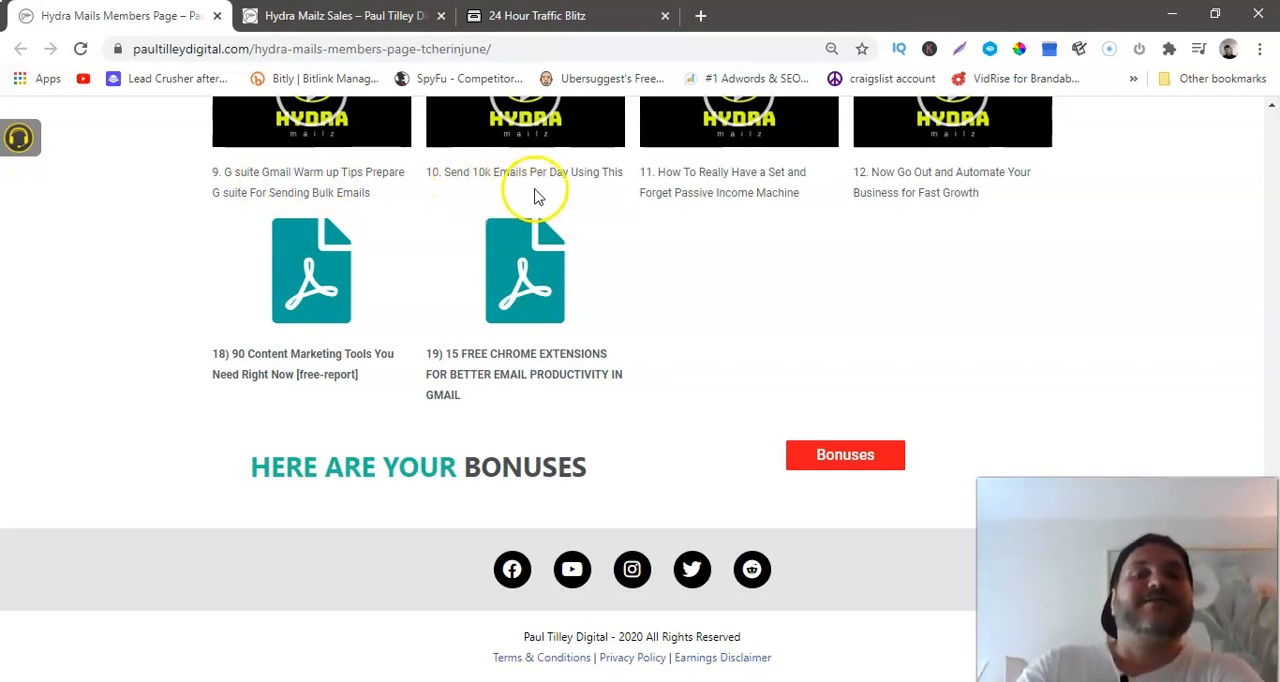
{"action": "mouse_move", "coordinate": [568, 190]}
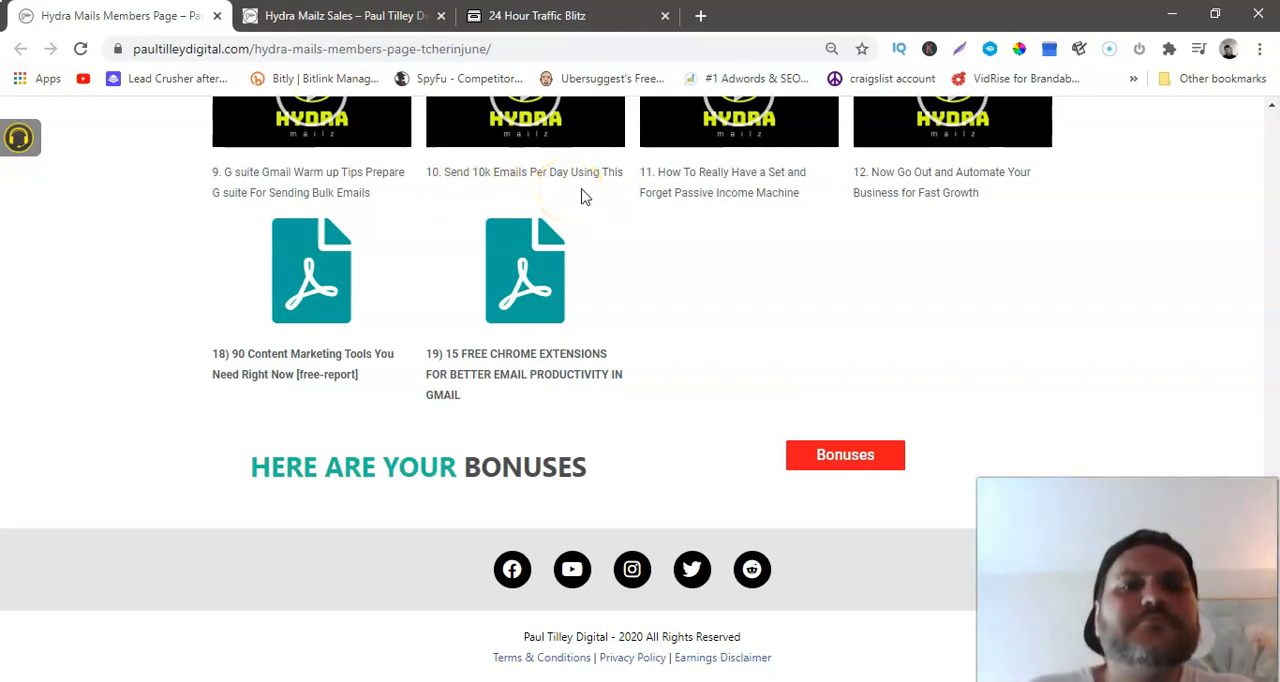
{"action": "mouse_move", "coordinate": [593, 205]}
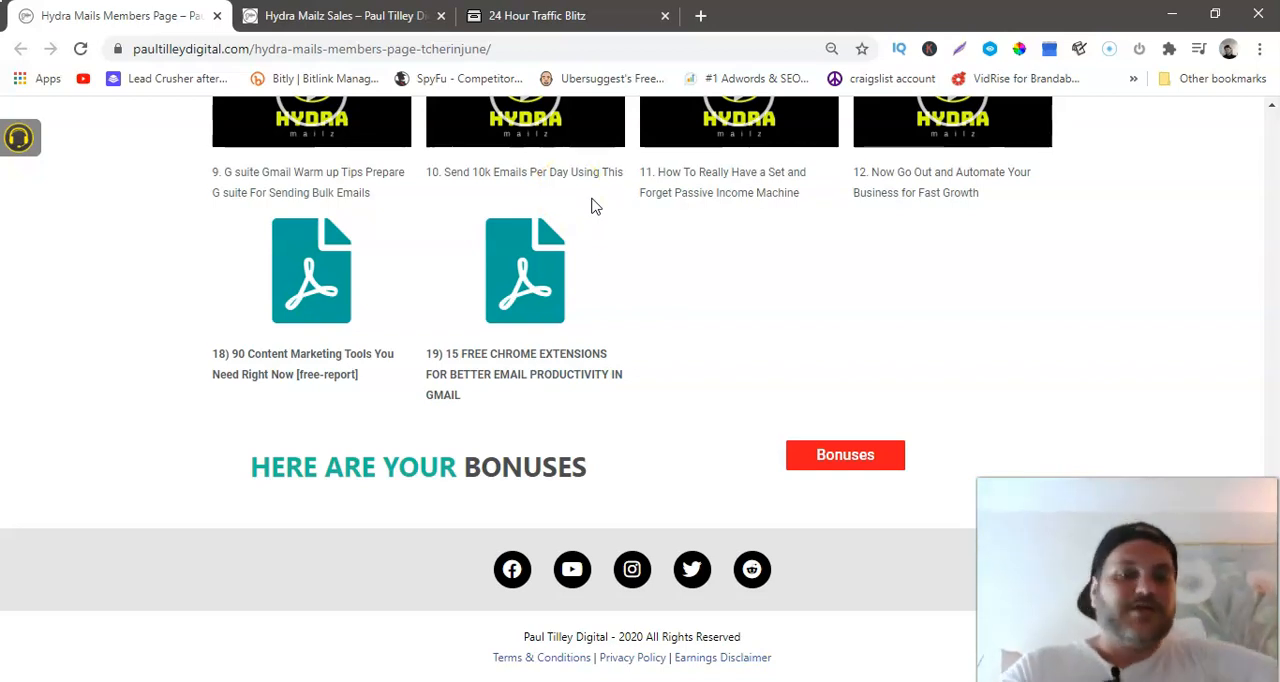
{"action": "scroll", "scroll_direction": "up", "scroll_amount": 3}
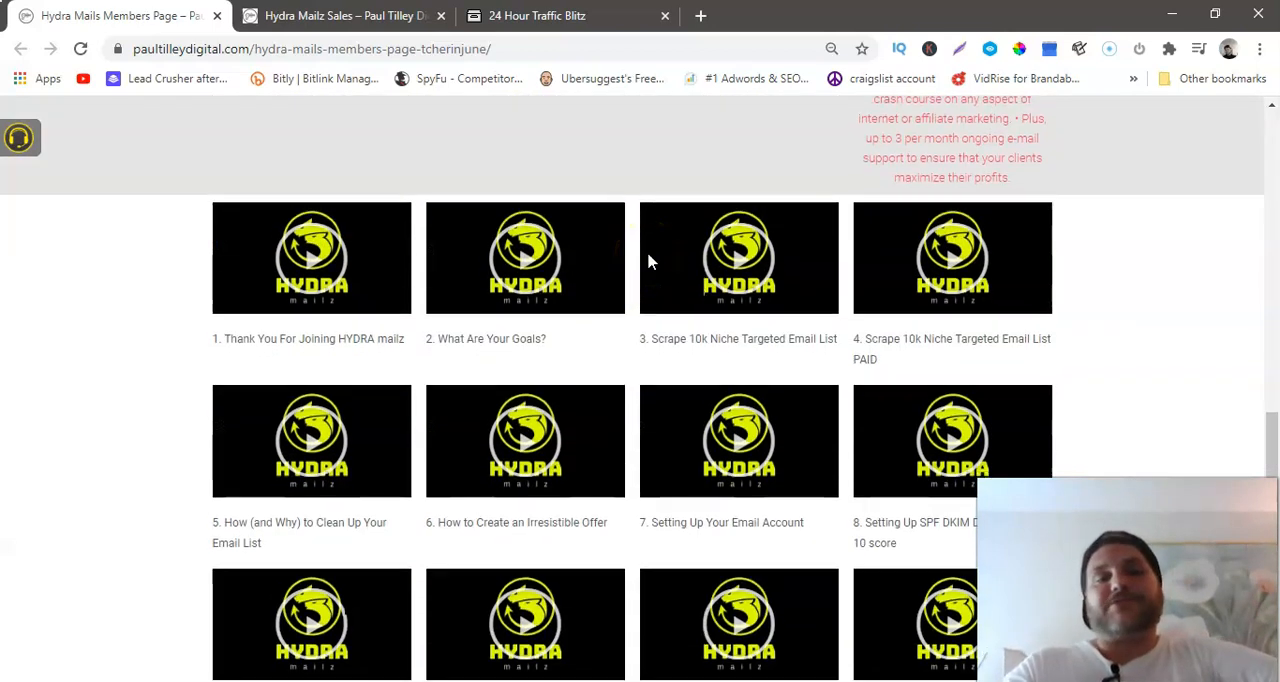
{"action": "scroll", "scroll_direction": "down", "scroll_amount": 3}
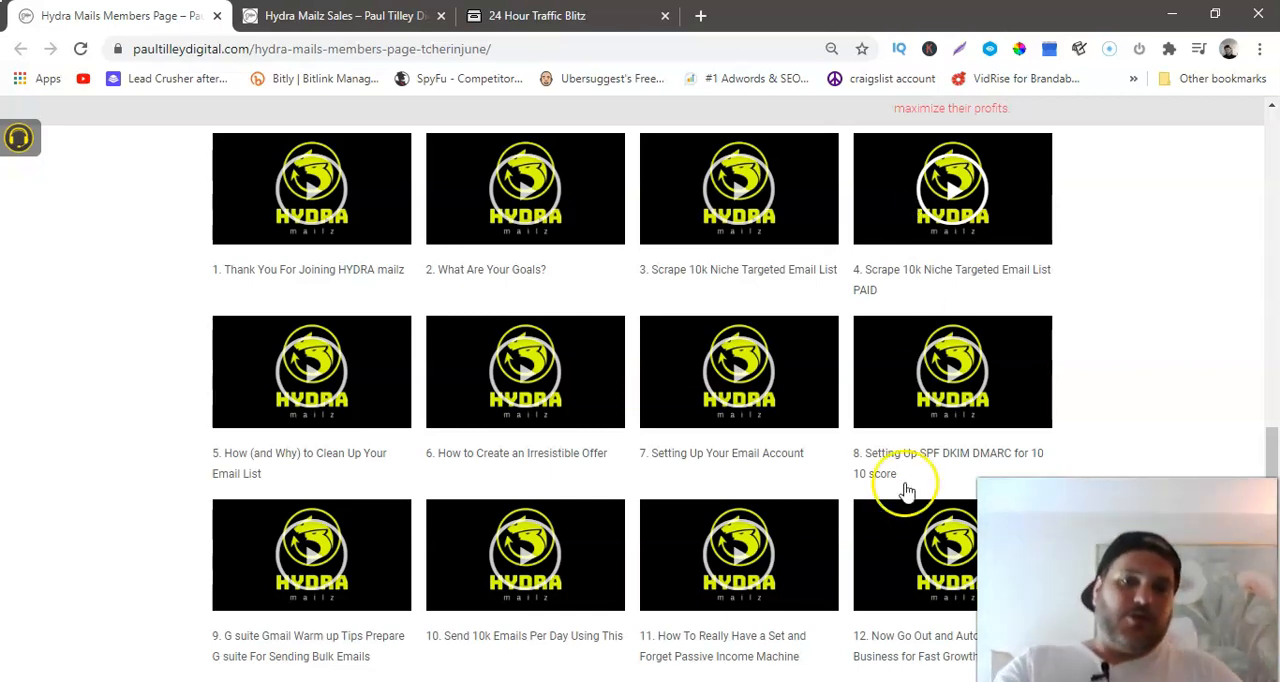
{"action": "mouse_move", "coordinate": [903, 522]}
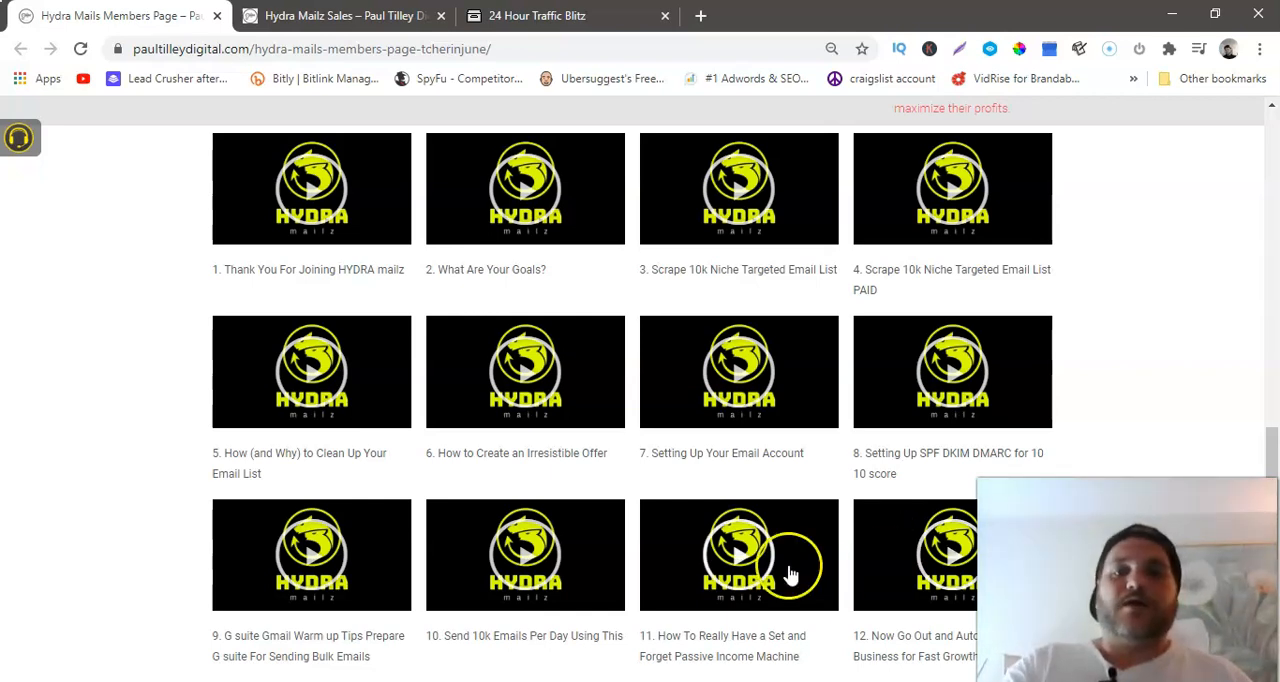
{"action": "scroll", "scroll_direction": "down", "scroll_amount": 3}
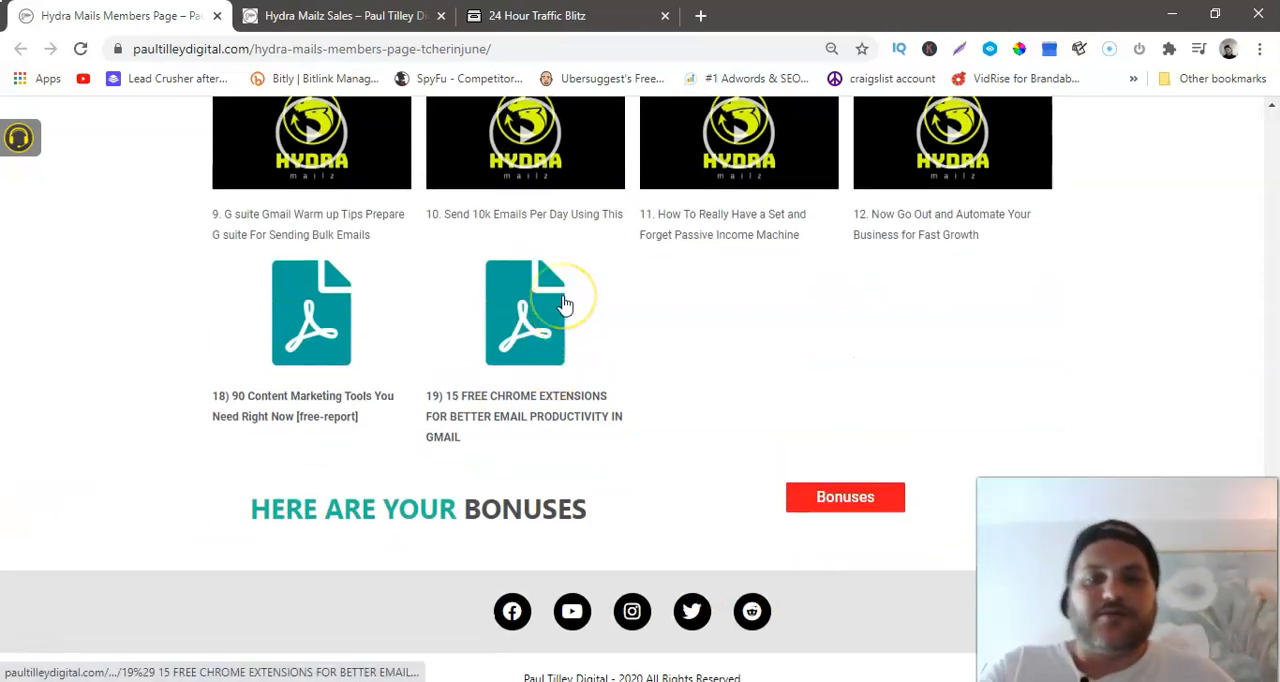
{"action": "scroll", "scroll_direction": "up", "scroll_amount": 3}
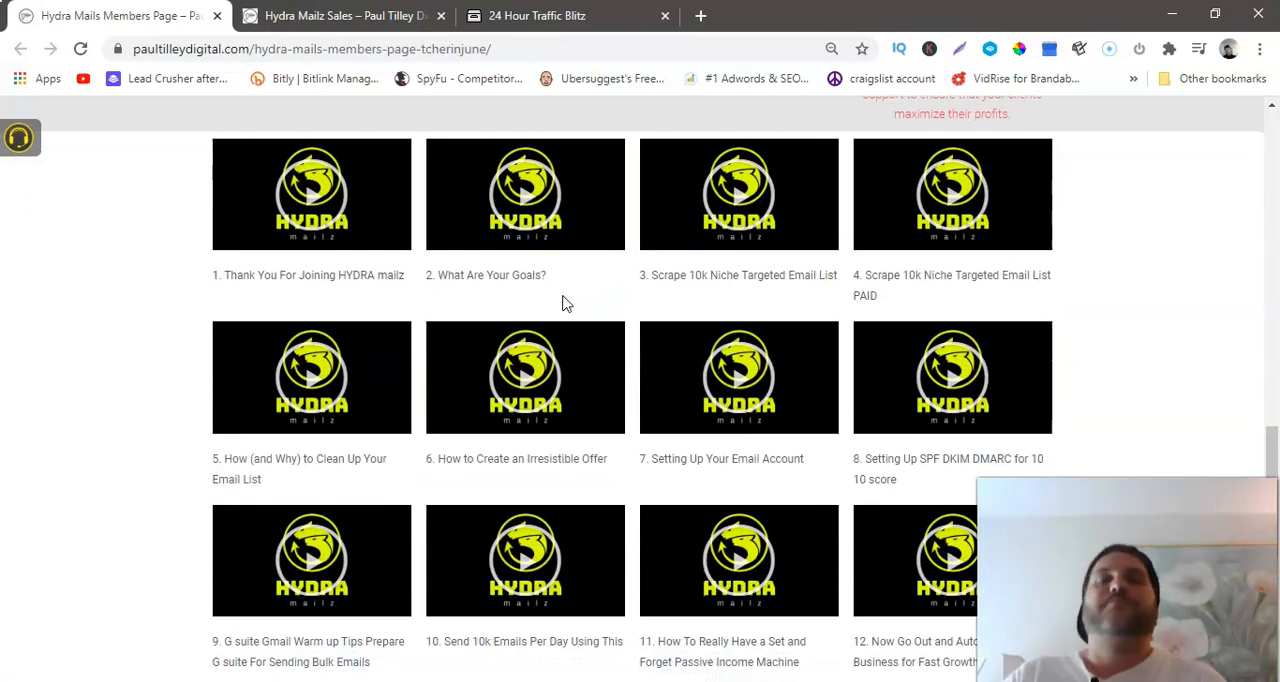
{"action": "scroll", "scroll_direction": "down", "scroll_amount": 3}
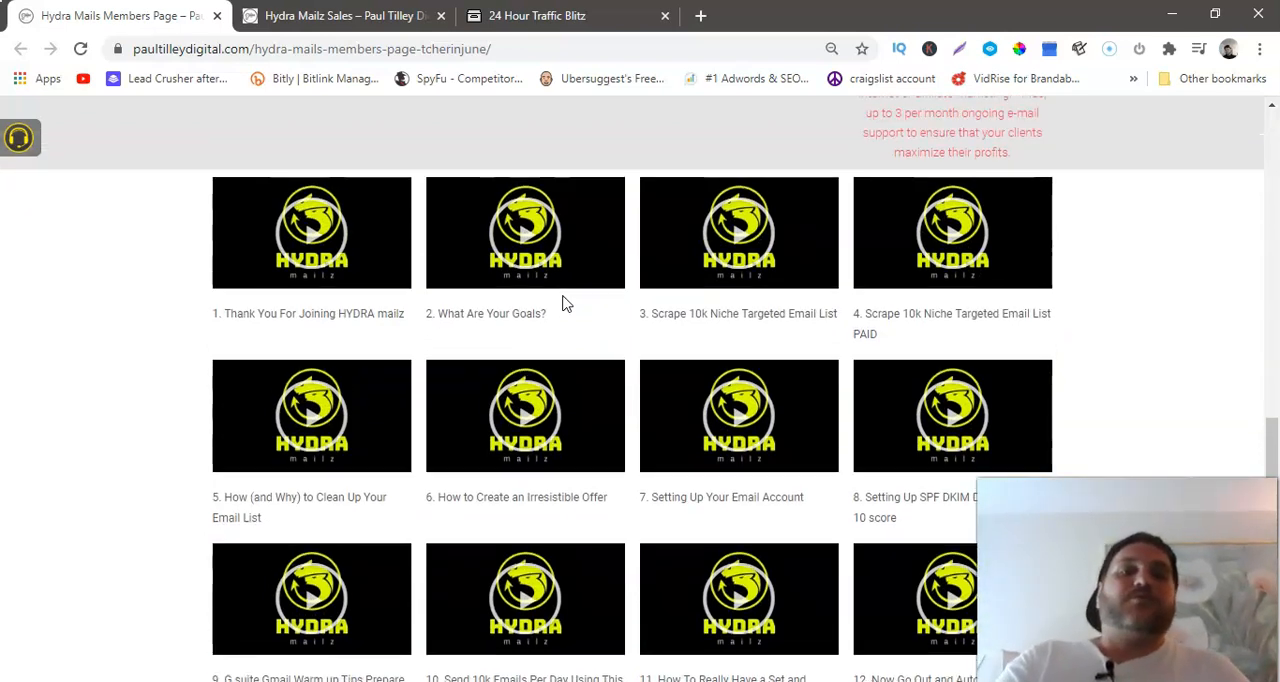
{"action": "scroll", "scroll_direction": "down", "scroll_amount": 3}
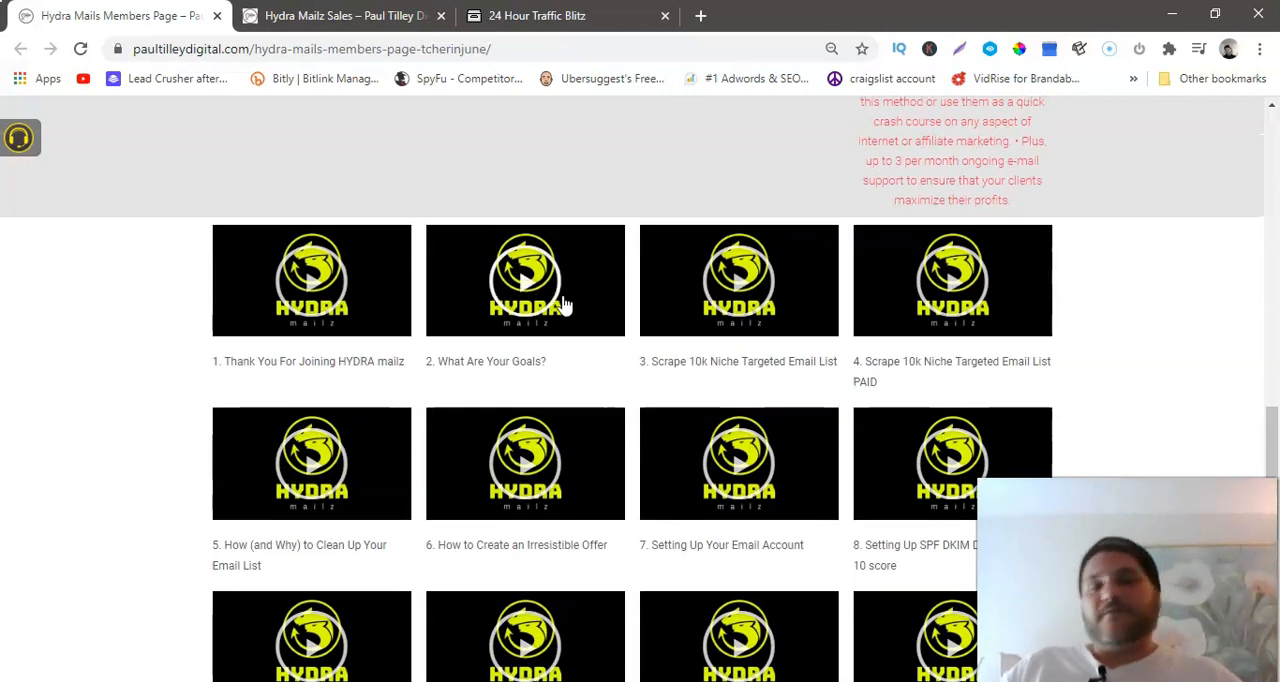